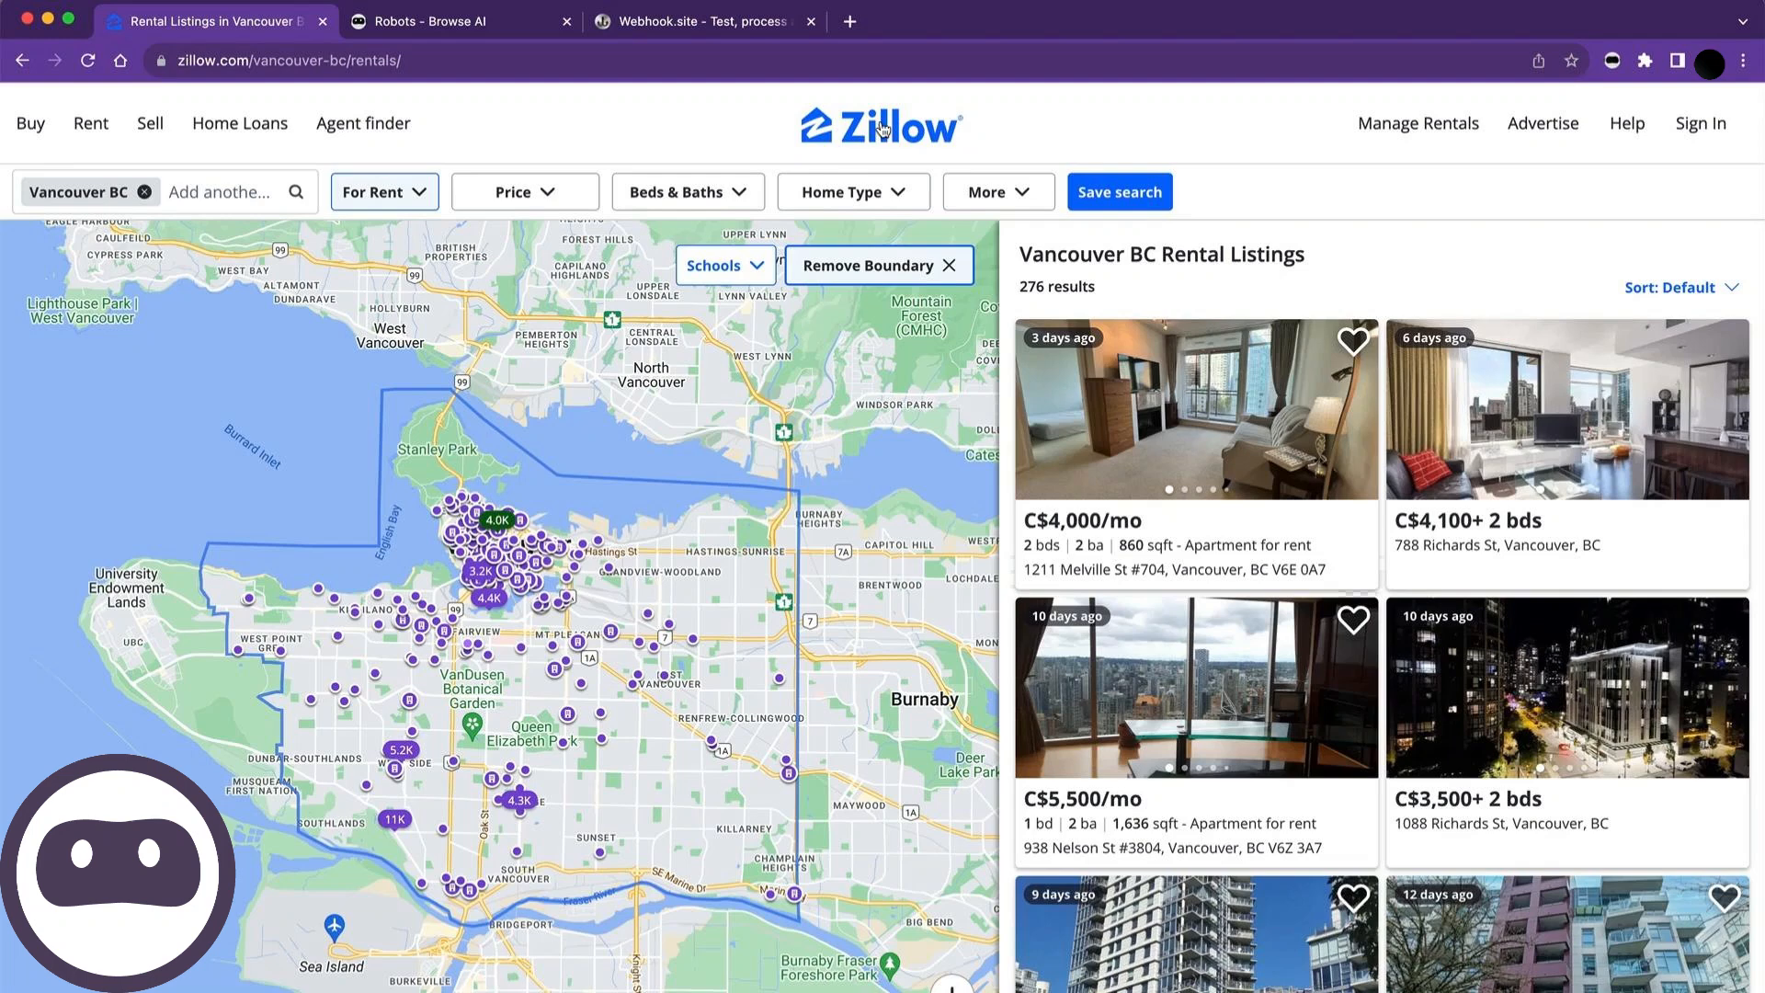
pyautogui.moveTo(1204, 379)
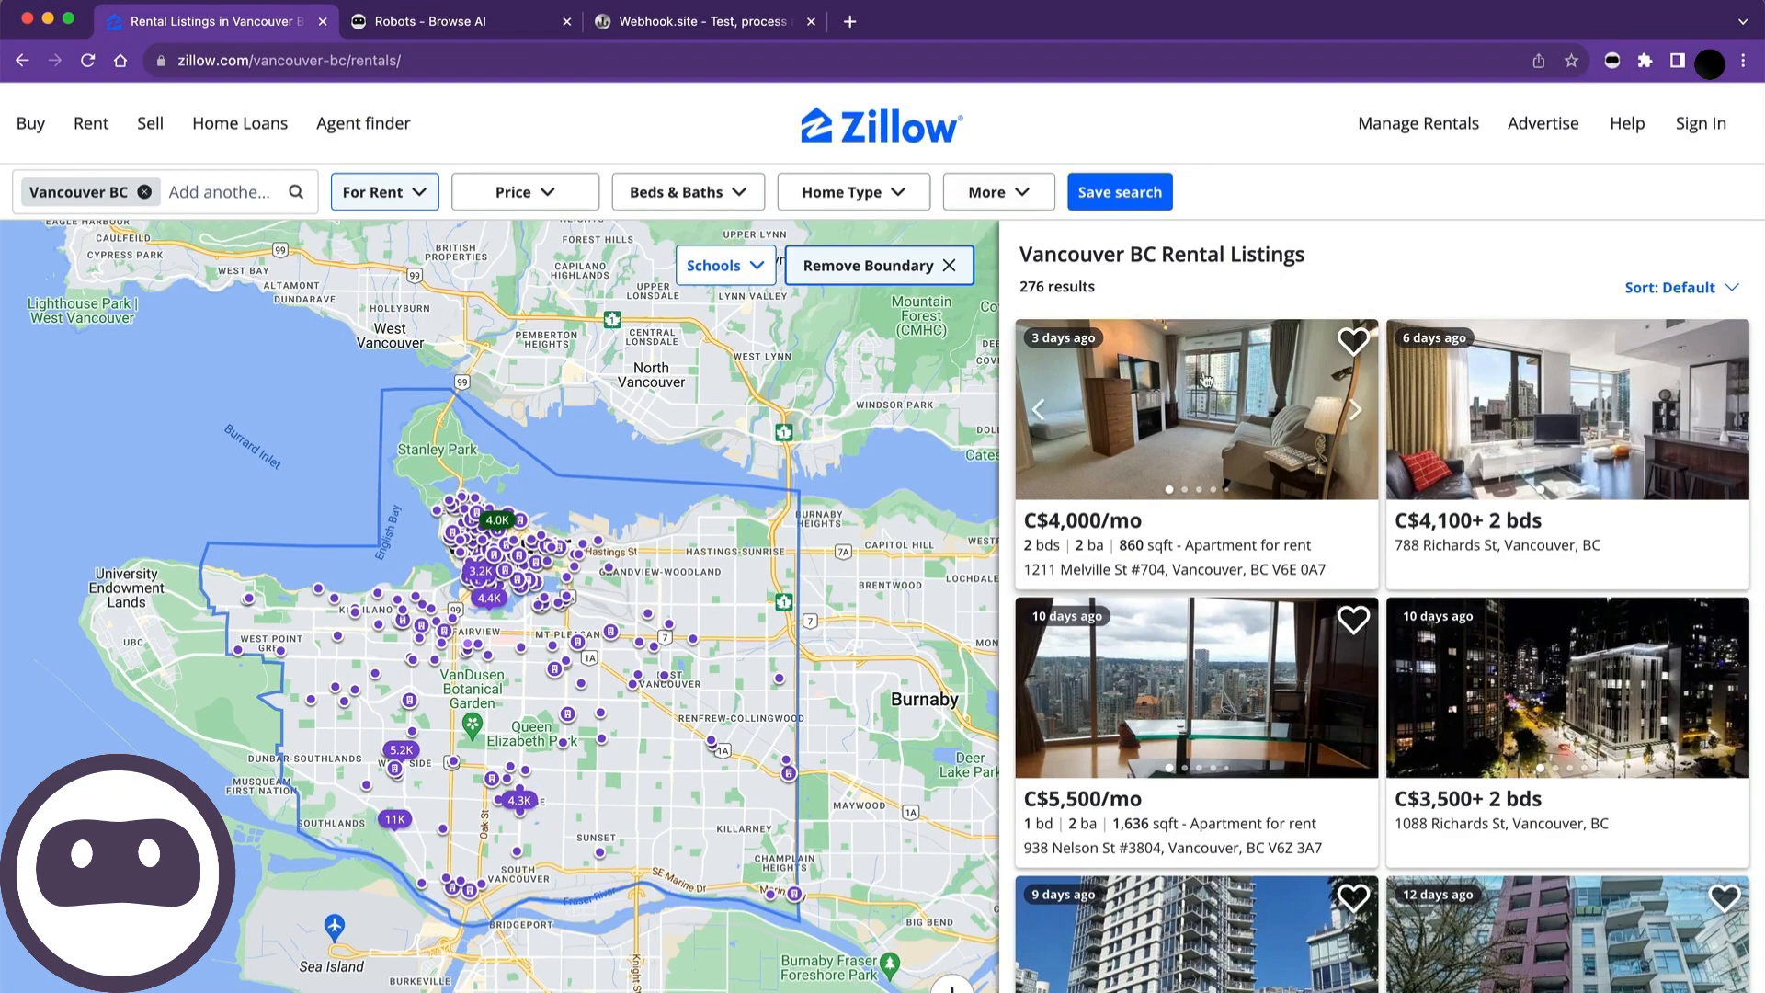
# Scroll through the Vancouver BC rental results, then switch to the Browse AI robots list
pyautogui.scroll(-3)
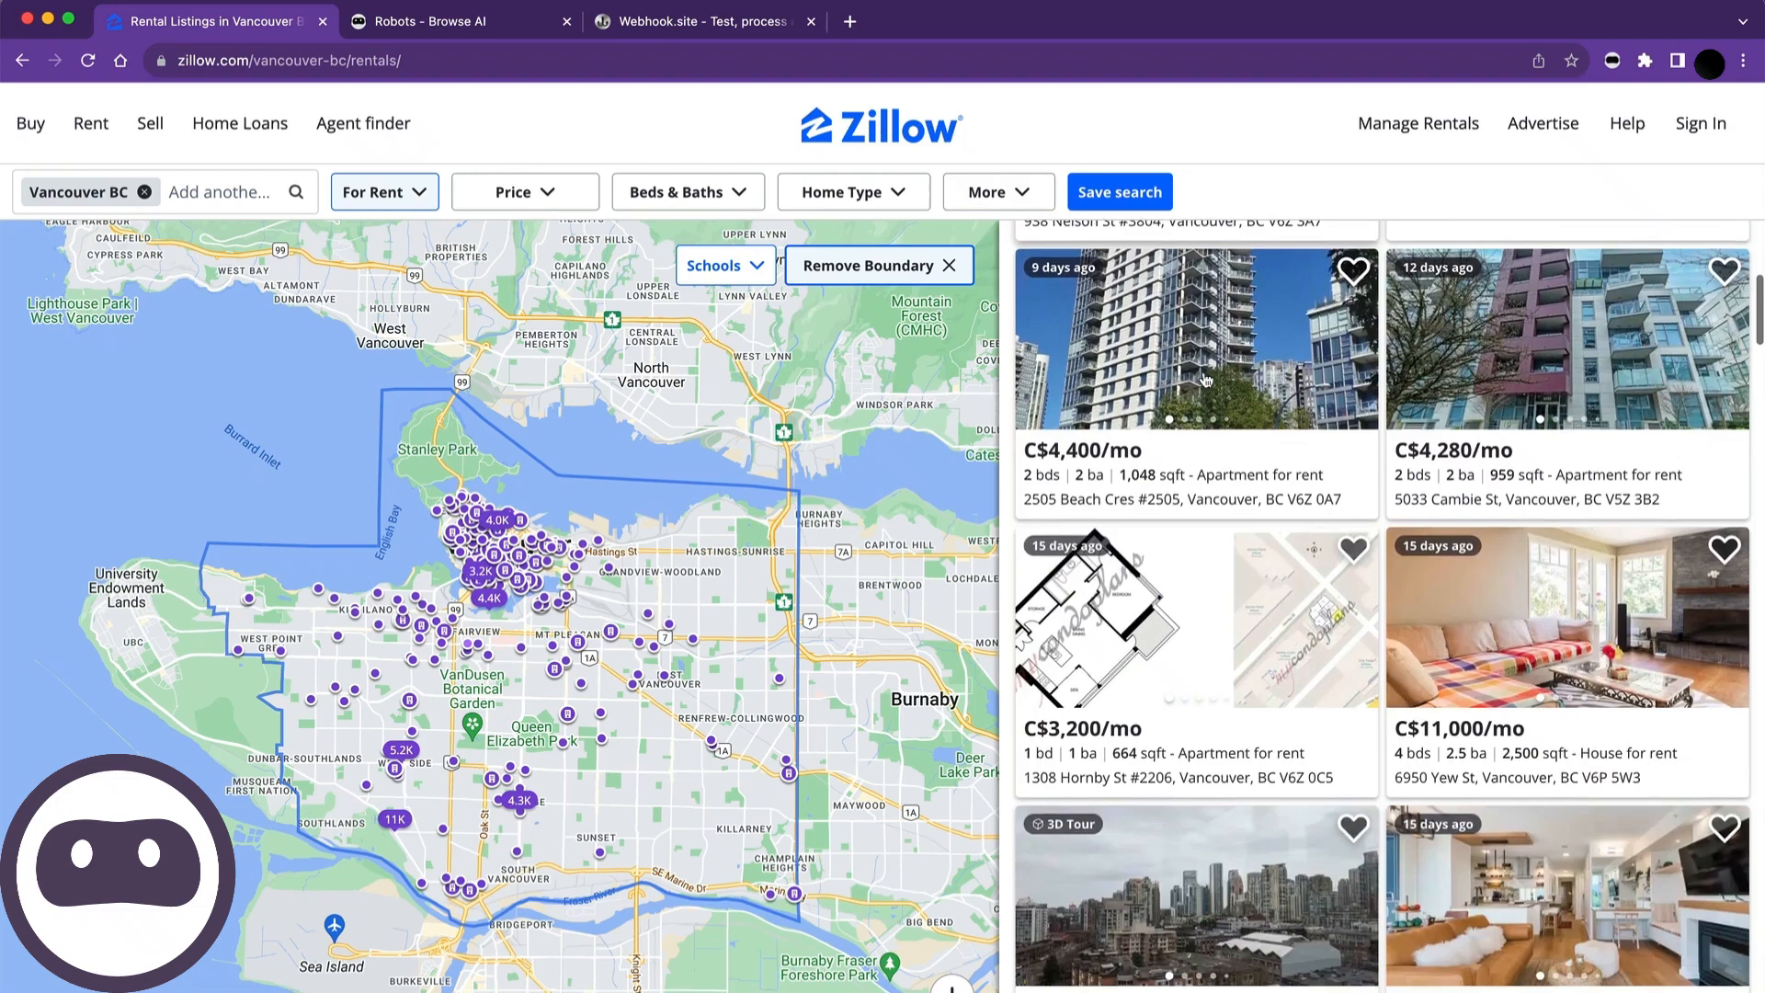
pyautogui.scroll(-3)
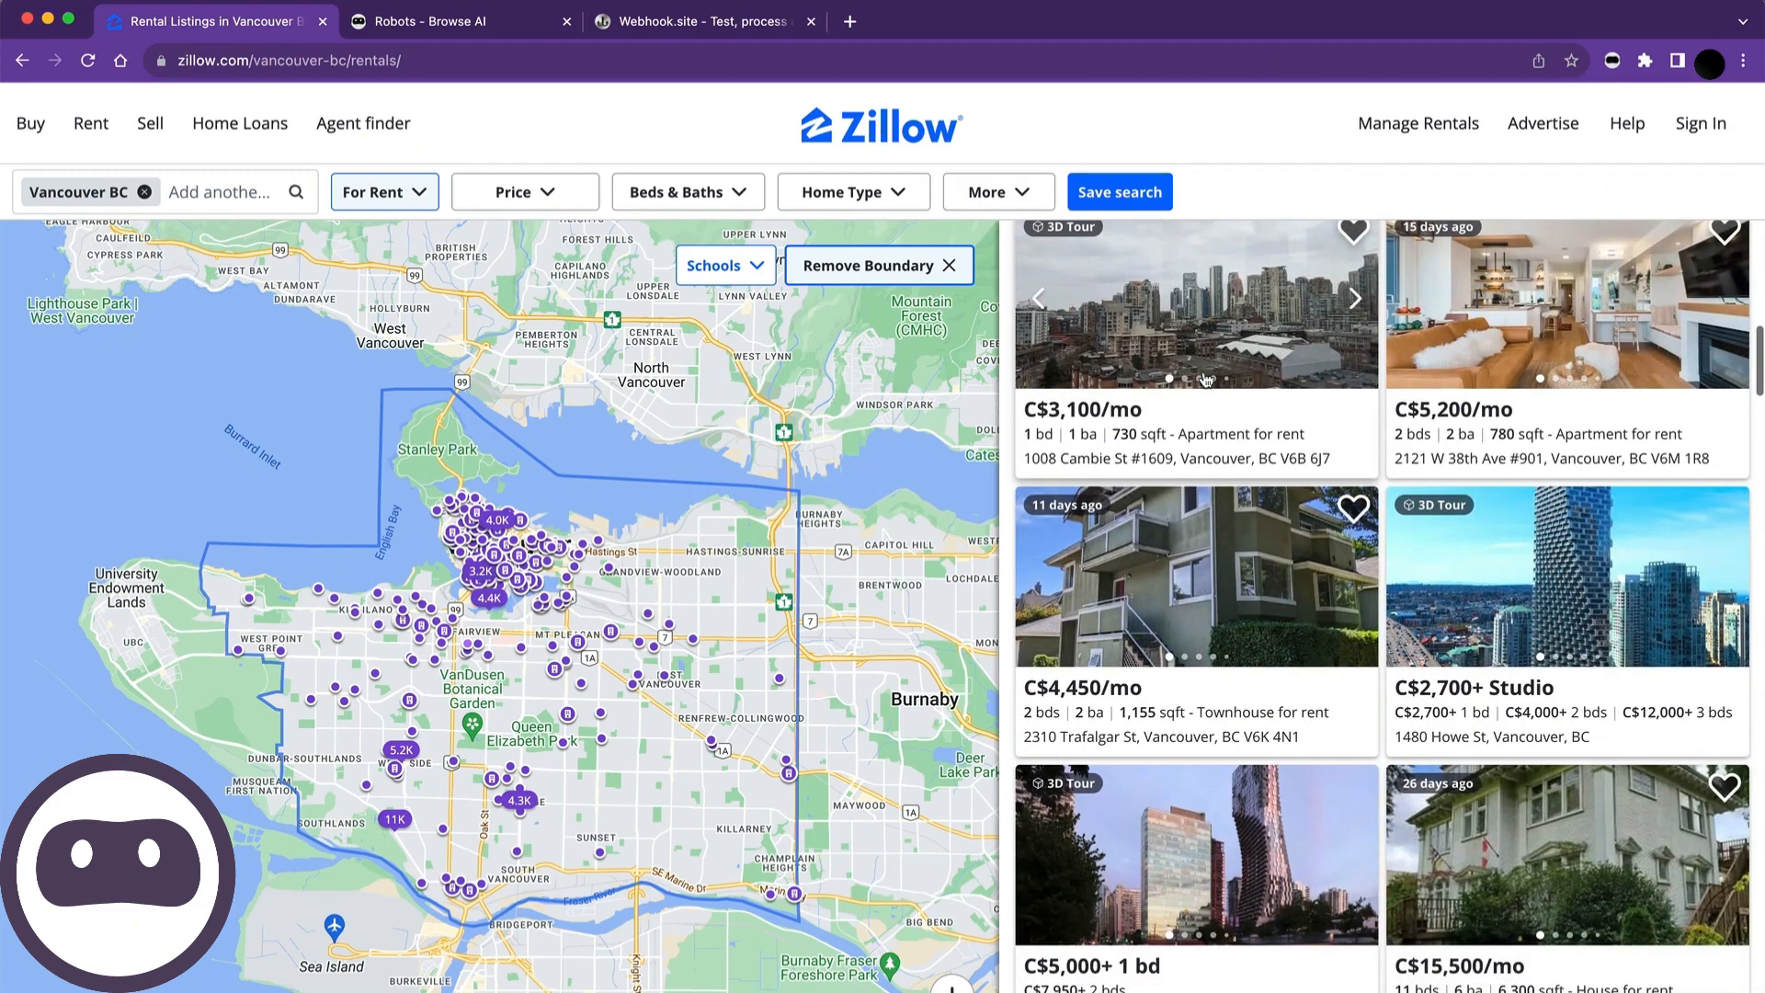
pyautogui.click(461, 22)
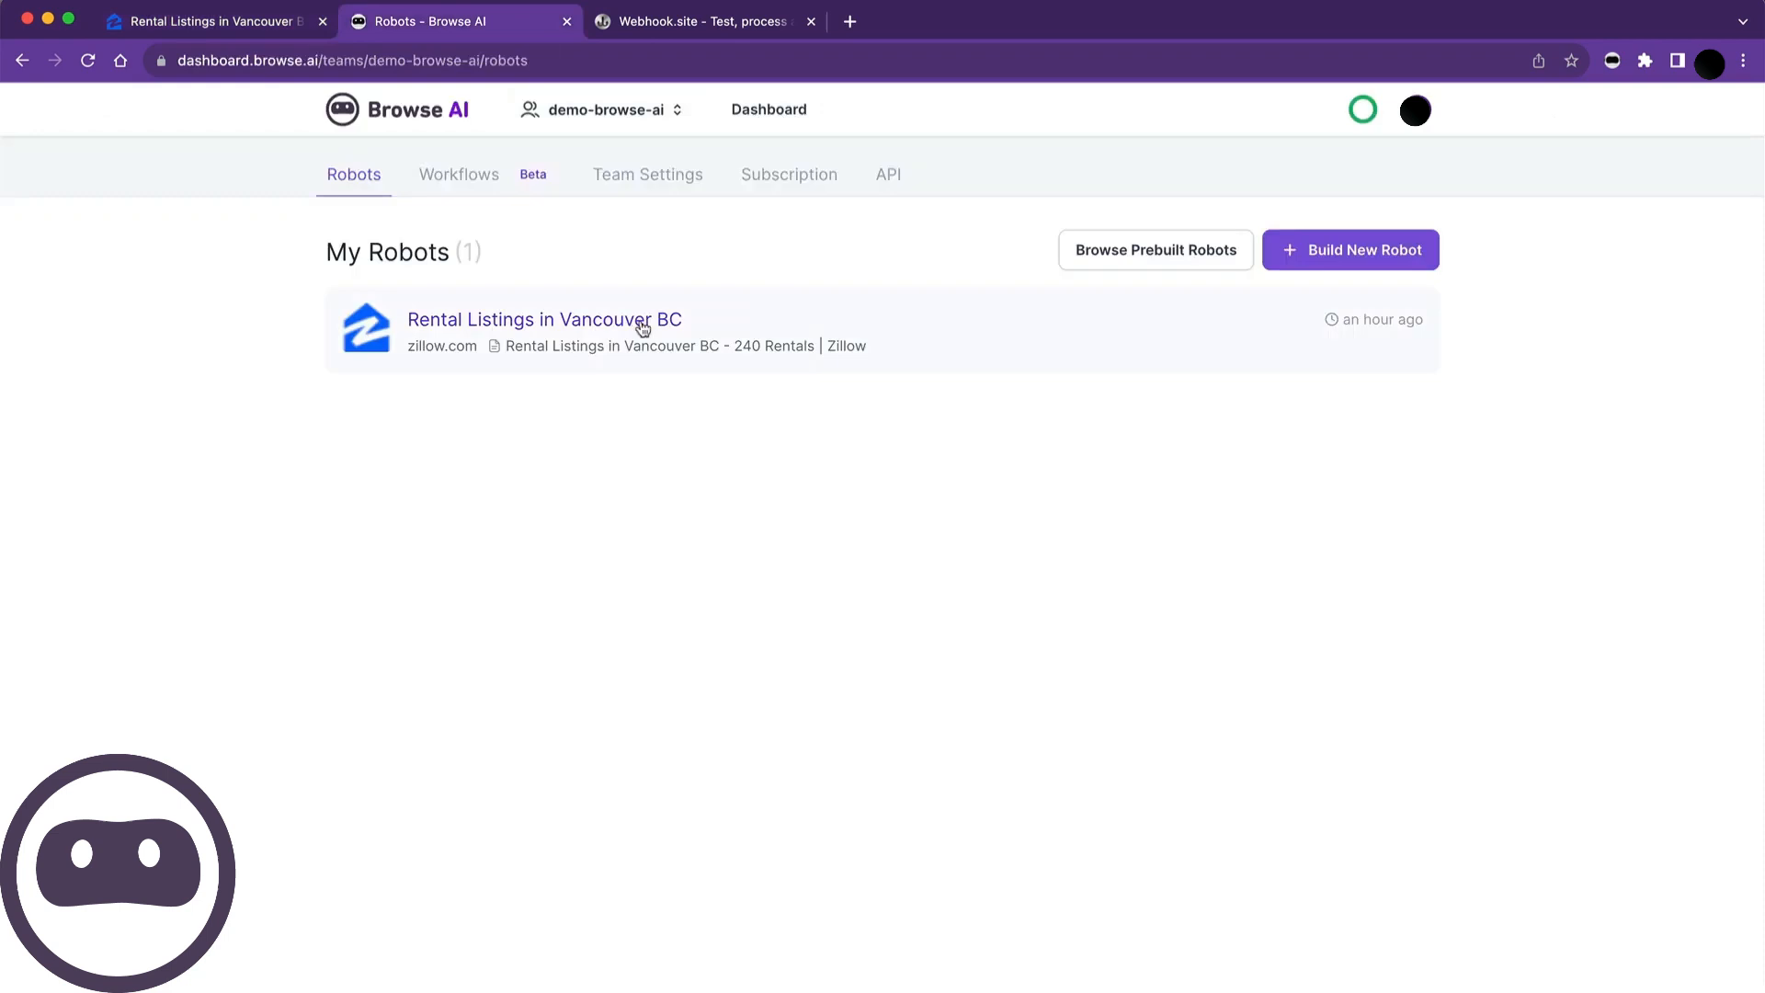
# Reach the Webhooks integration form of the Rental Listings in Vancouver BC robot and go to Webhook.site
pyautogui.click(544, 320)
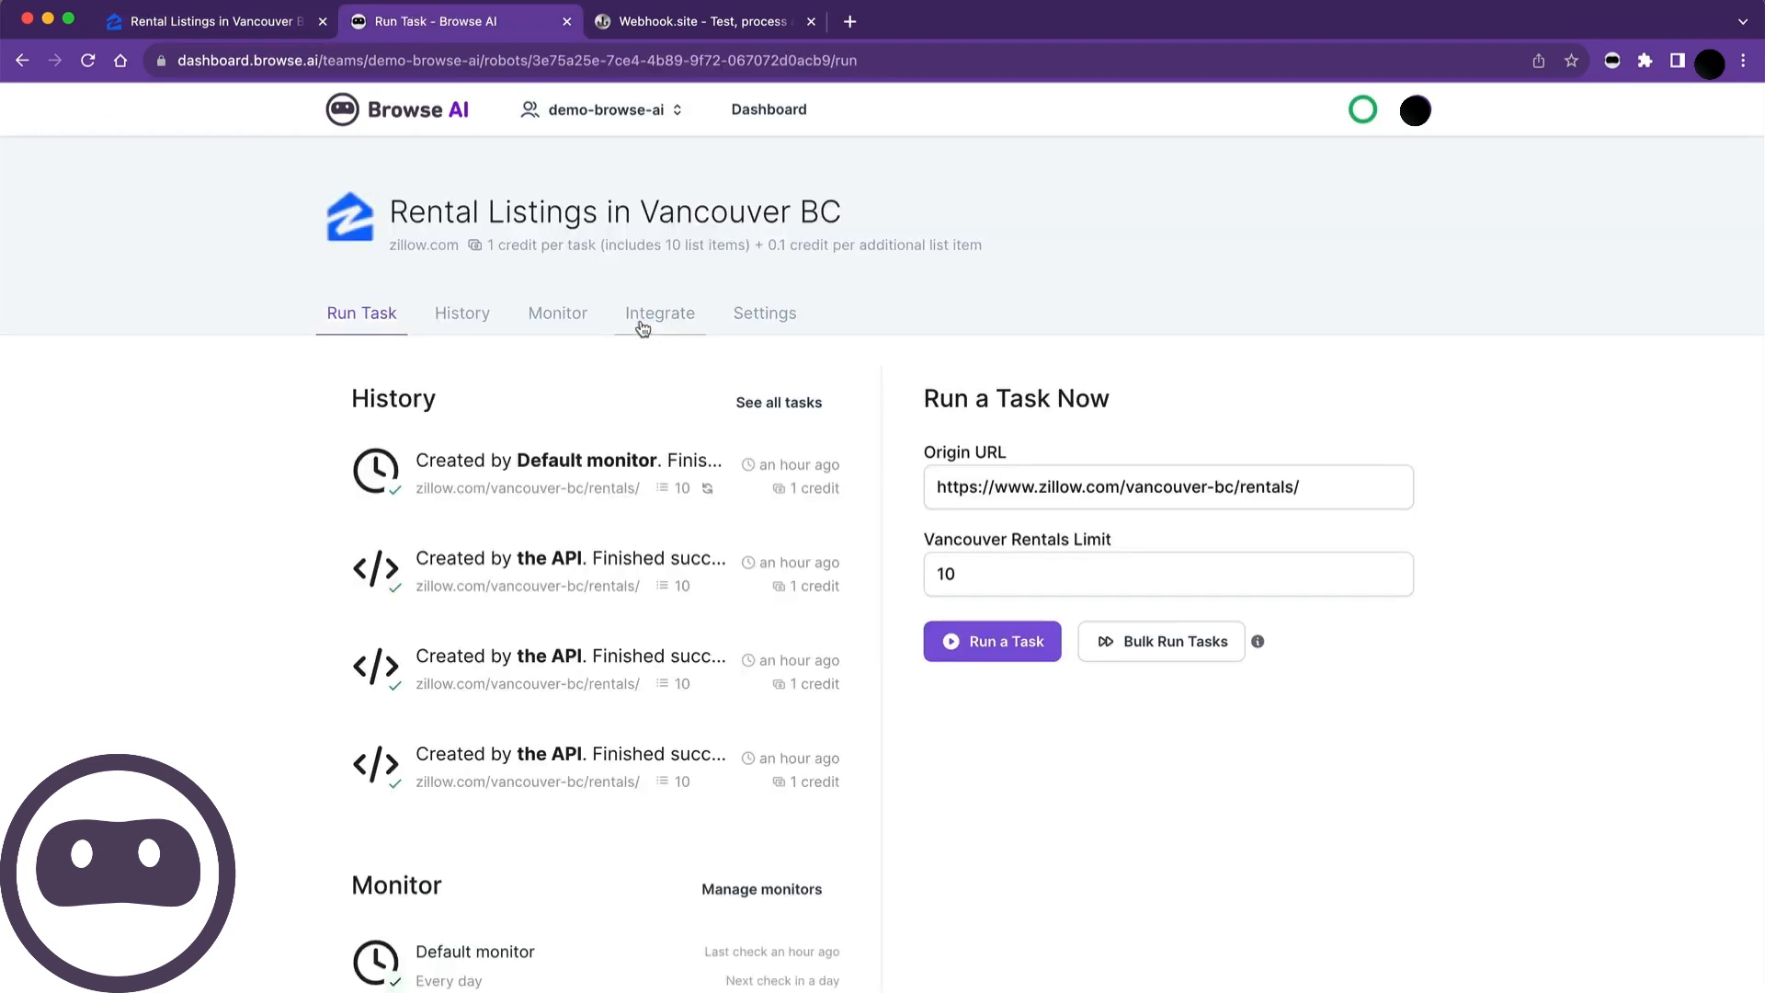
pyautogui.click(660, 312)
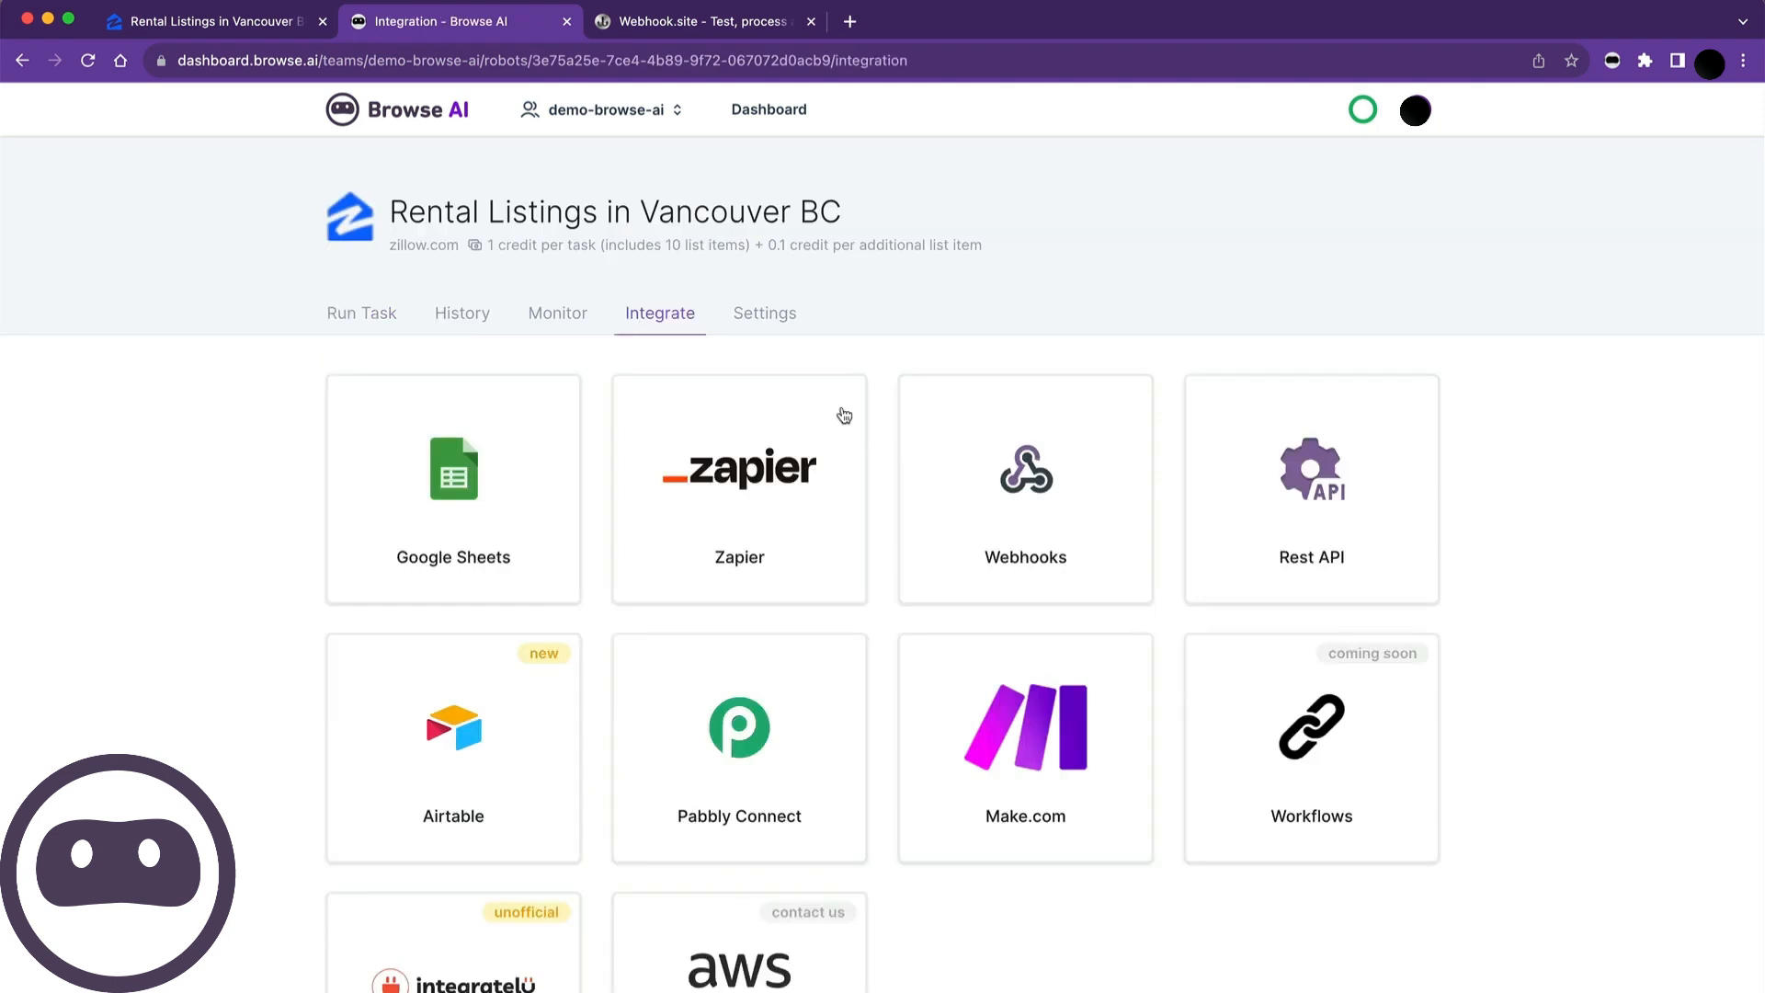
pyautogui.click(1024, 489)
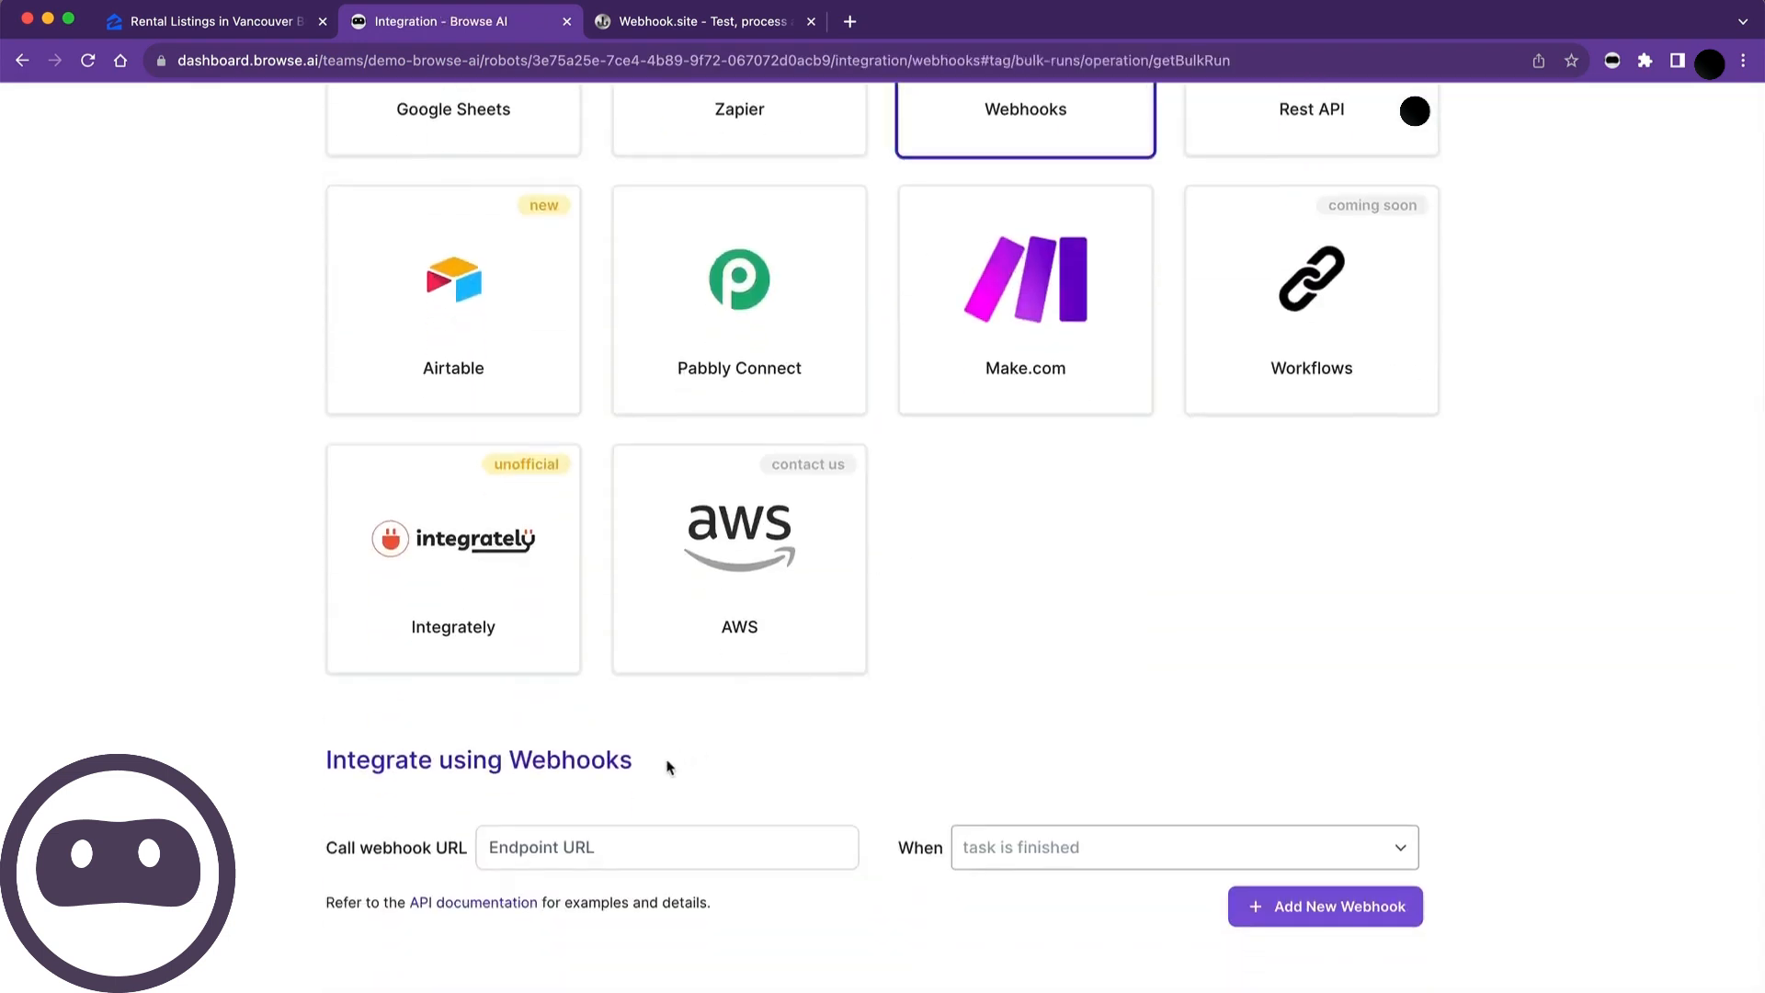
pyautogui.click(665, 846)
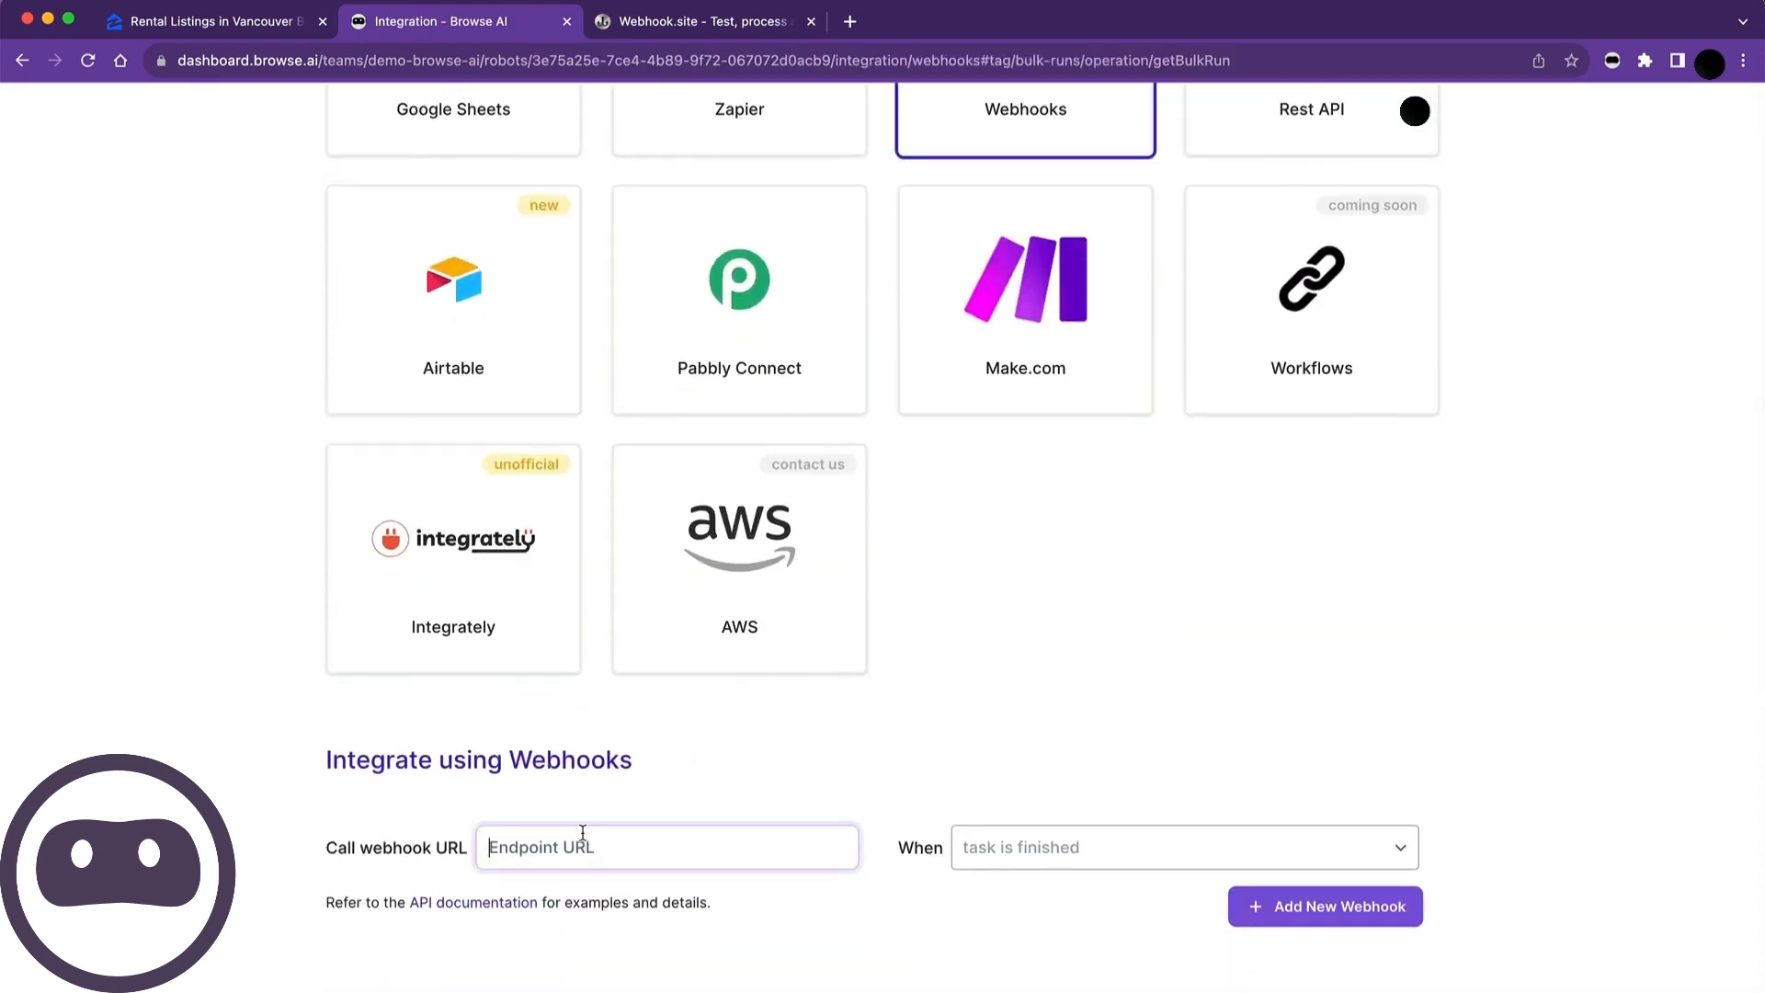
pyautogui.click(704, 22)
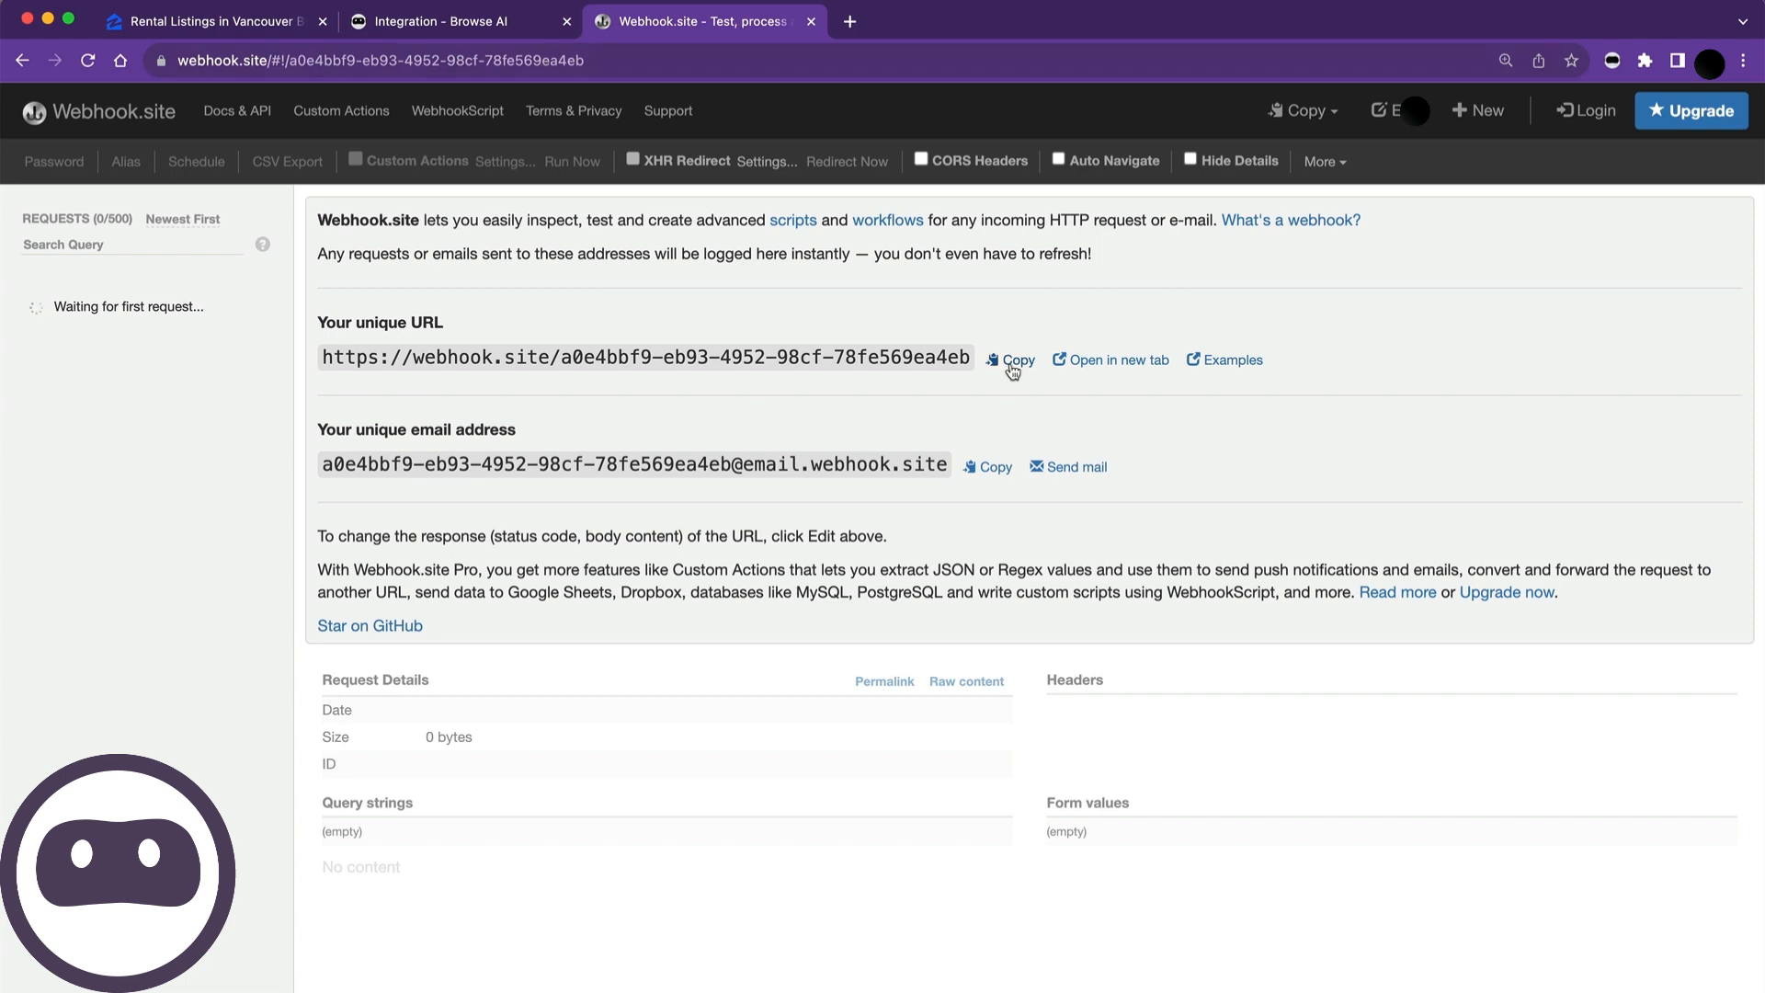
pyautogui.moveTo(544, 100)
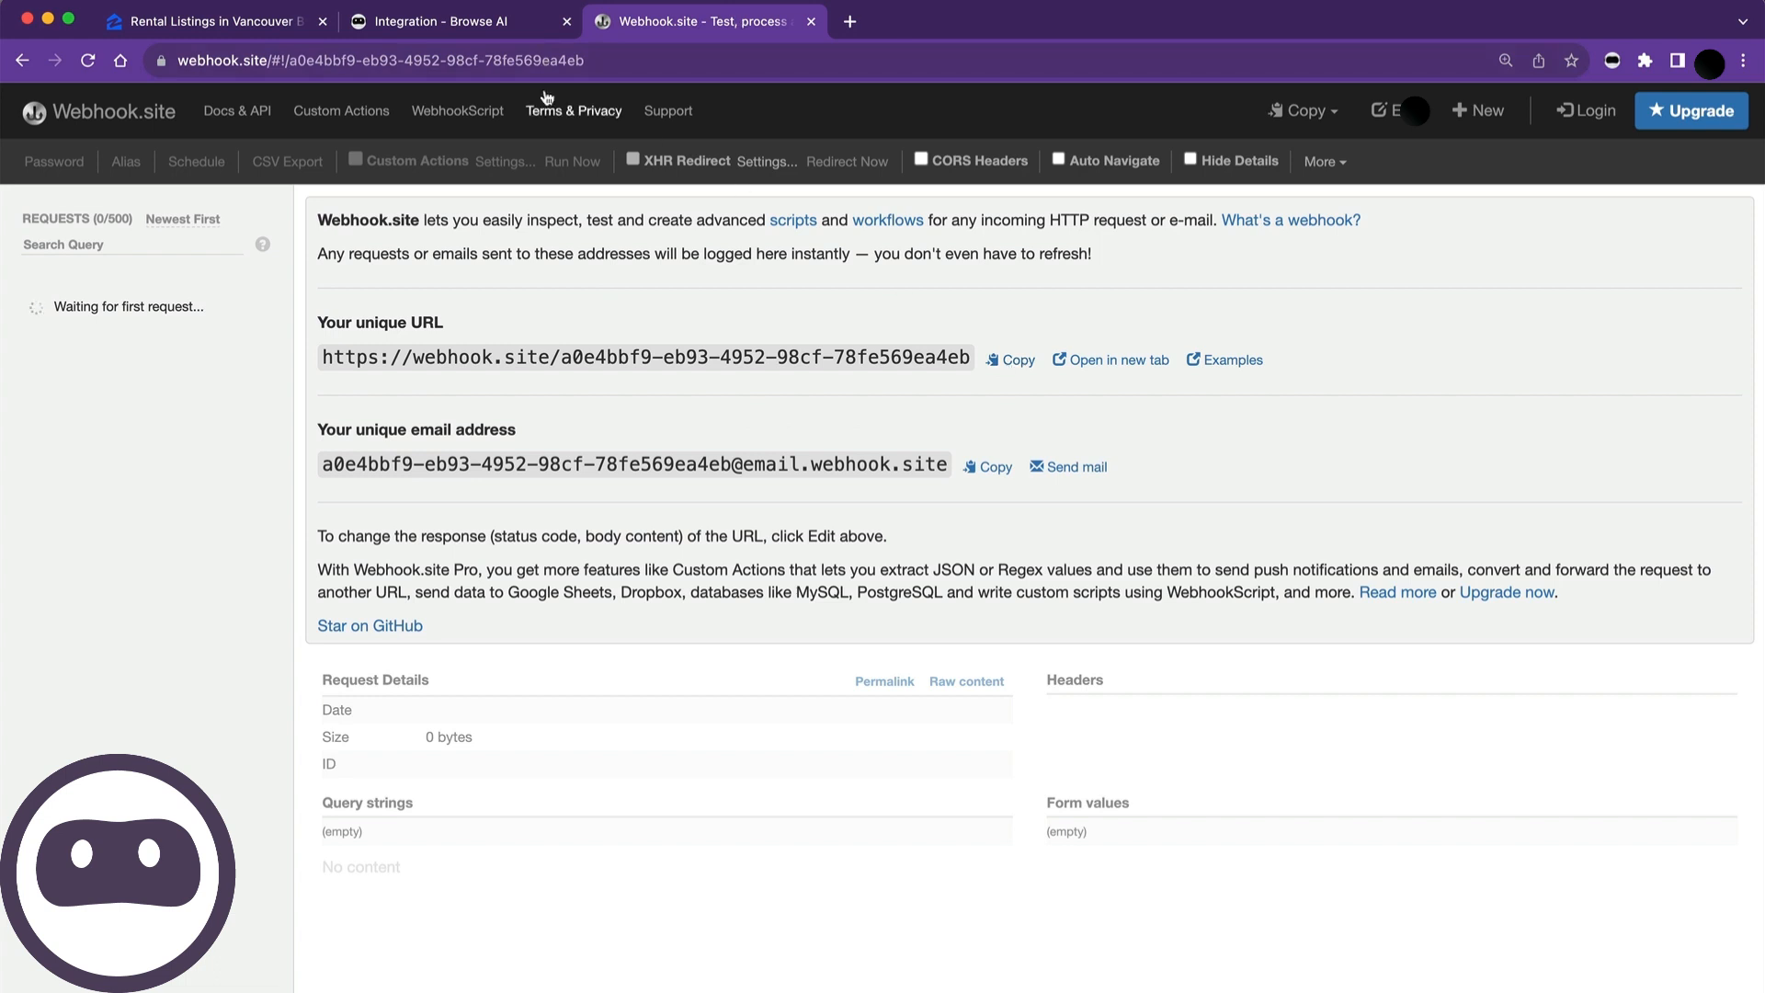
pyautogui.click(460, 22)
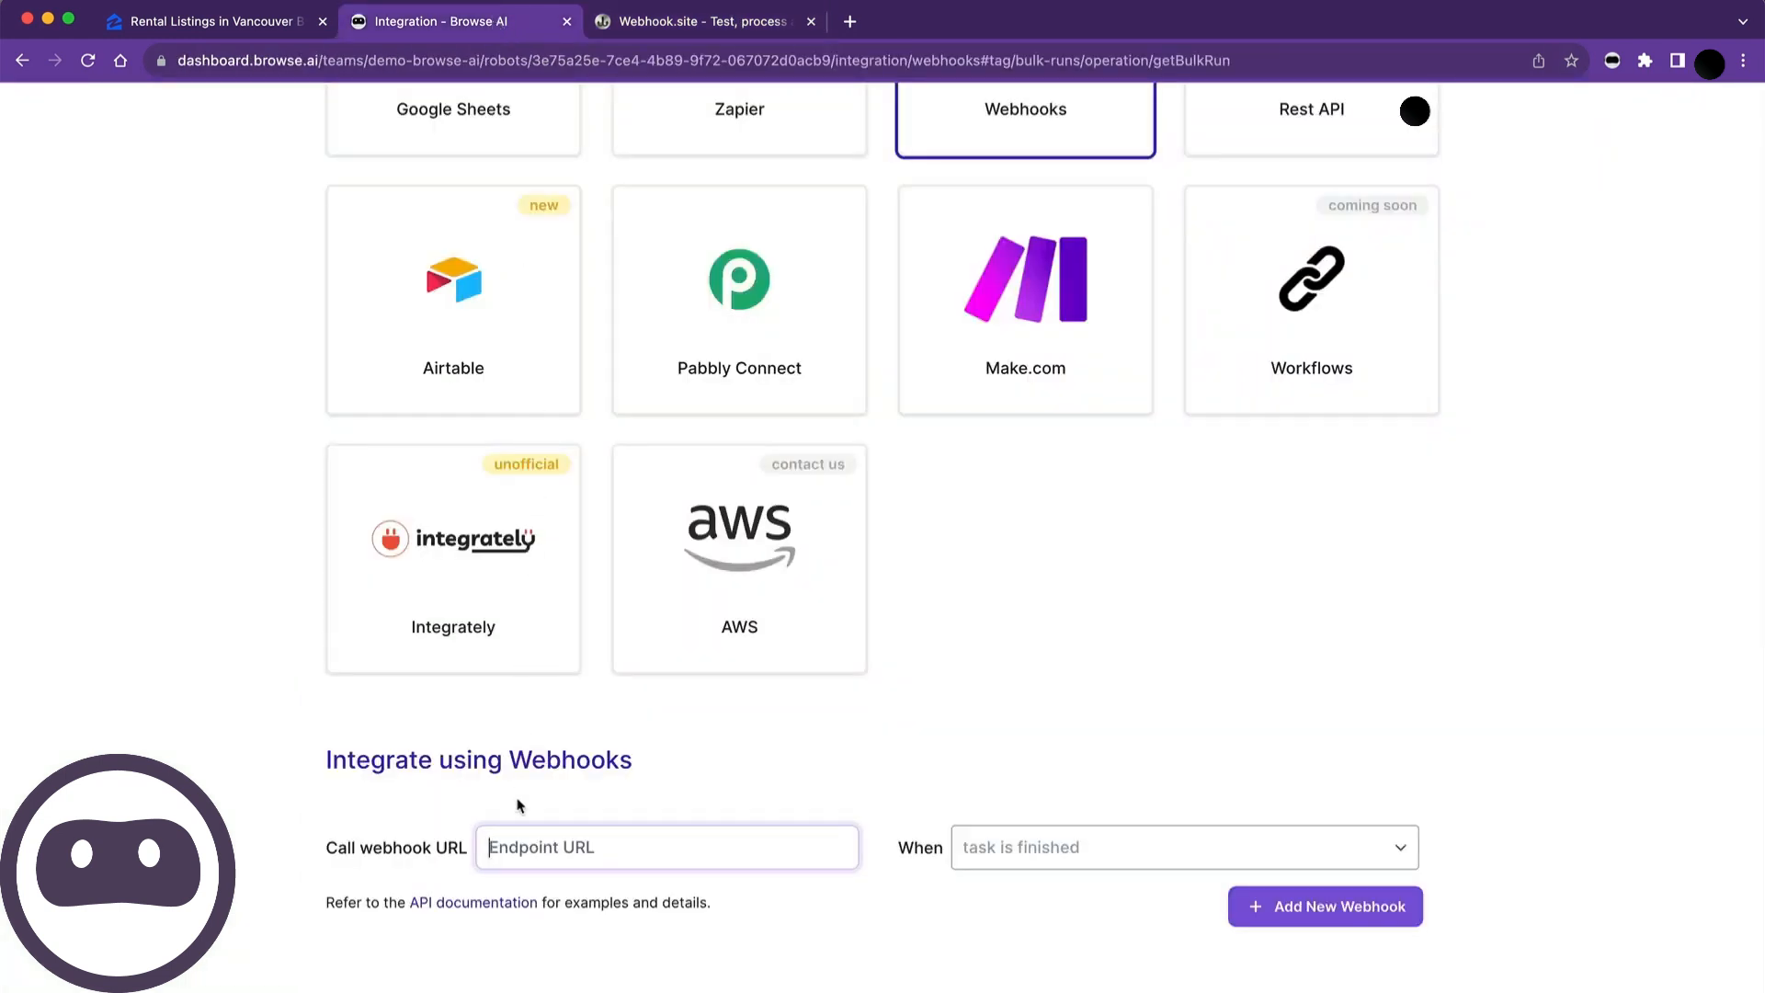
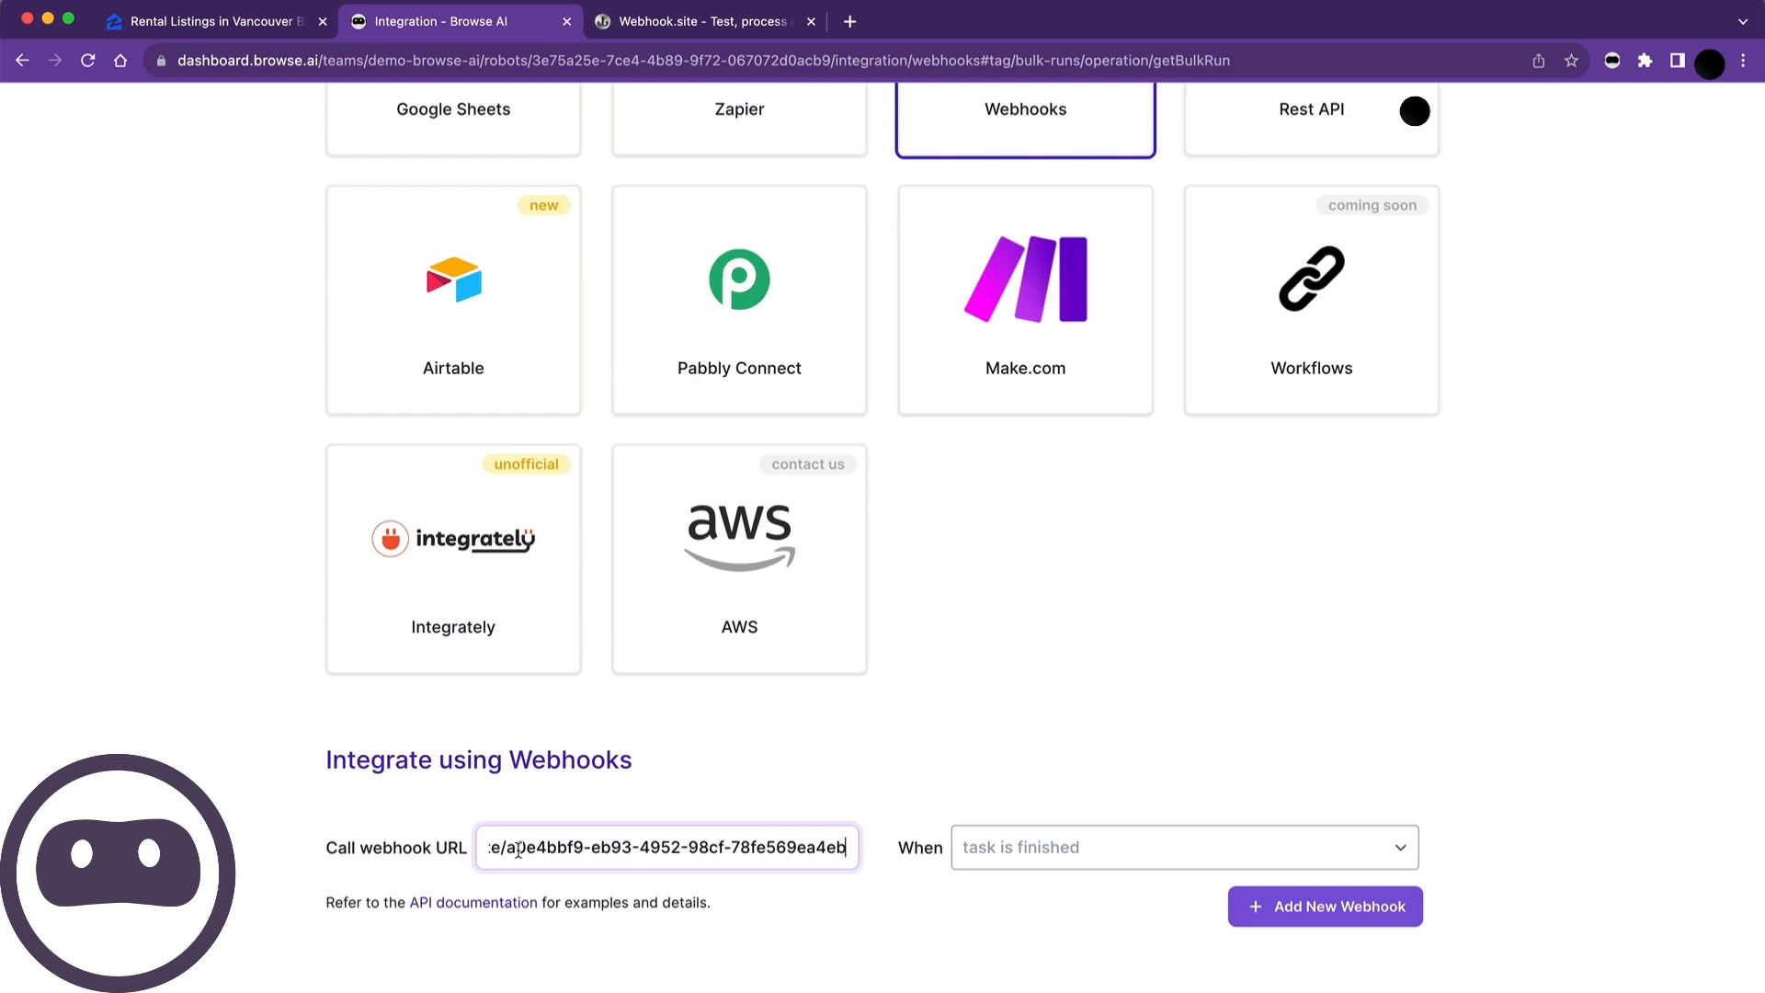
pyautogui.click(1182, 847)
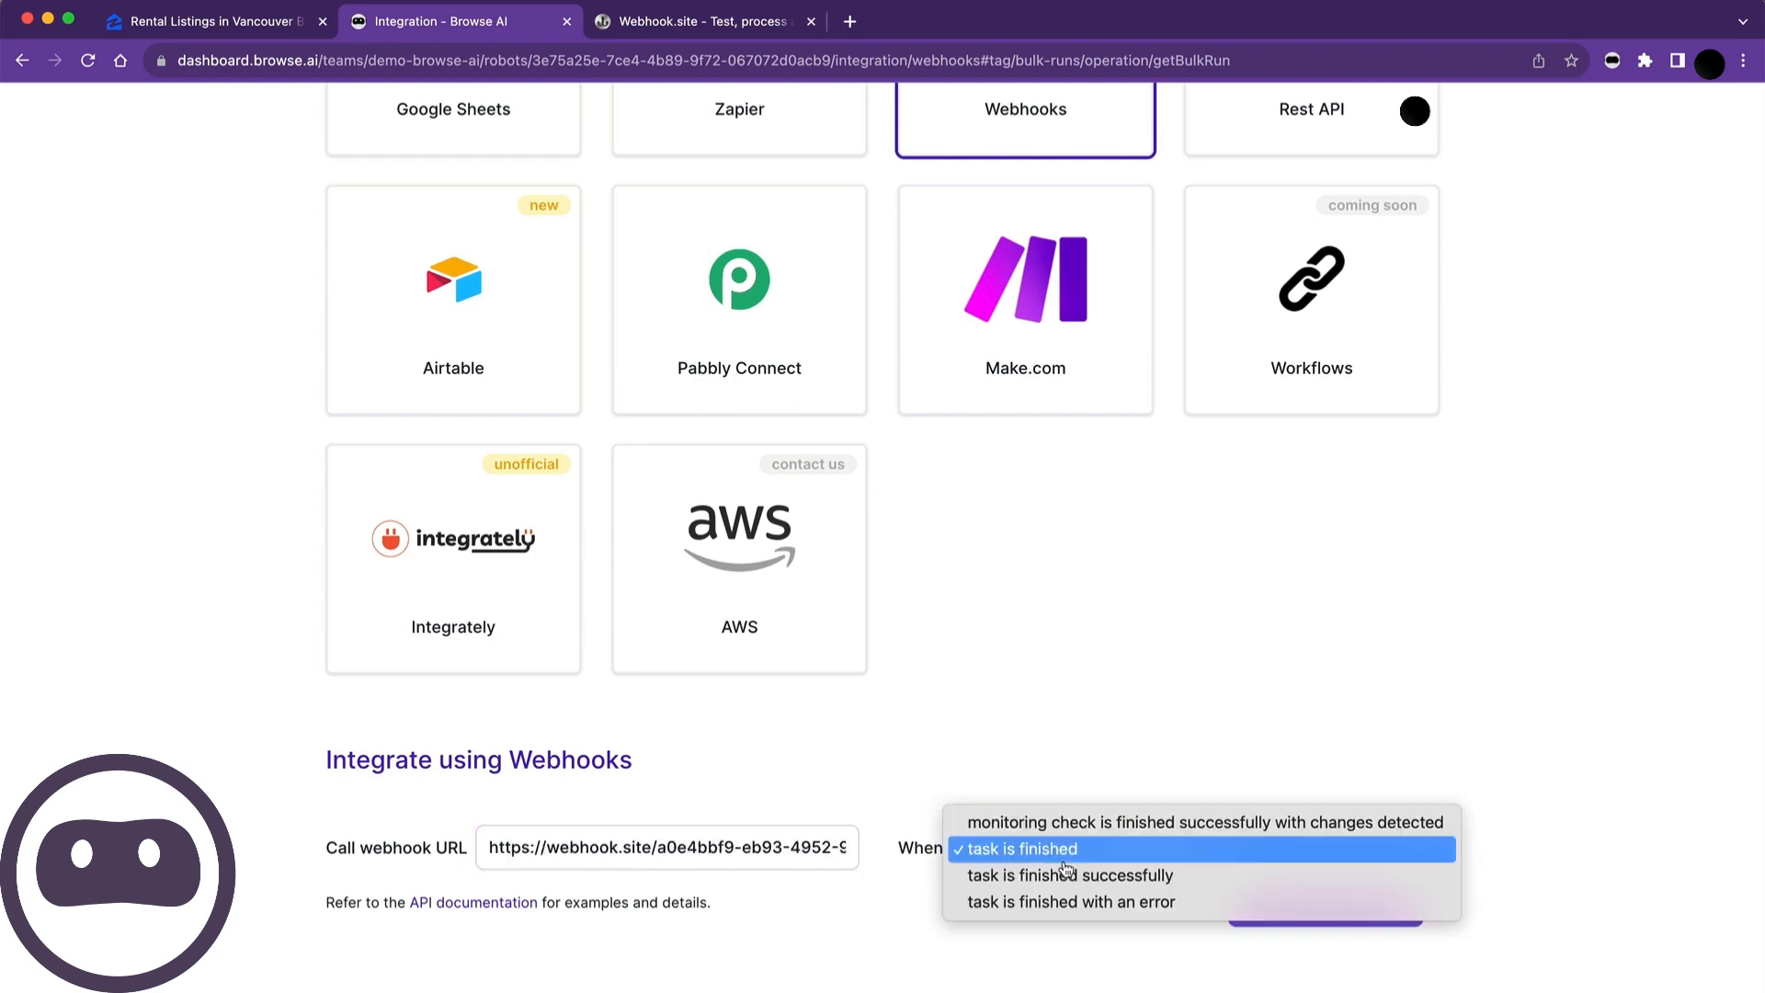
pyautogui.click(1066, 875)
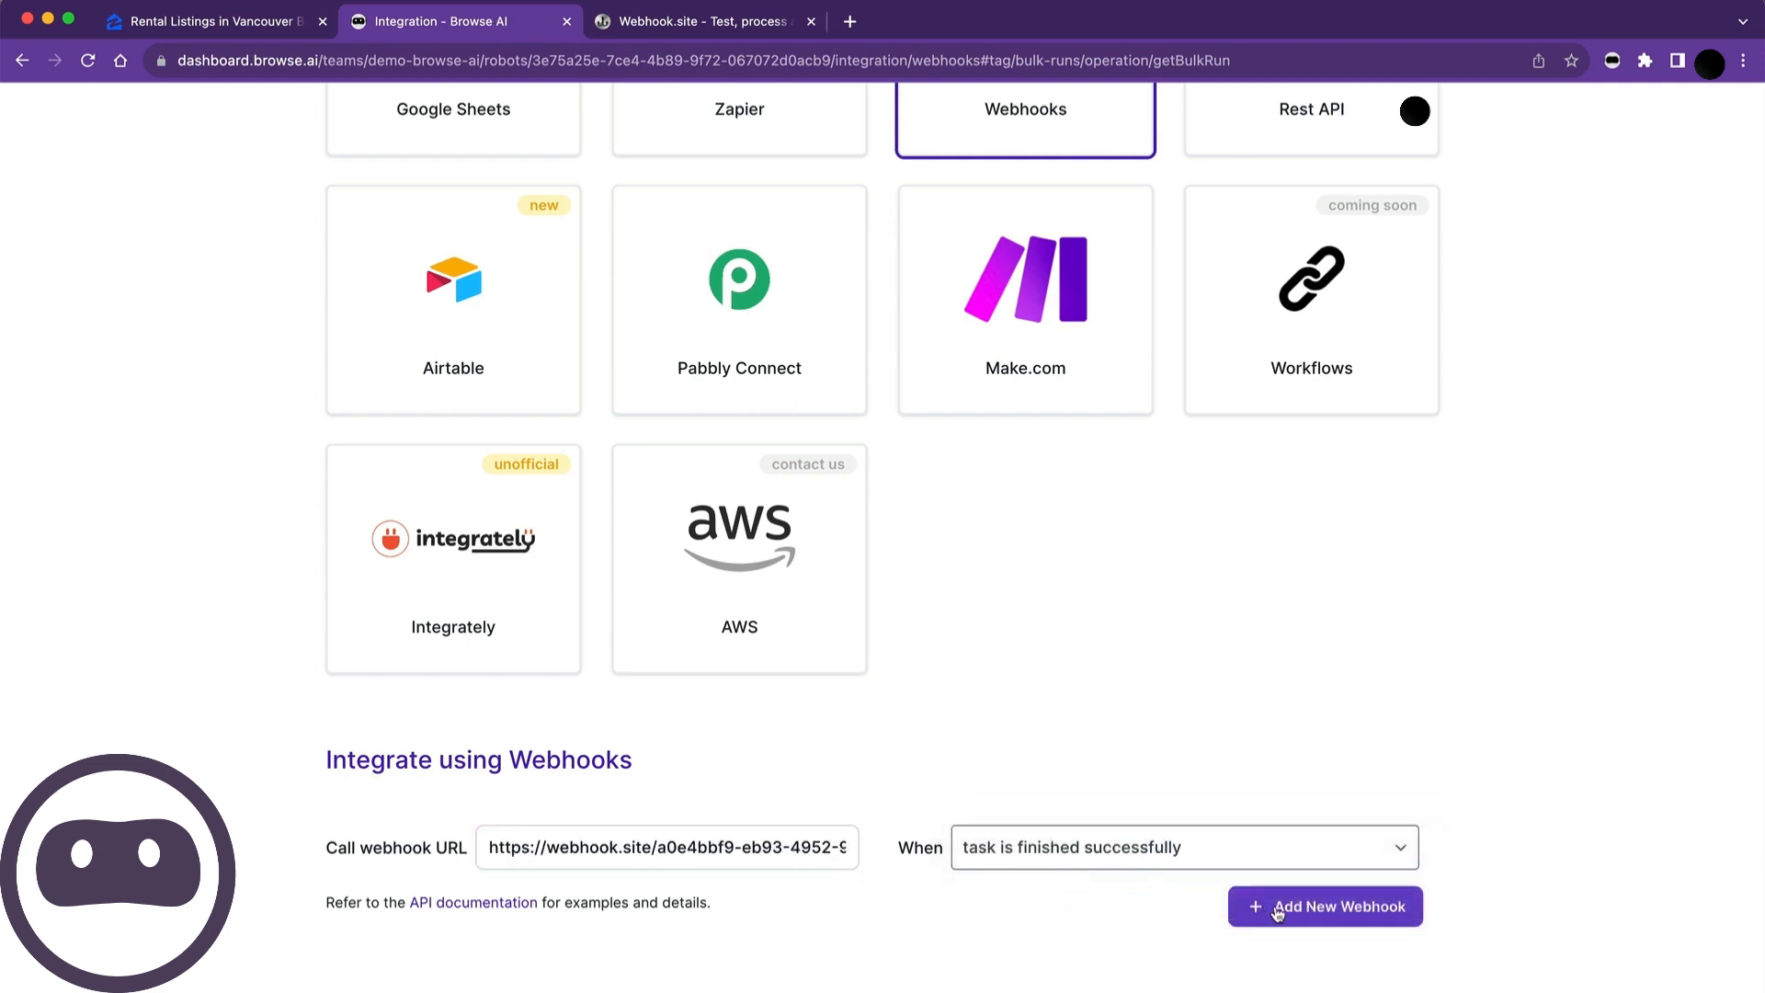
pyautogui.click(1326, 906)
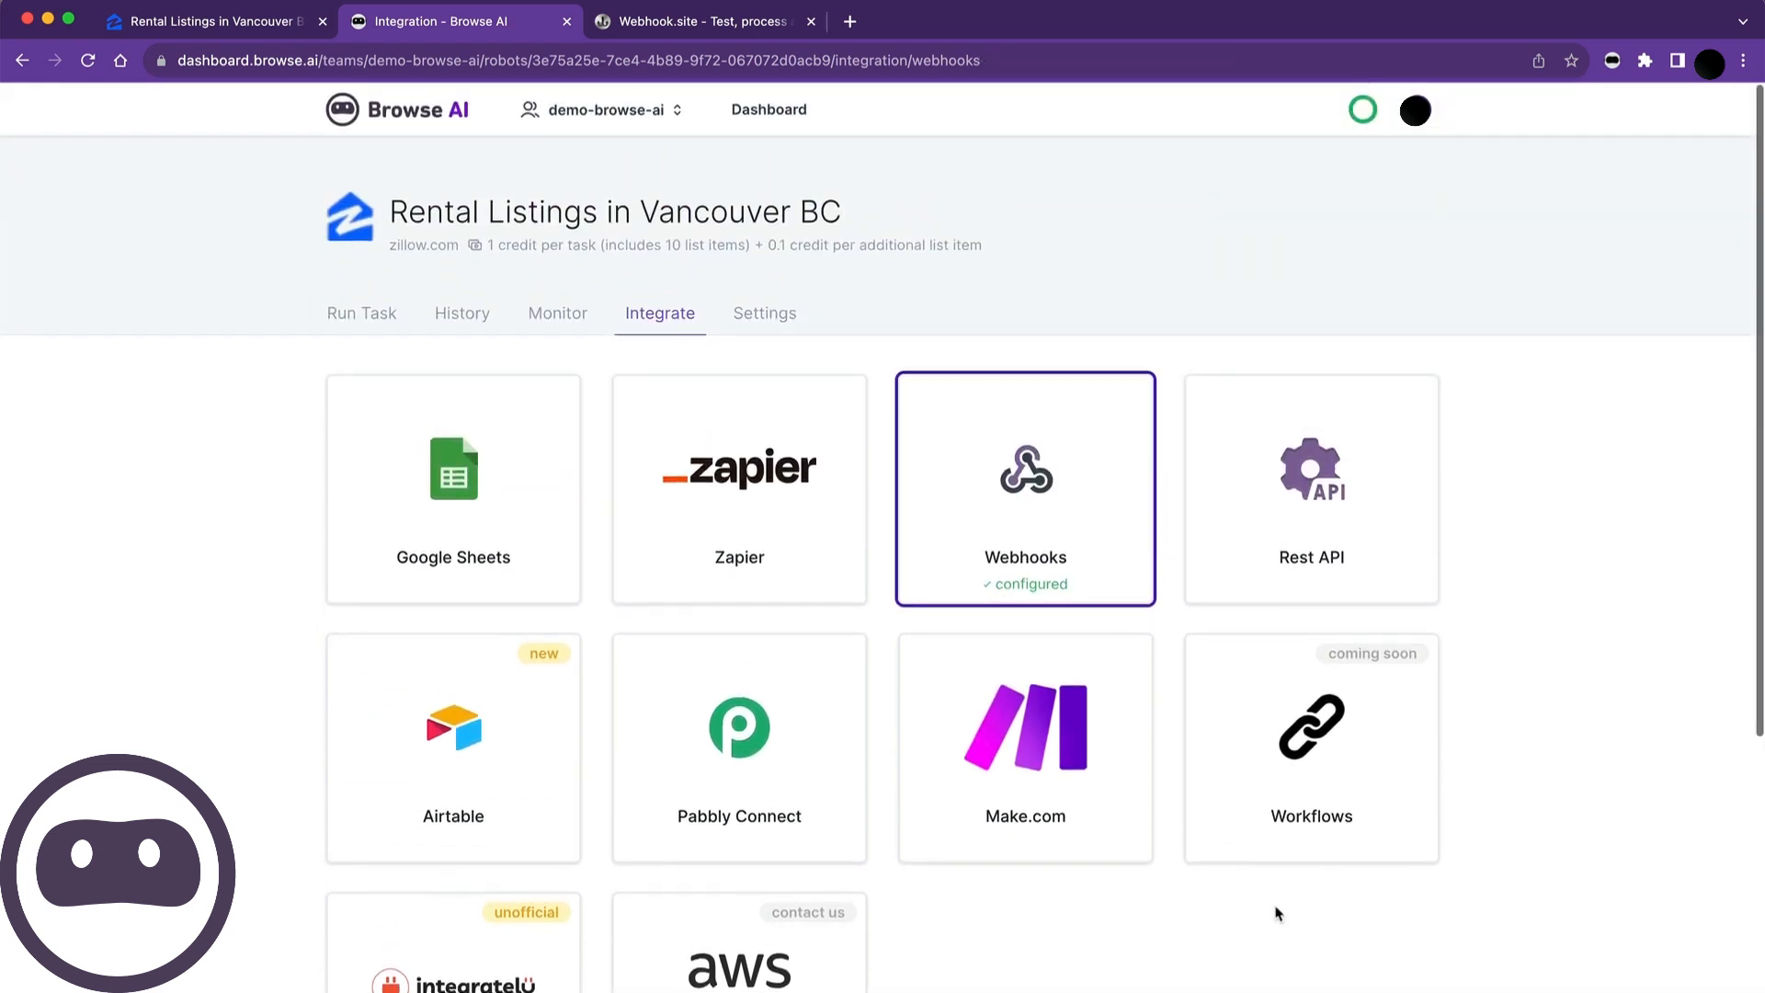
# From the Rest API integration details, go to the account API keys page
pyautogui.click(1311, 489)
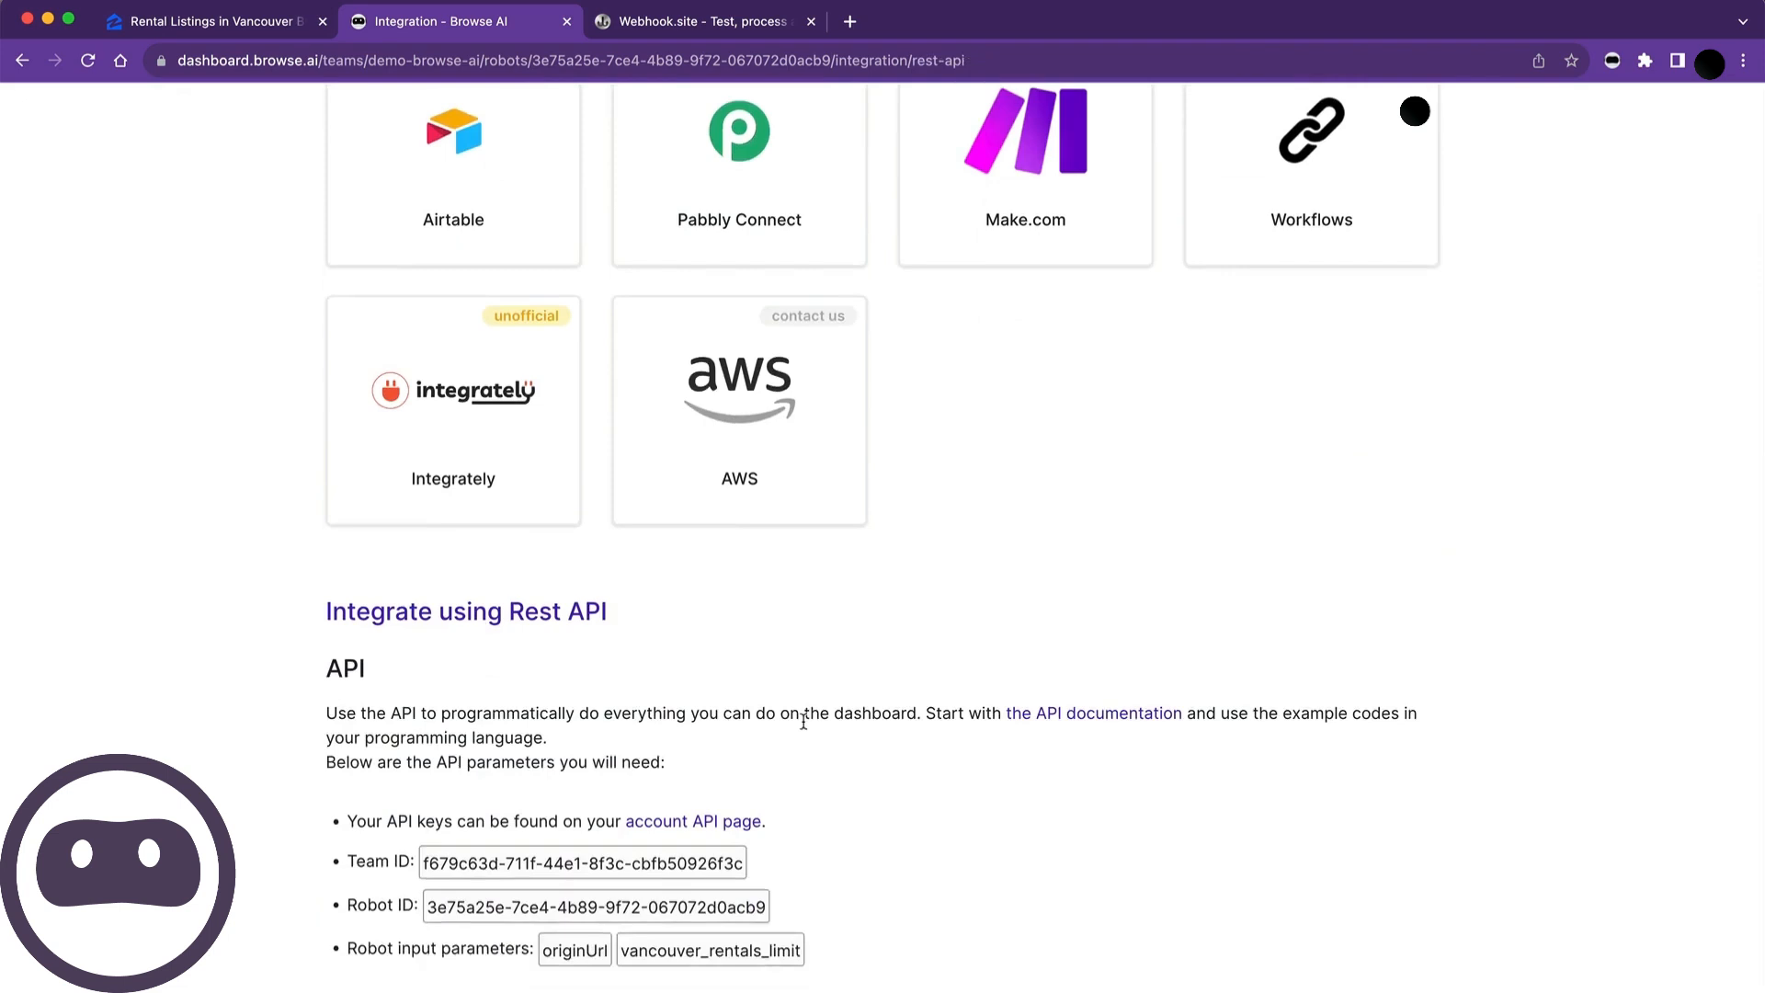
pyautogui.click(693, 820)
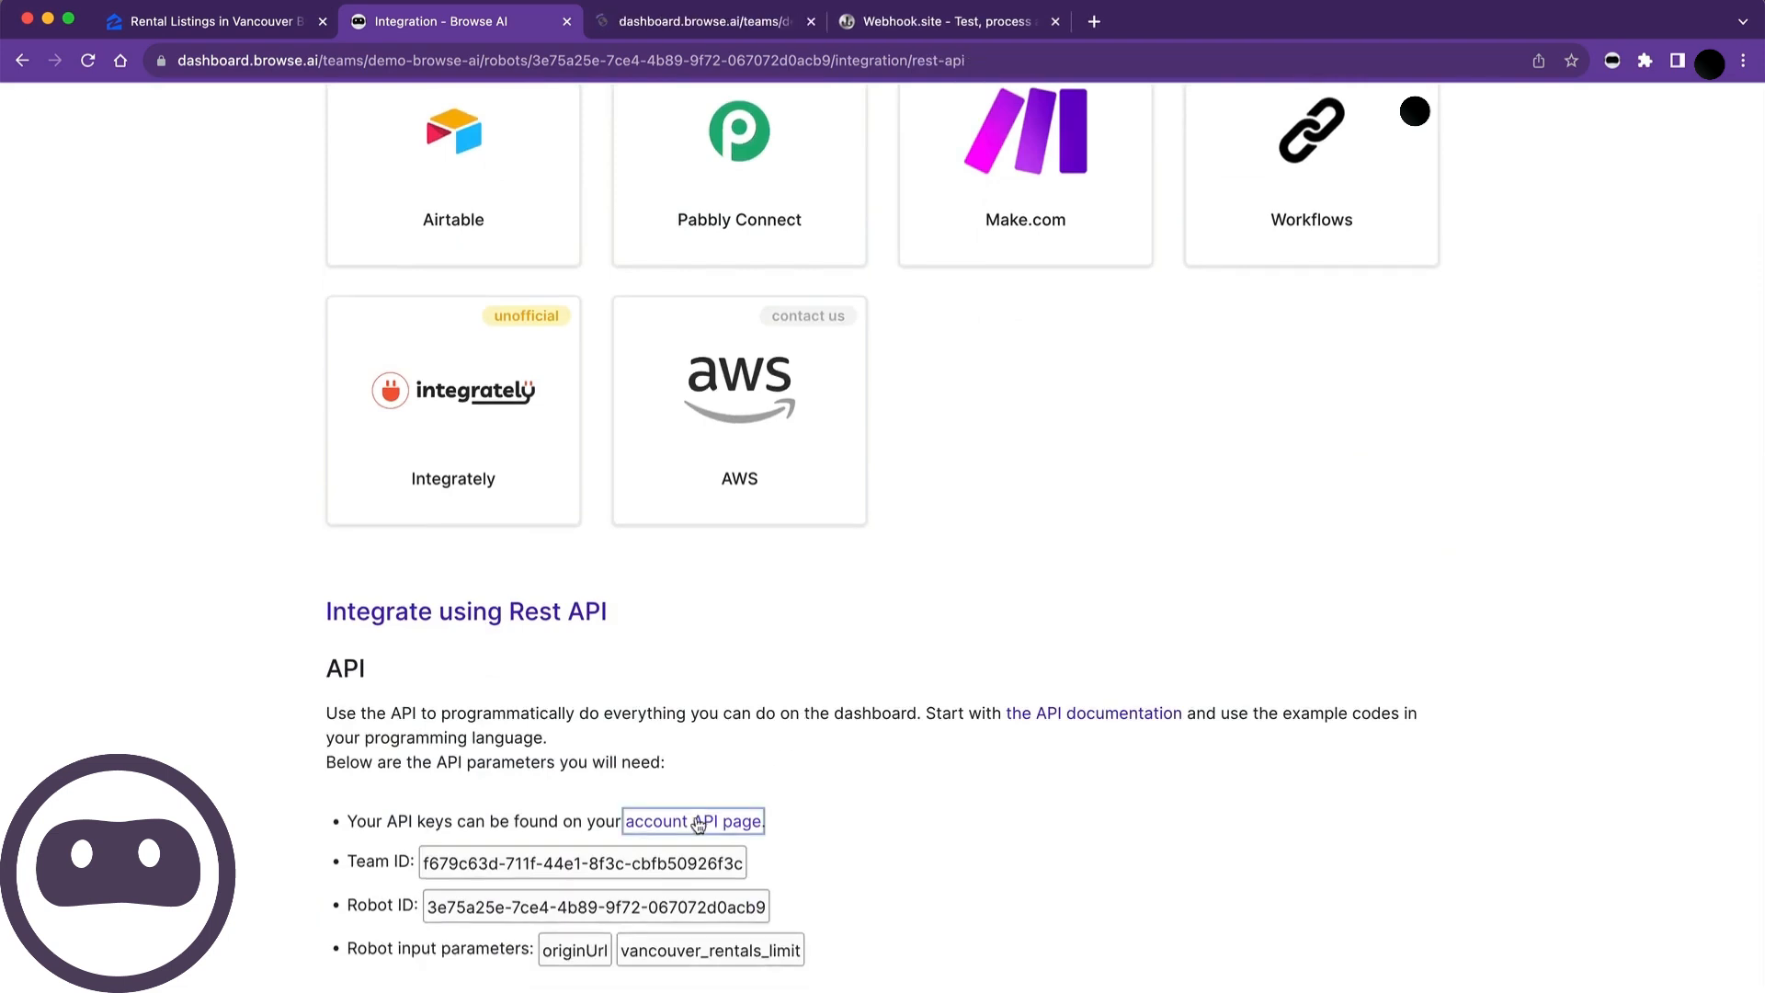
pyautogui.click(693, 820)
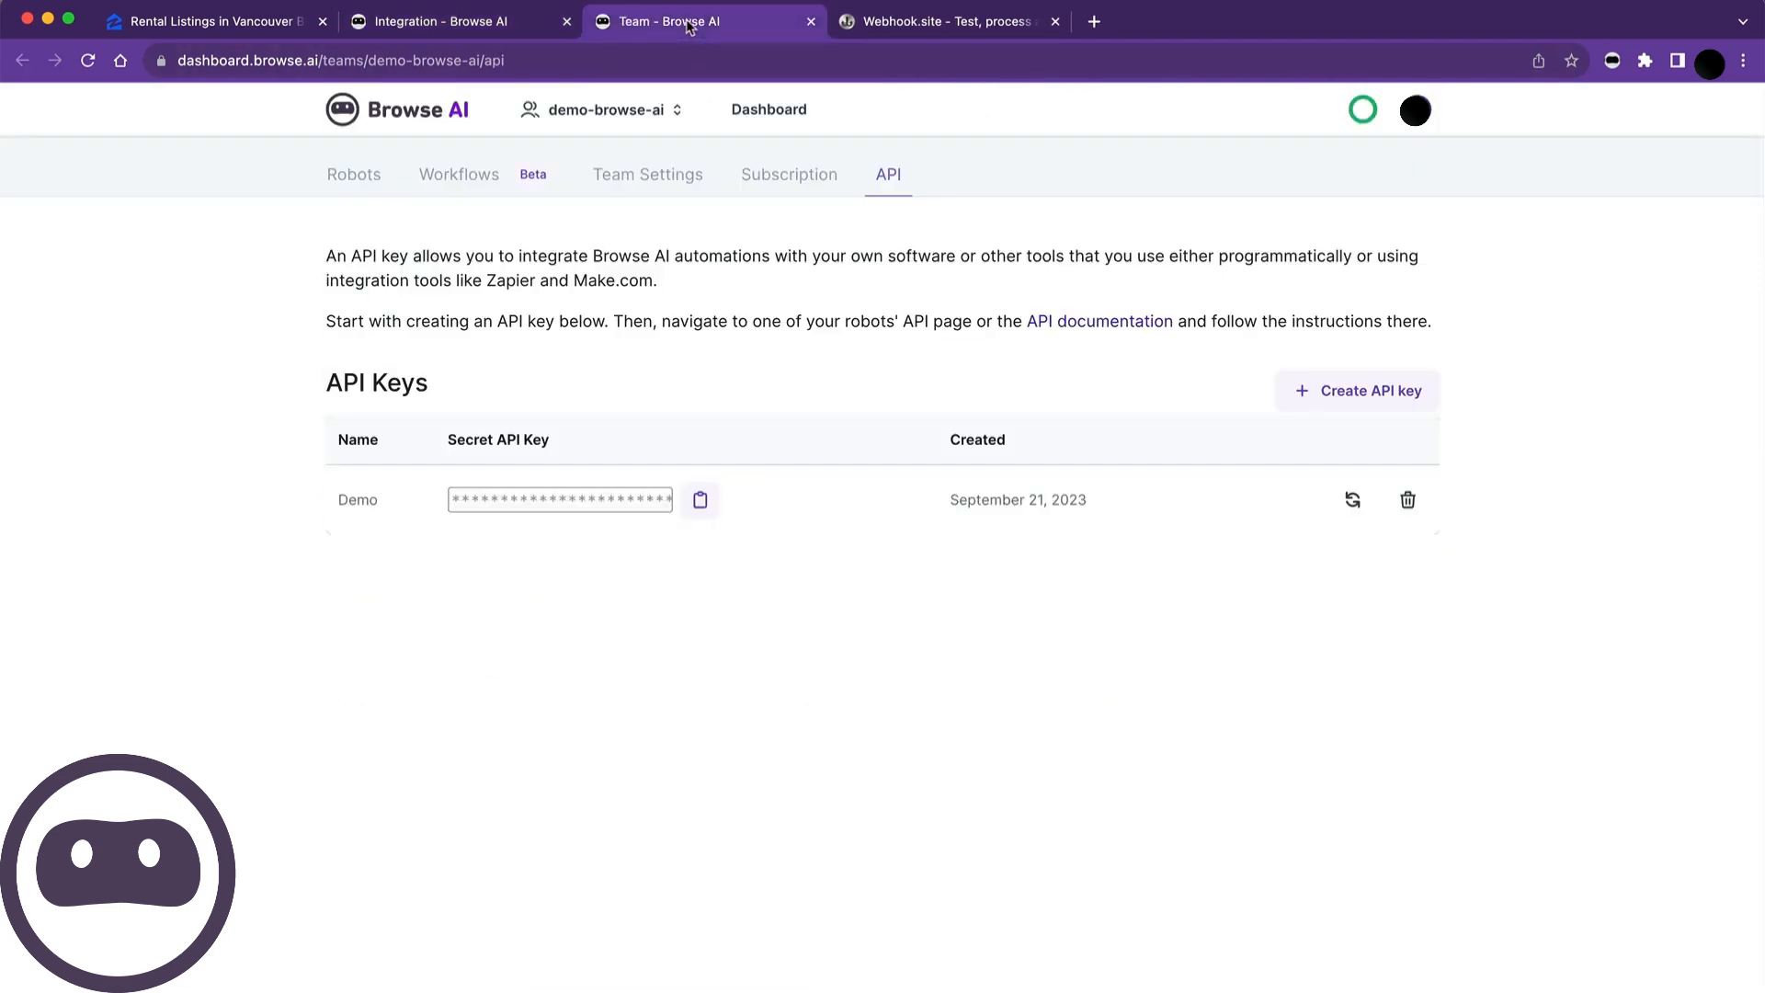
# Create an API key named 'Browse AI Demo' and return to the Rest API integration details
pyautogui.click(1355, 389)
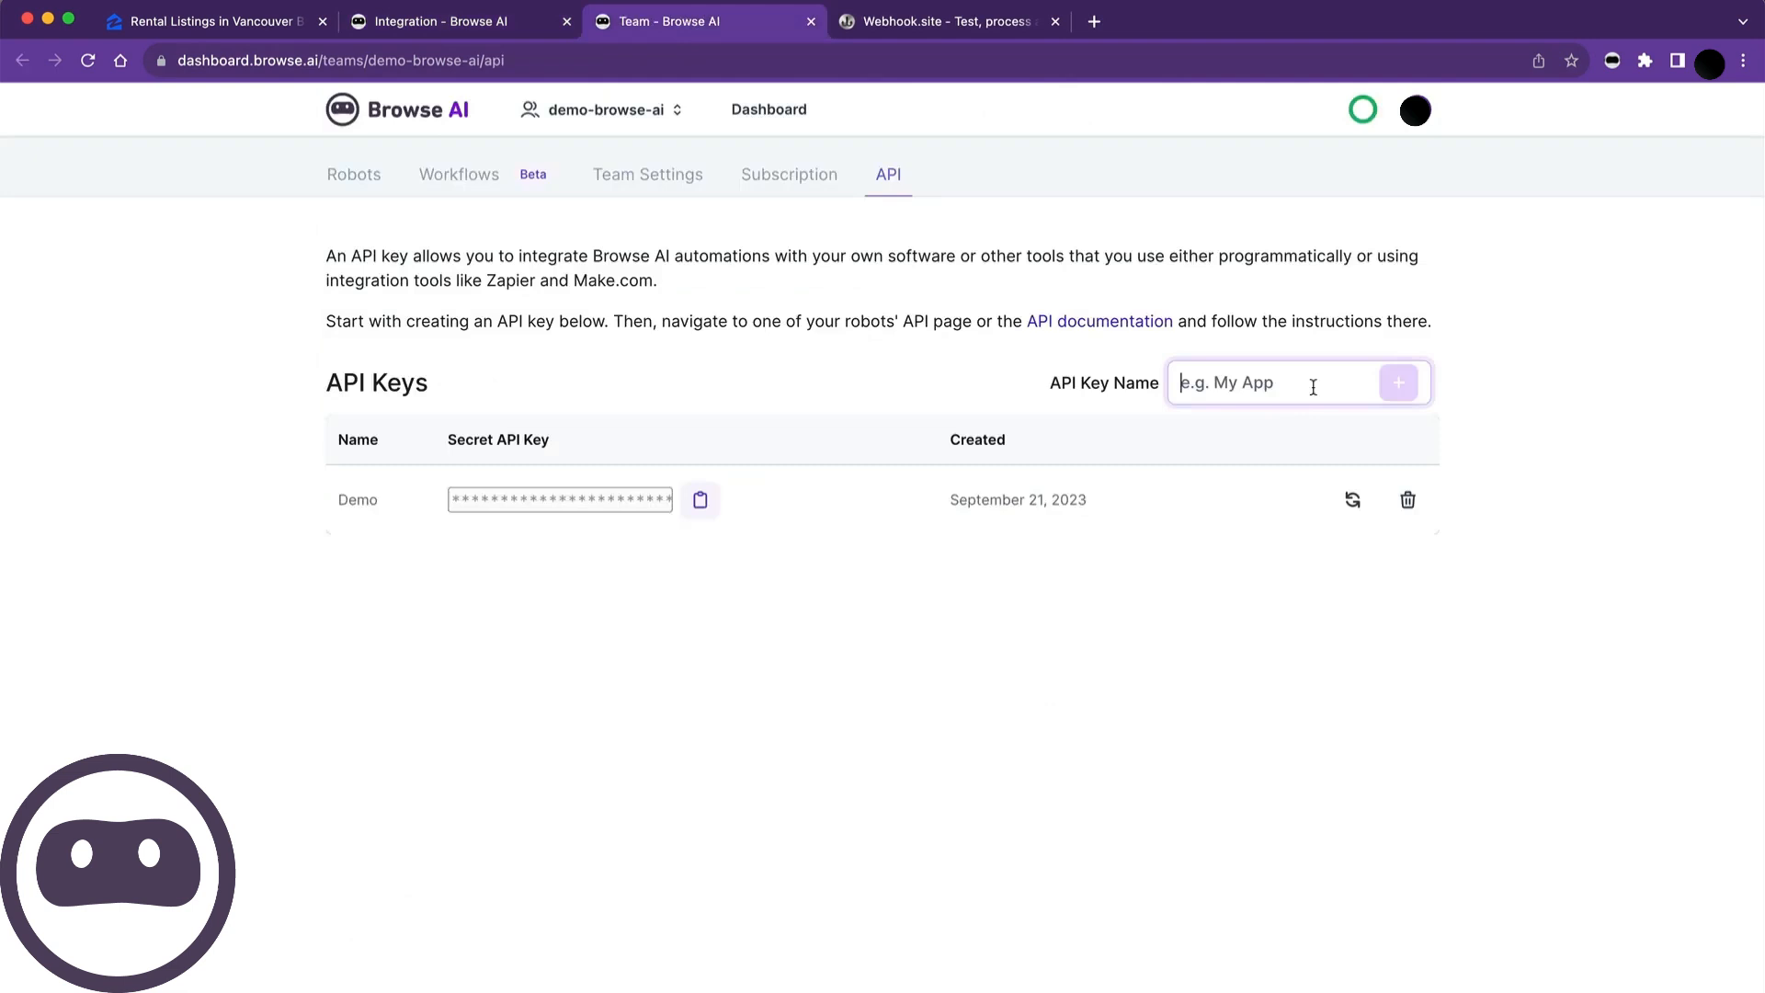
pyautogui.write('Browse AI Demo')
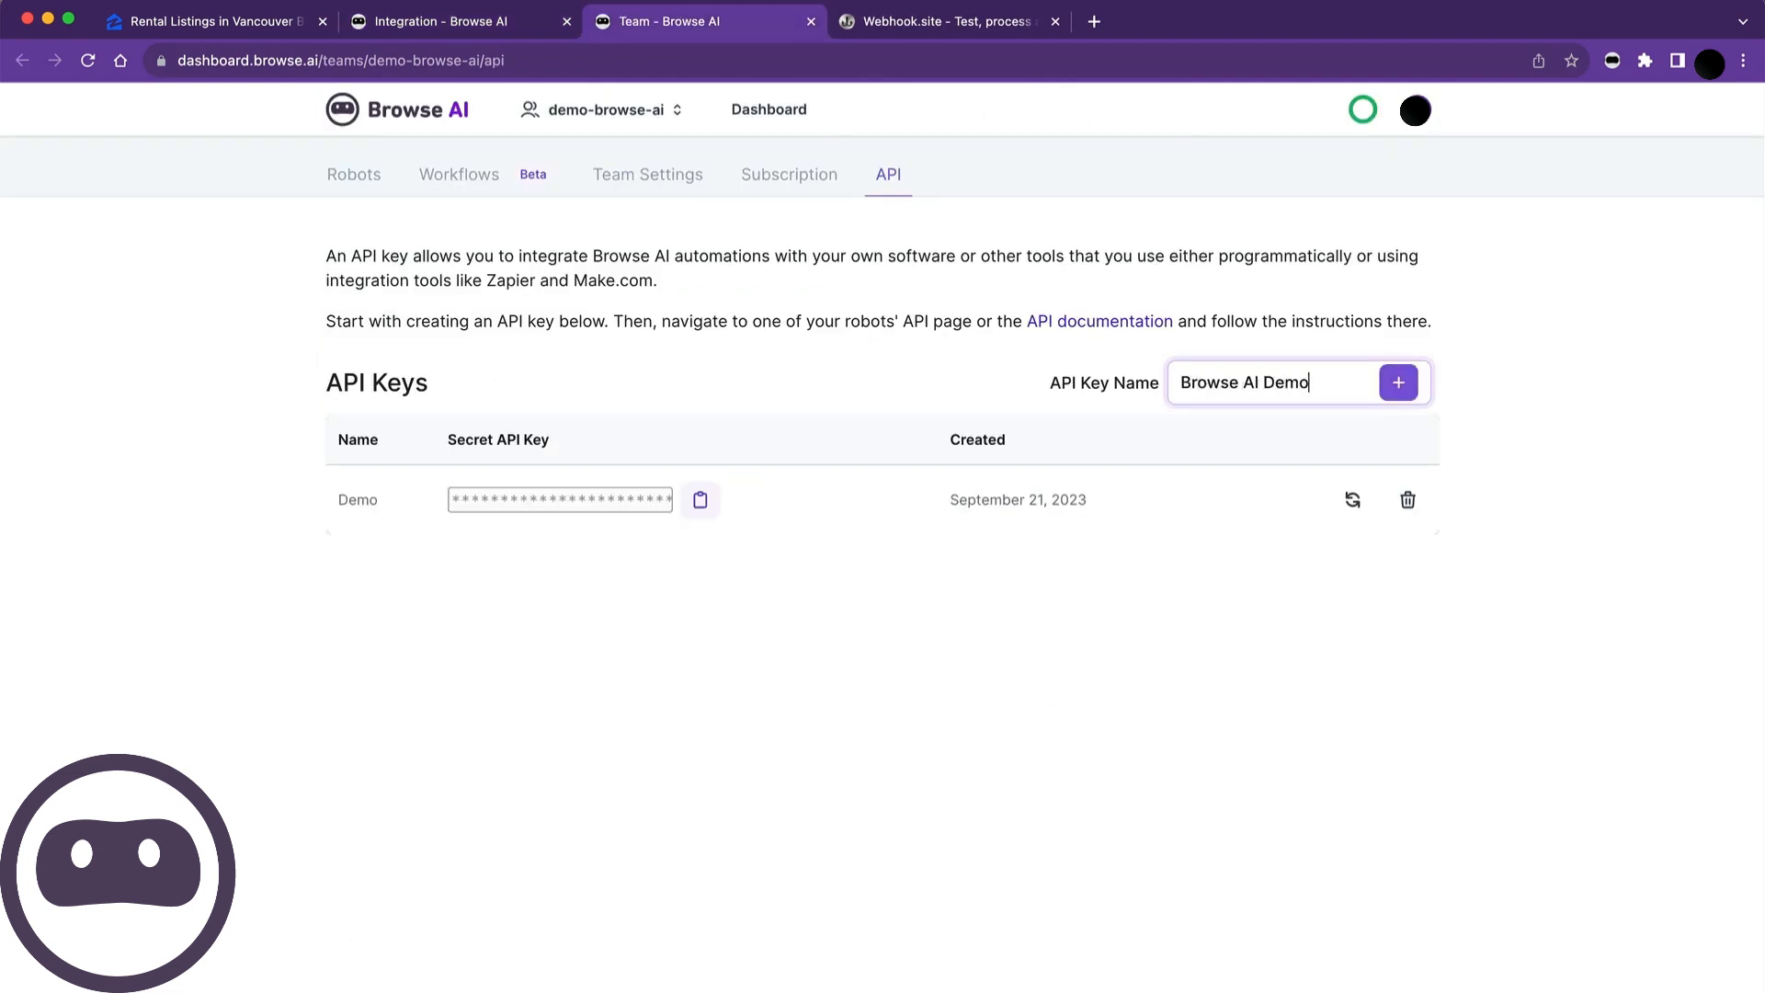
pyautogui.click(1399, 382)
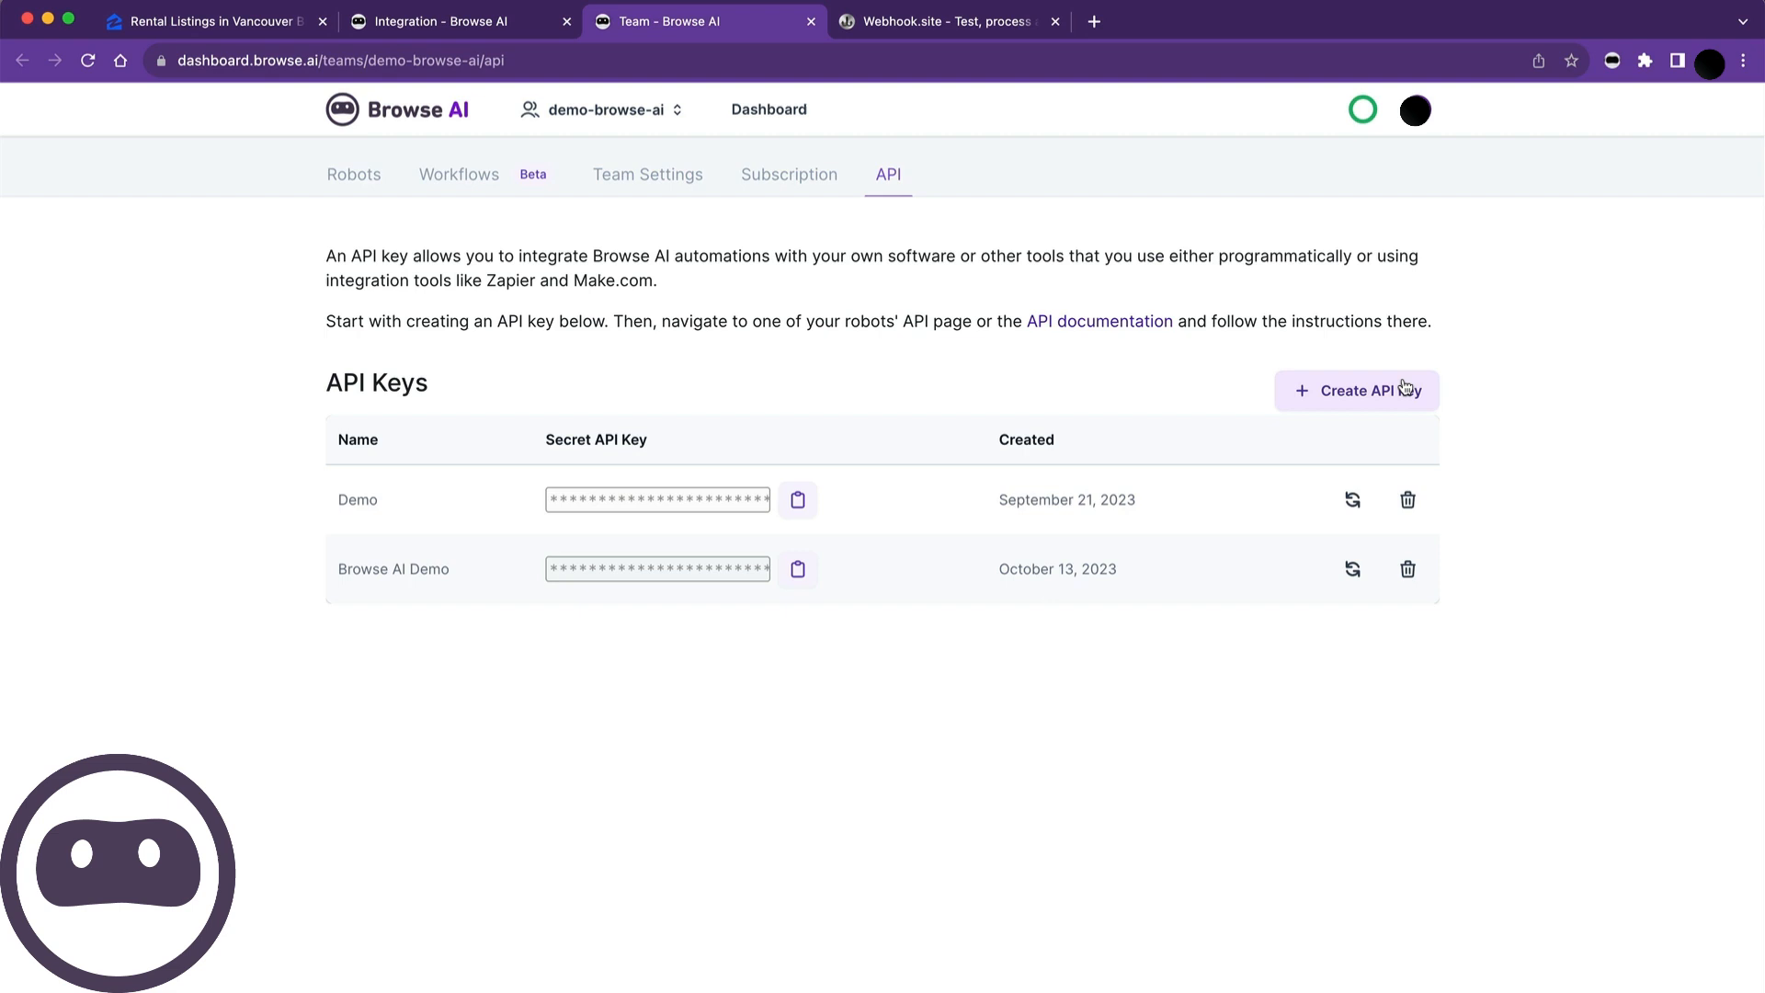
pyautogui.moveTo(559, 42)
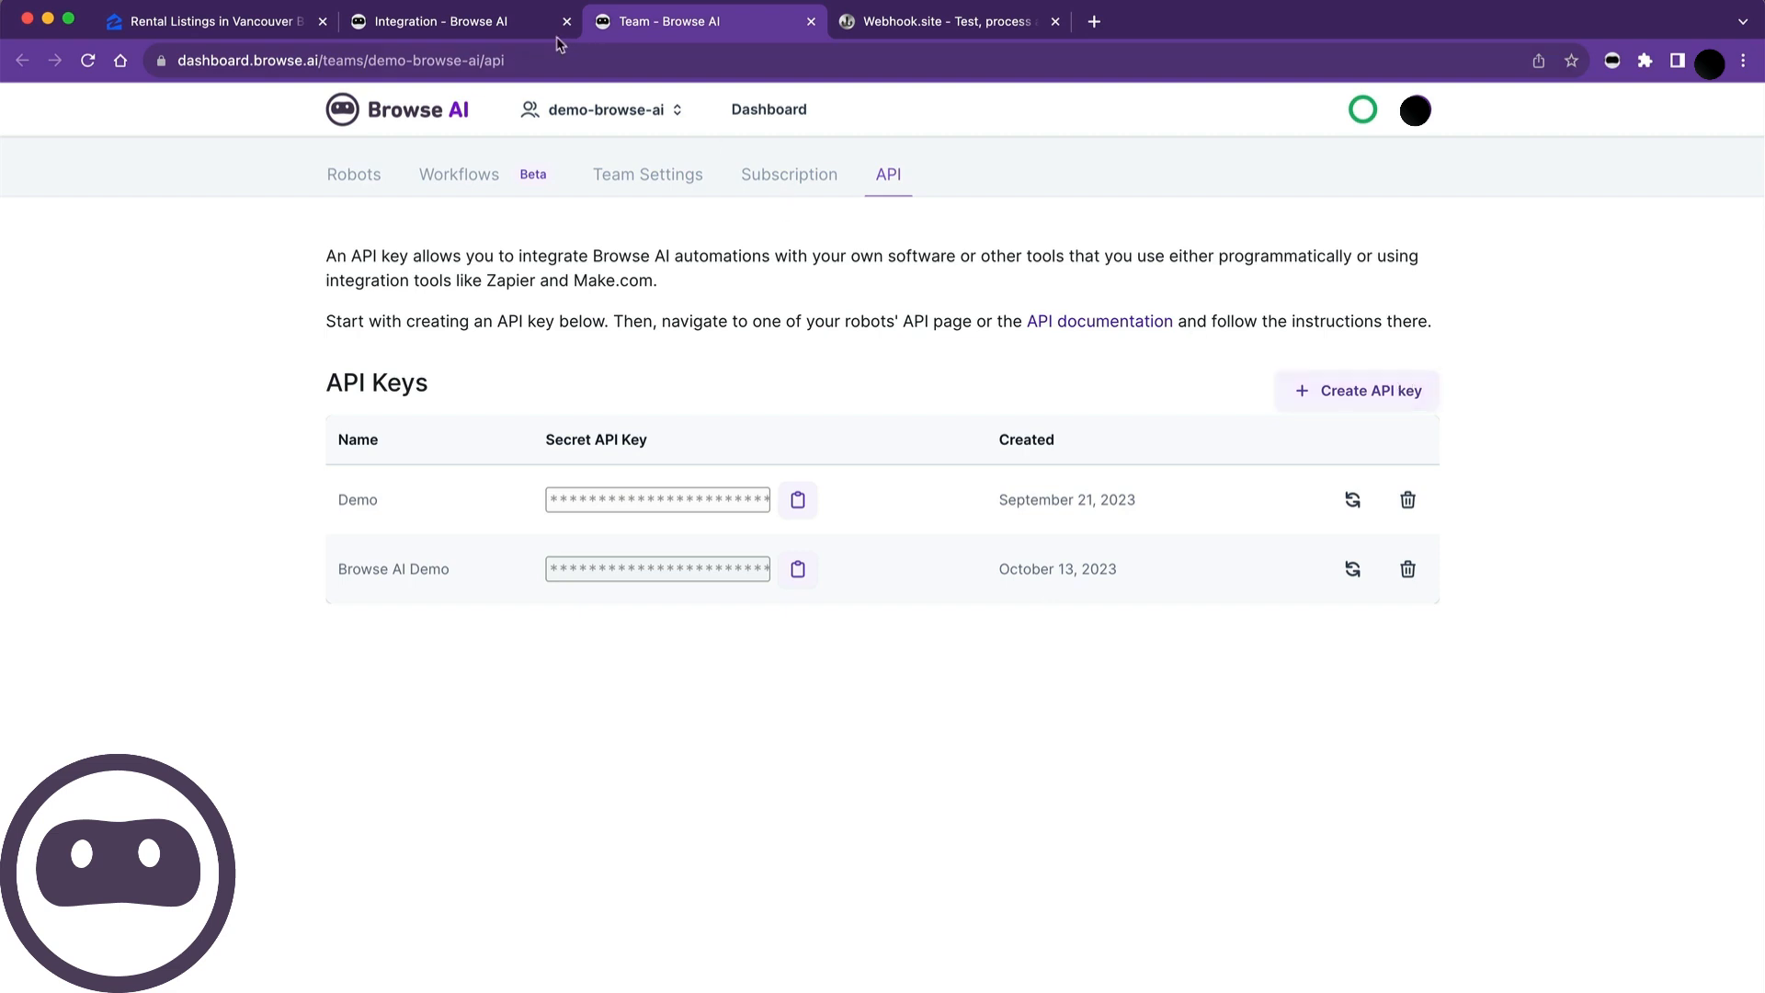
pyautogui.click(456, 22)
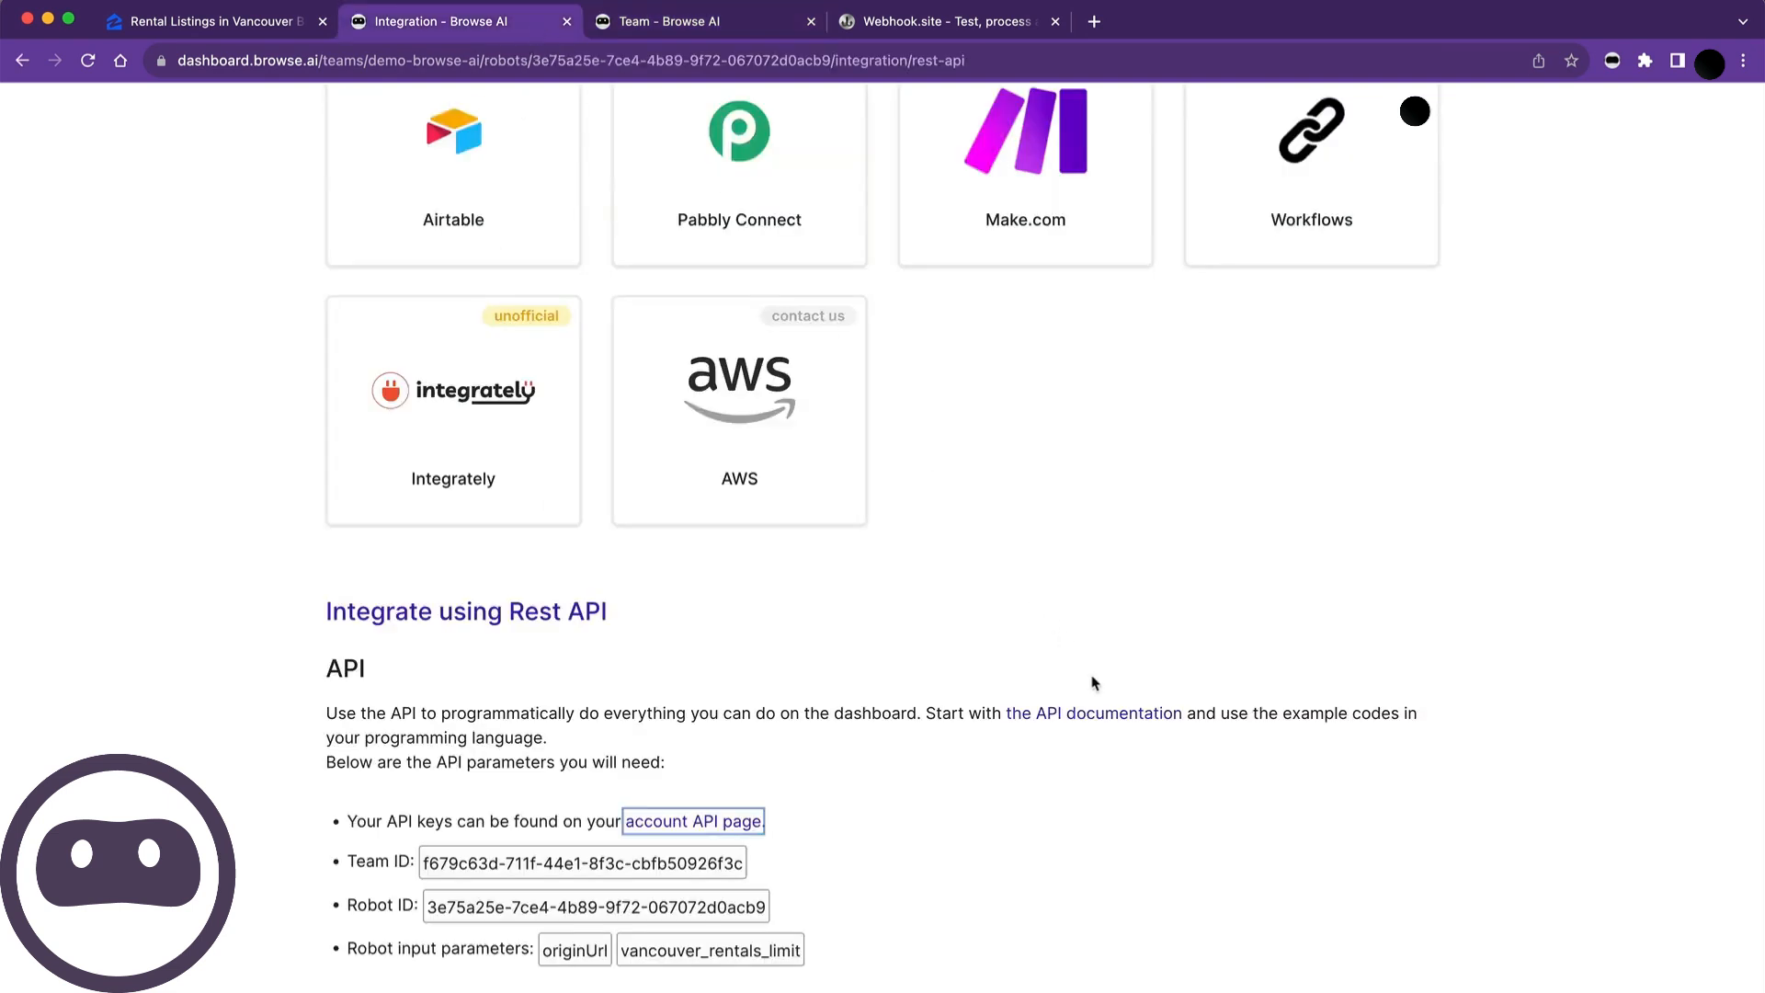
# Open the Browse AI API v2 documentation and download its OpenAPI specification
pyautogui.click(1092, 713)
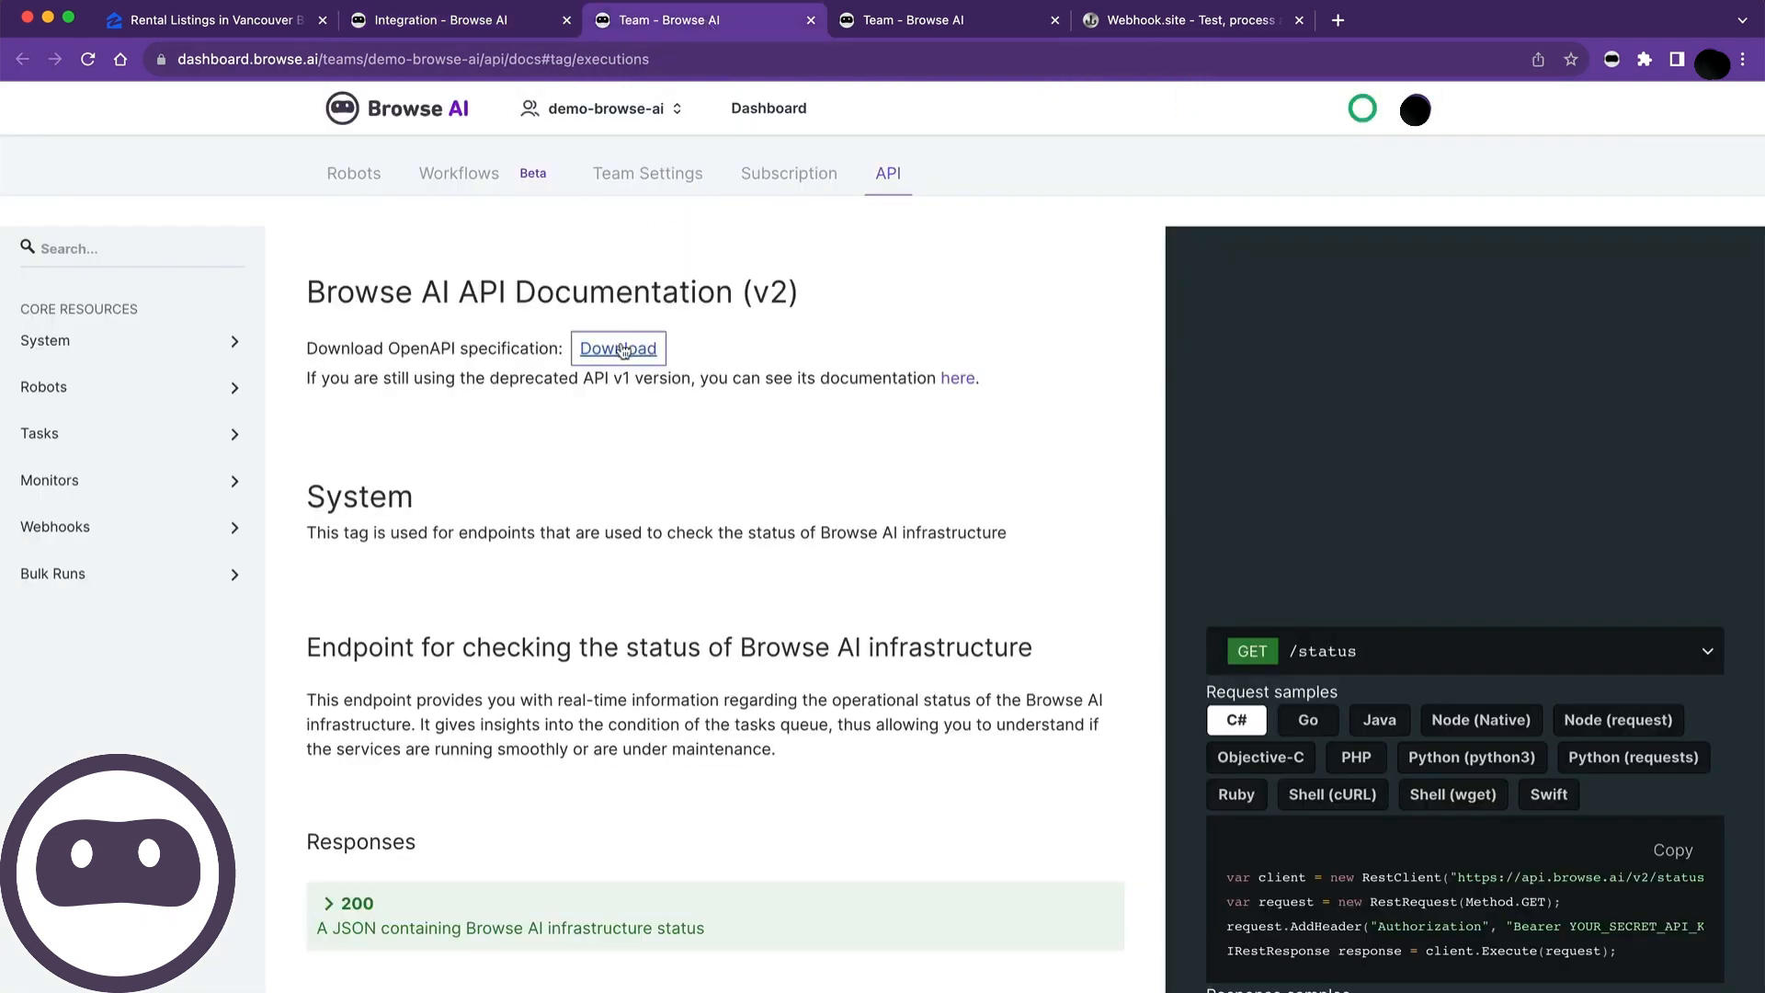
pyautogui.click(618, 348)
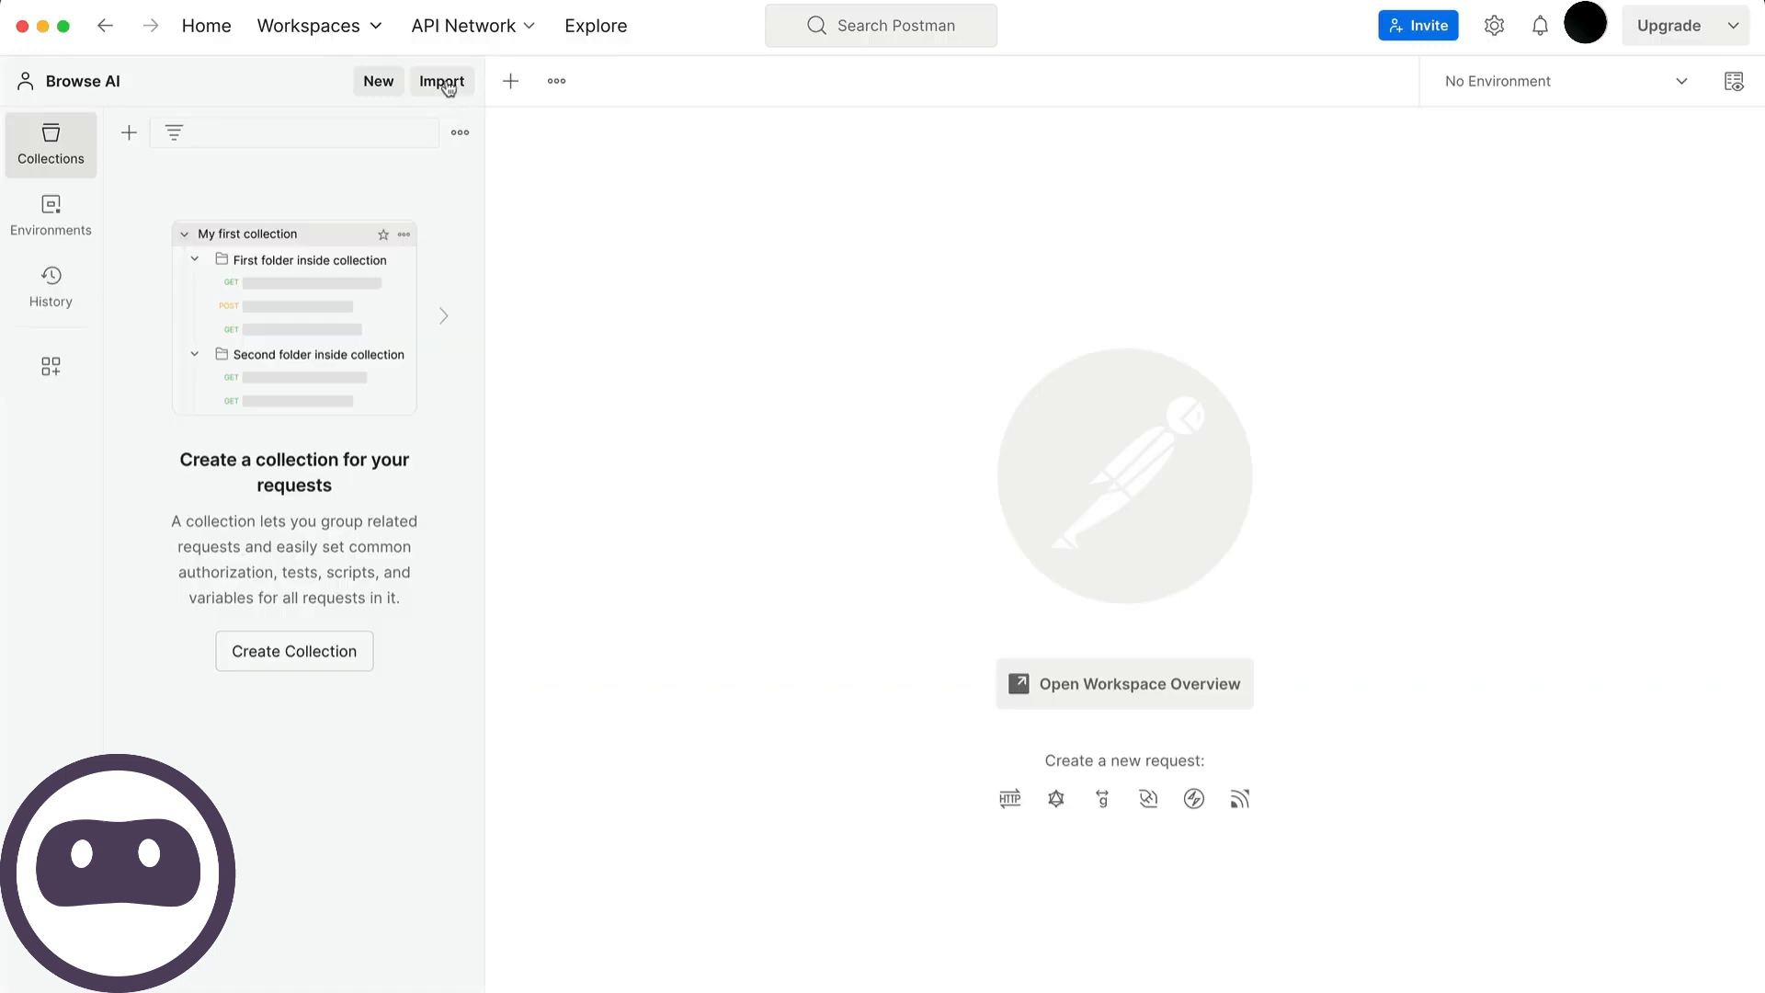
pyautogui.moveTo(441, 81)
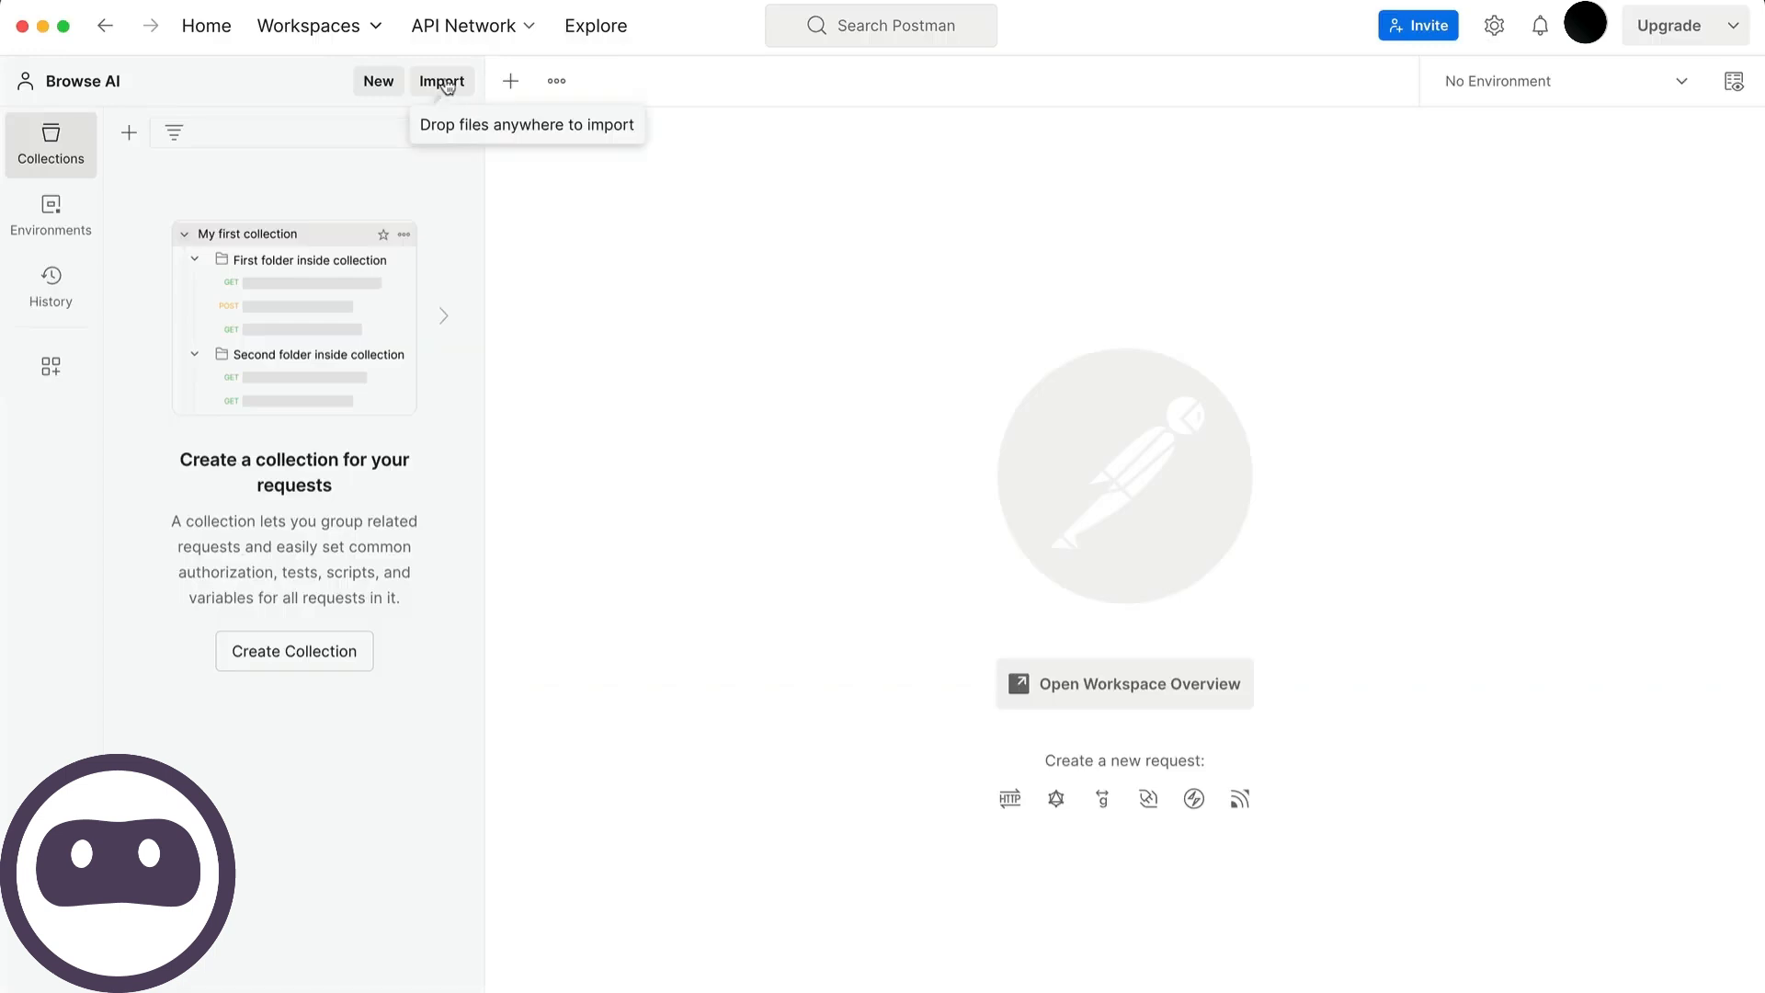
# Import the Browse AI API Documentation as a Postman collection
pyautogui.click(442, 80)
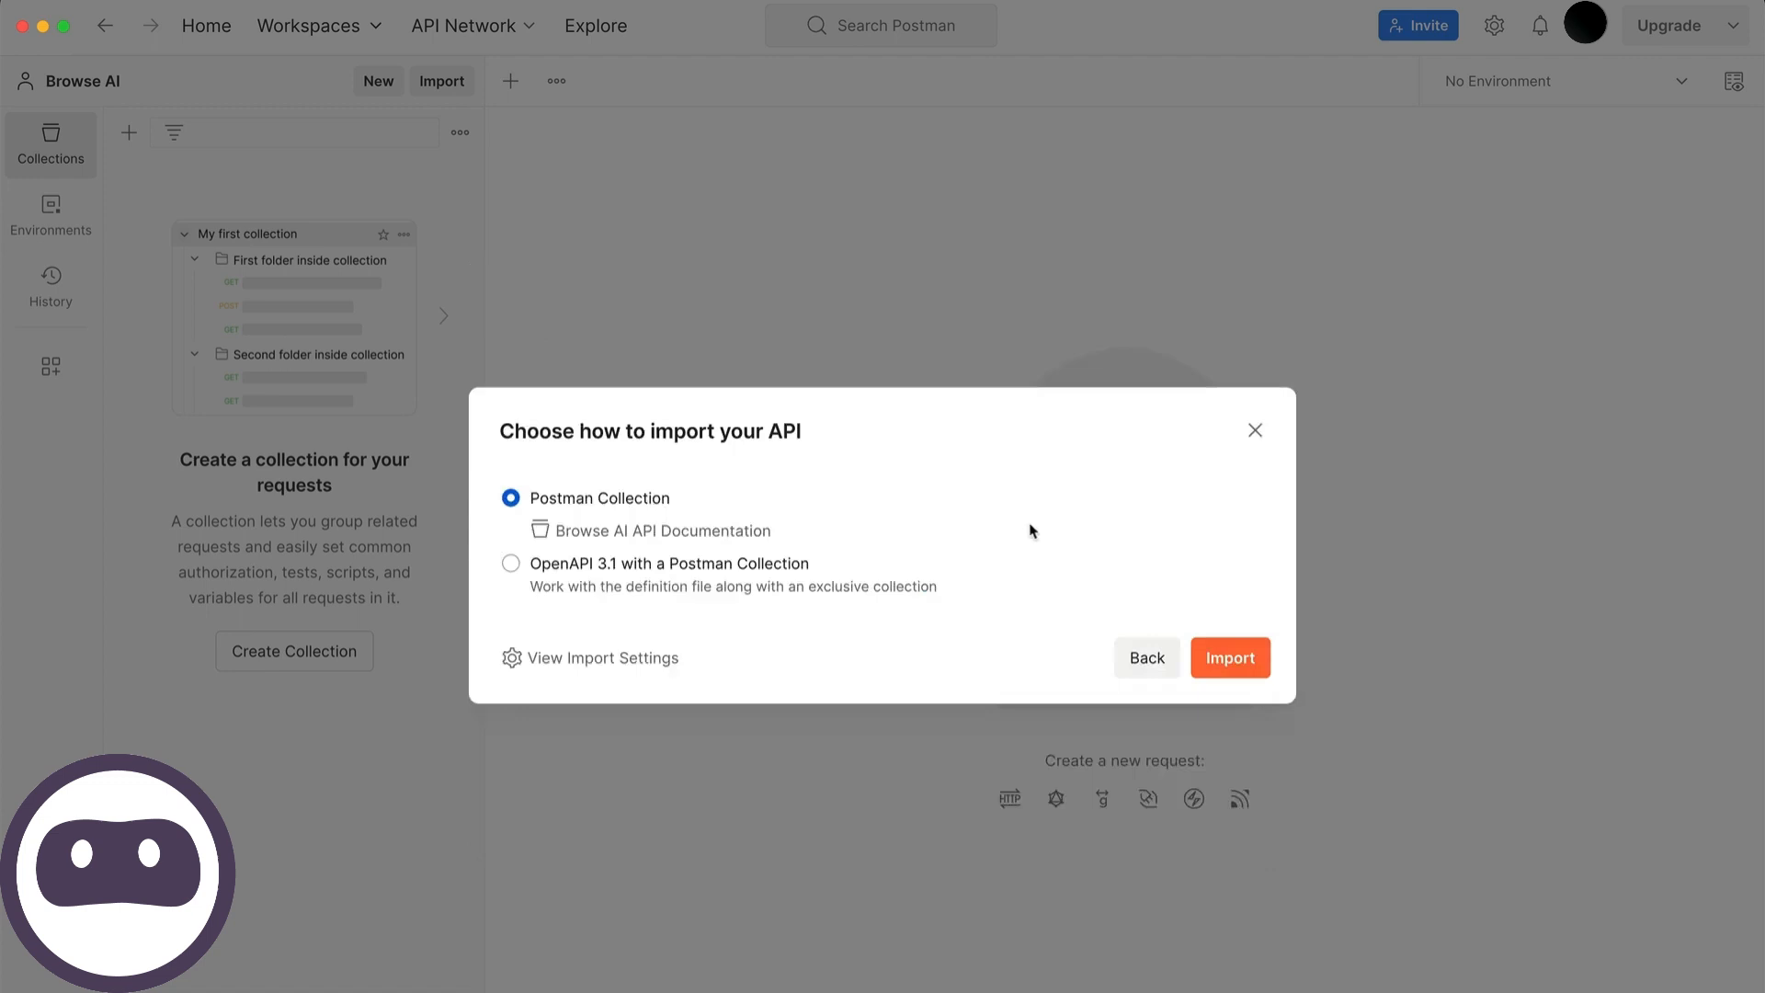
pyautogui.click(1230, 658)
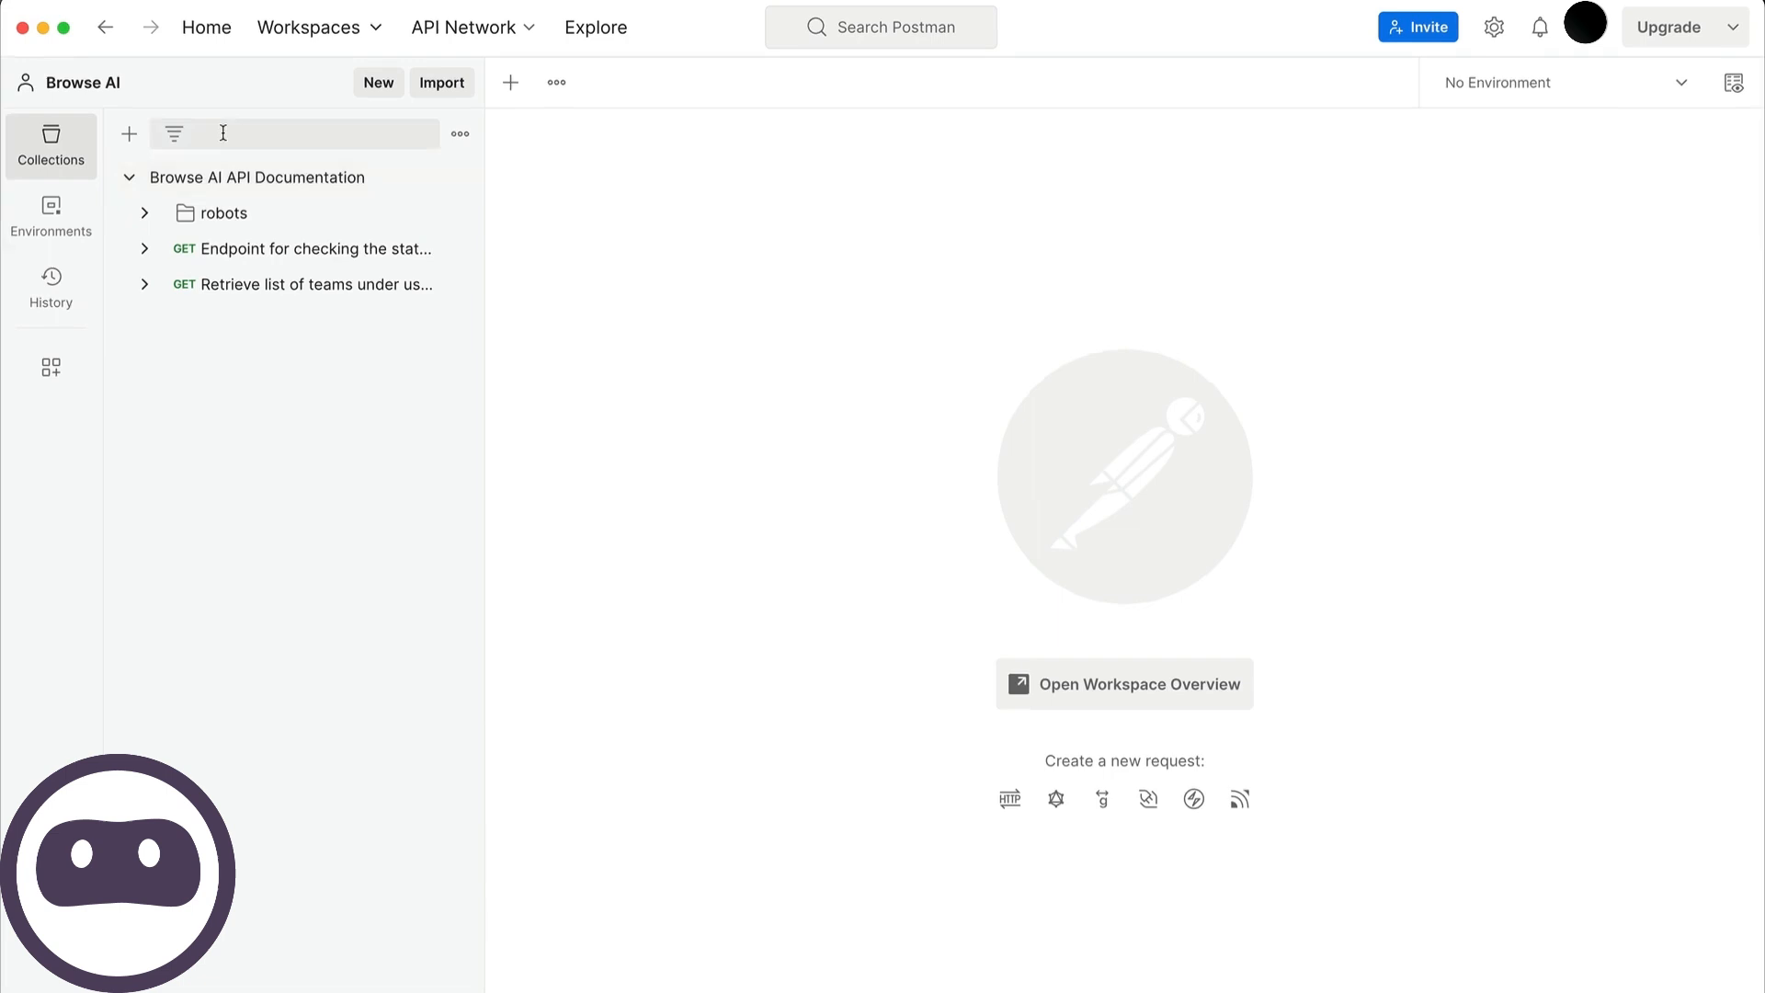
# Duplicate the Run a robot request, rename the copy 'API Demo', and clear the 'run' filter
pyautogui.write('run')
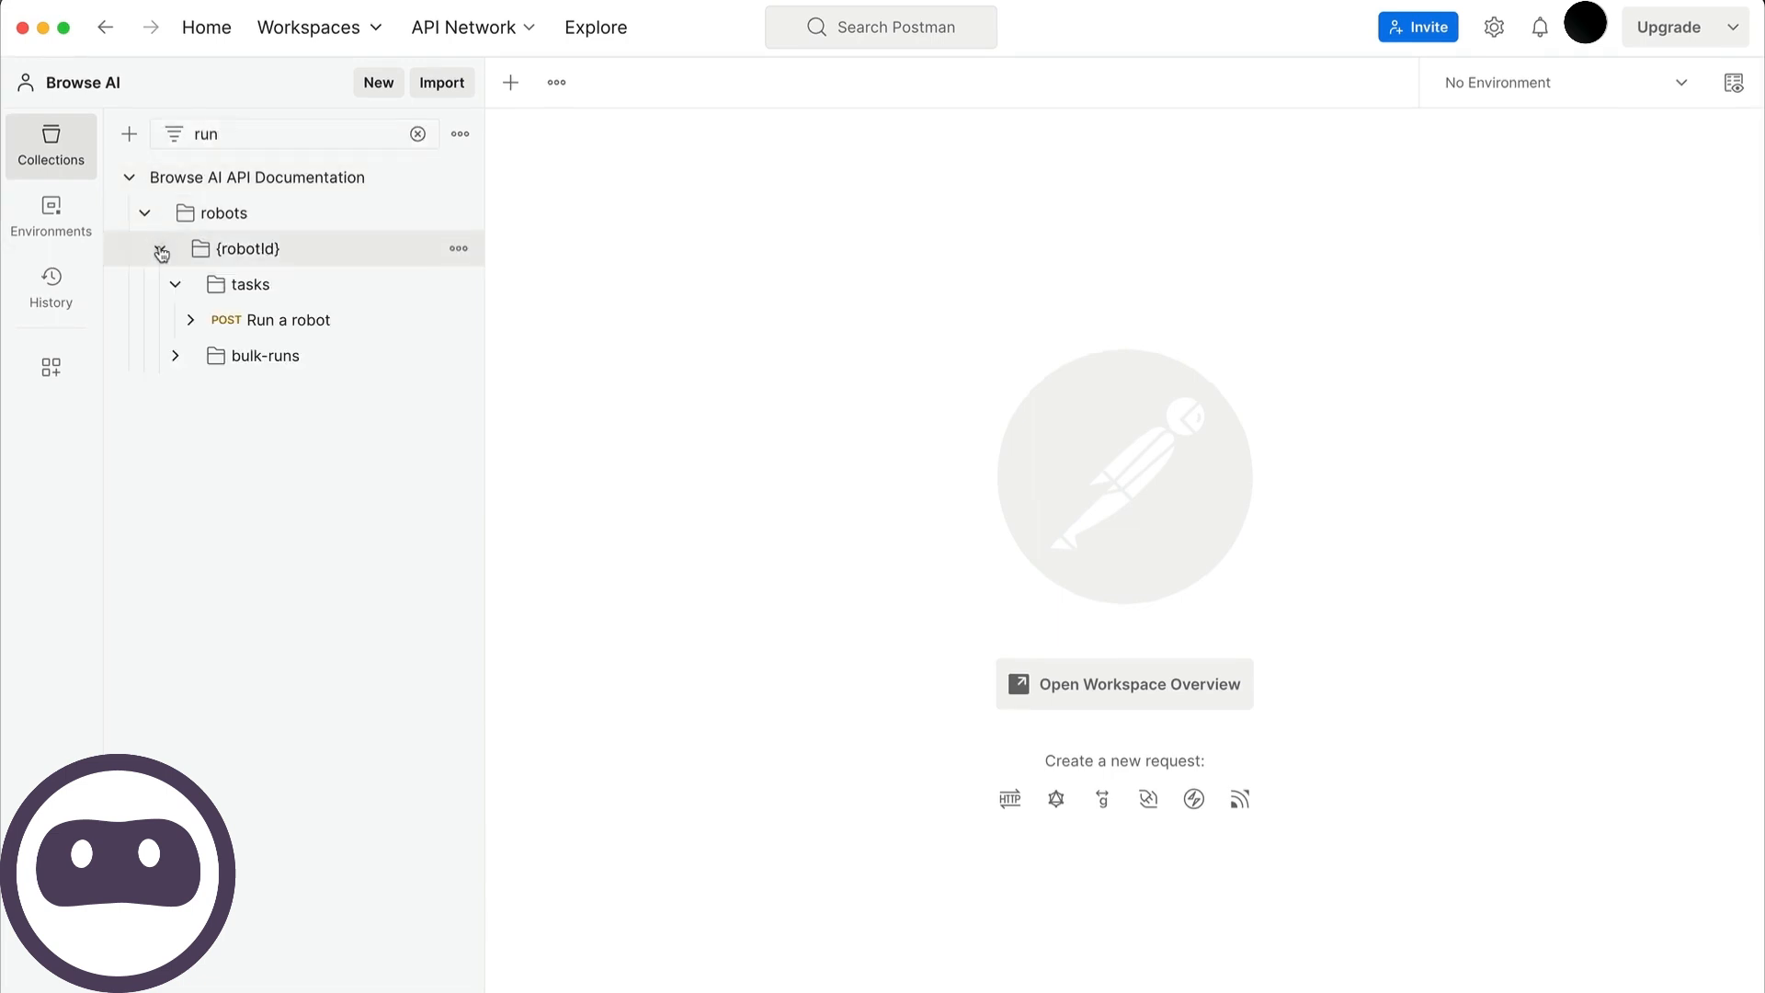
pyautogui.click(460, 323)
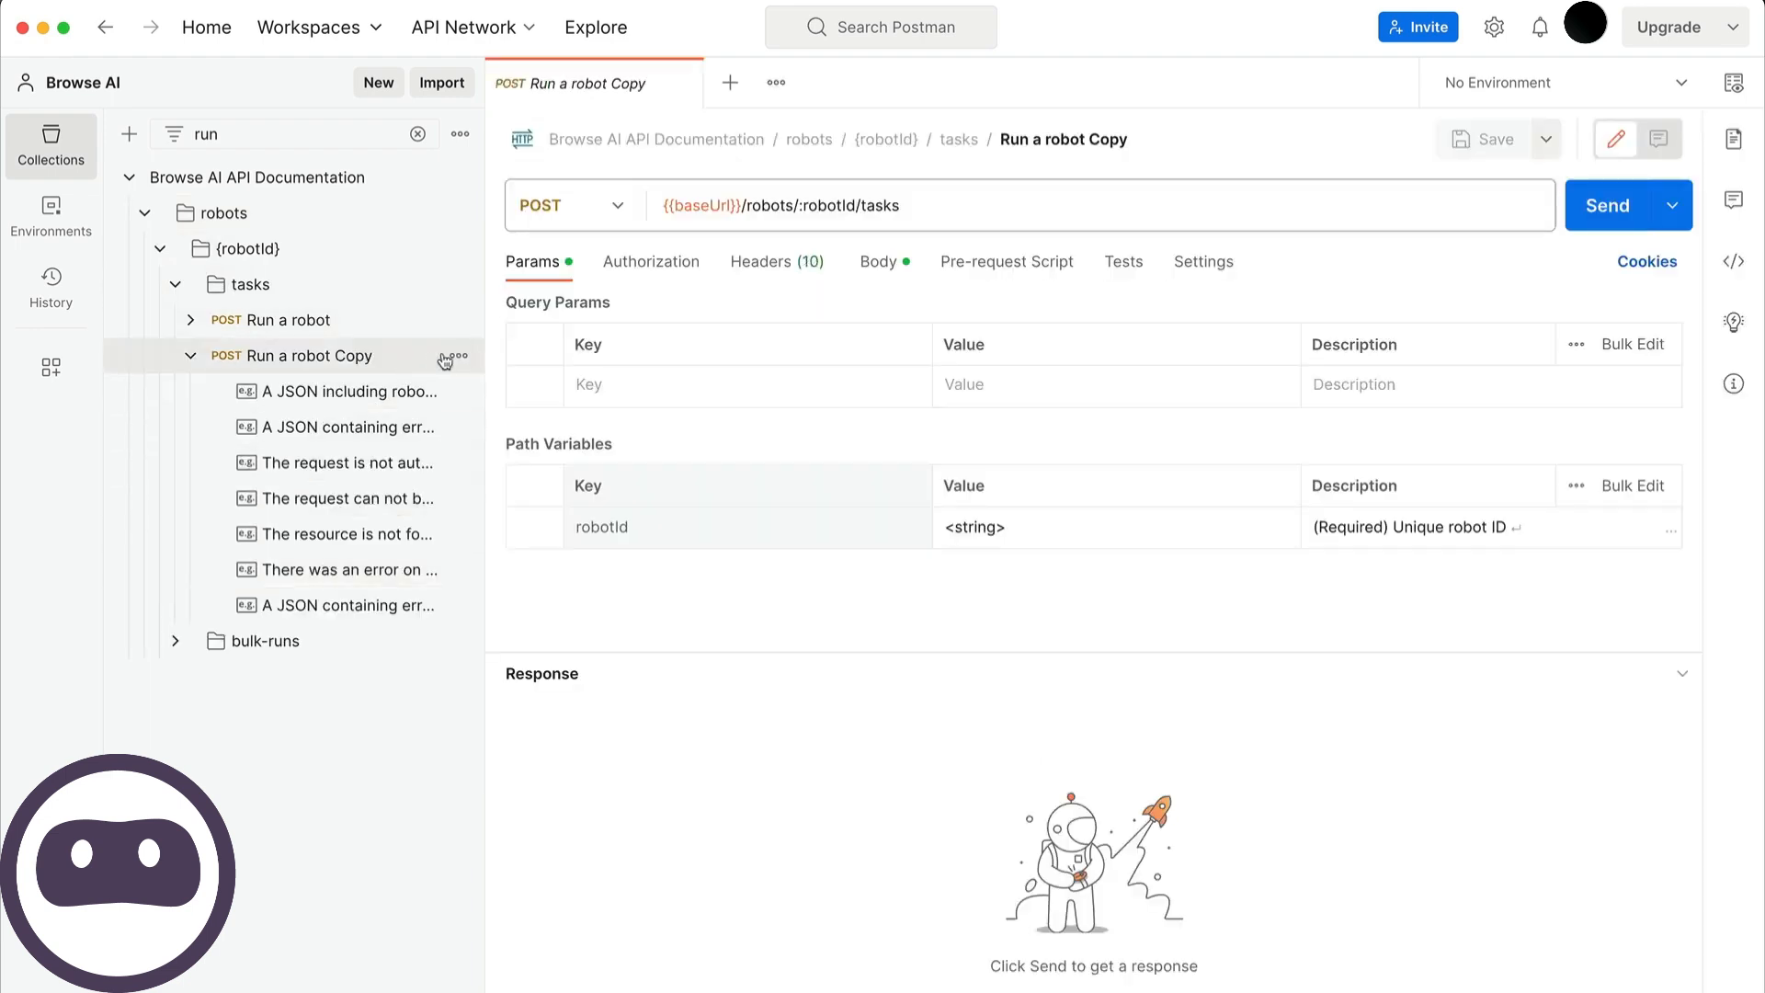
pyautogui.doubleClick(294, 355)
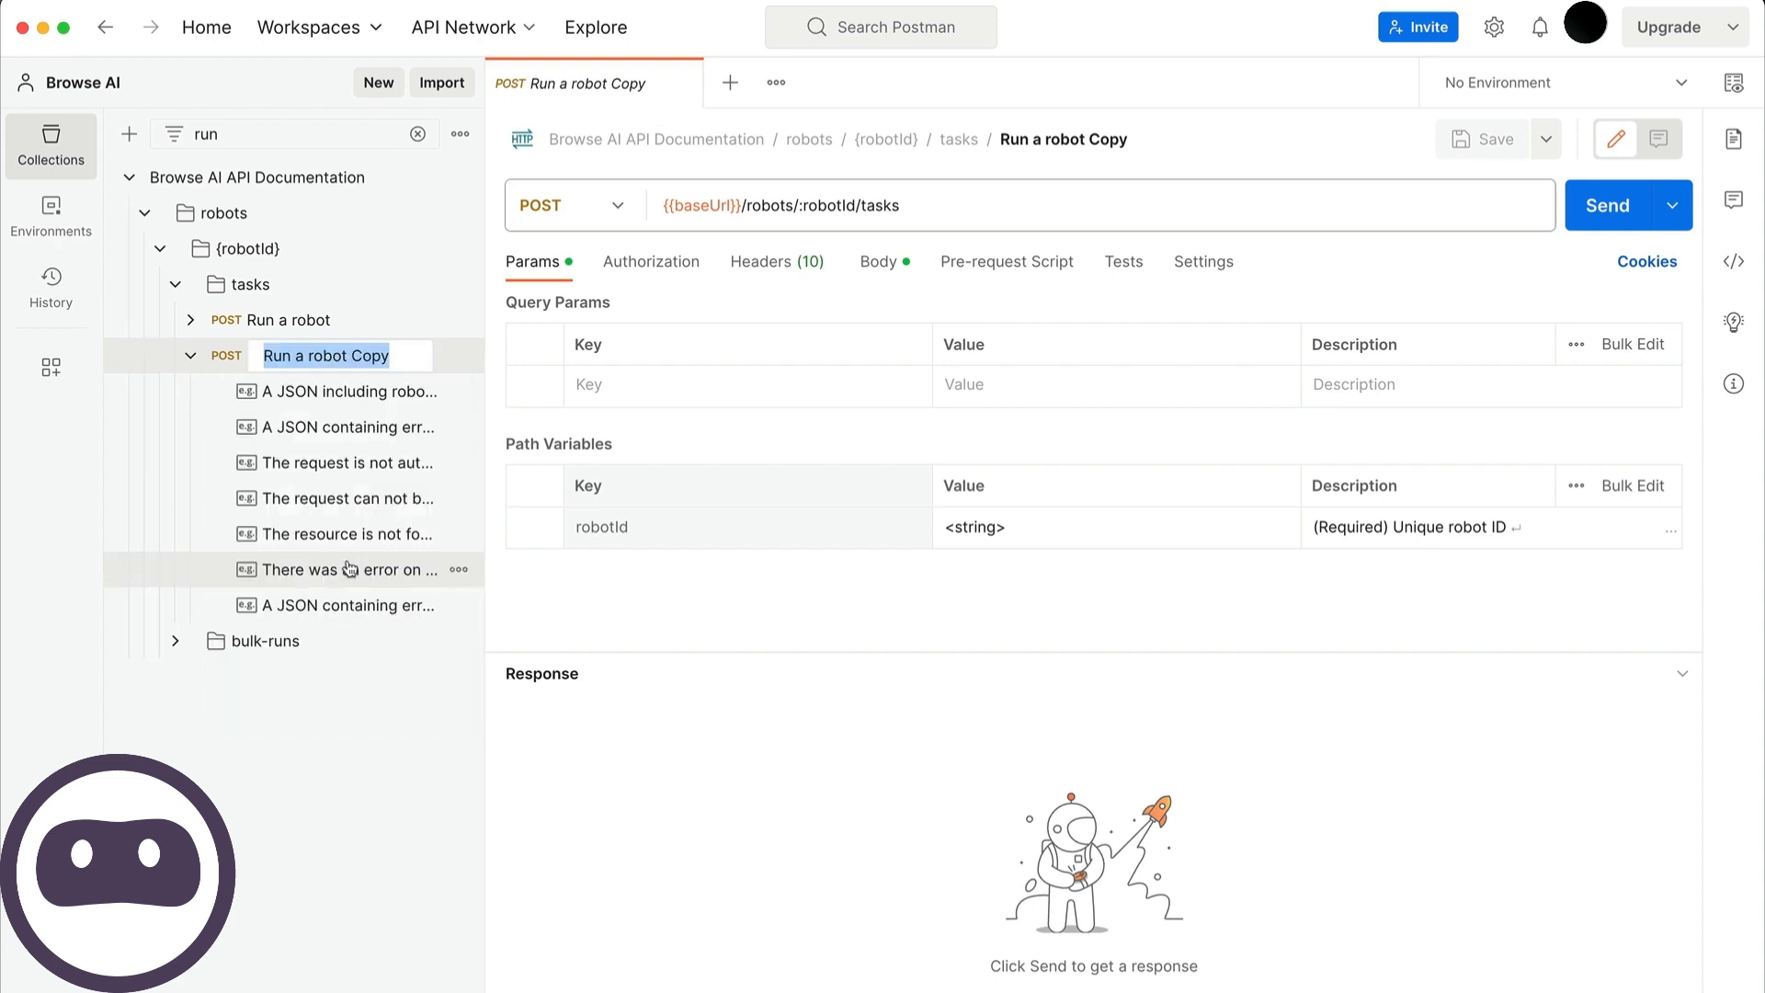
pyautogui.write('API Demo')
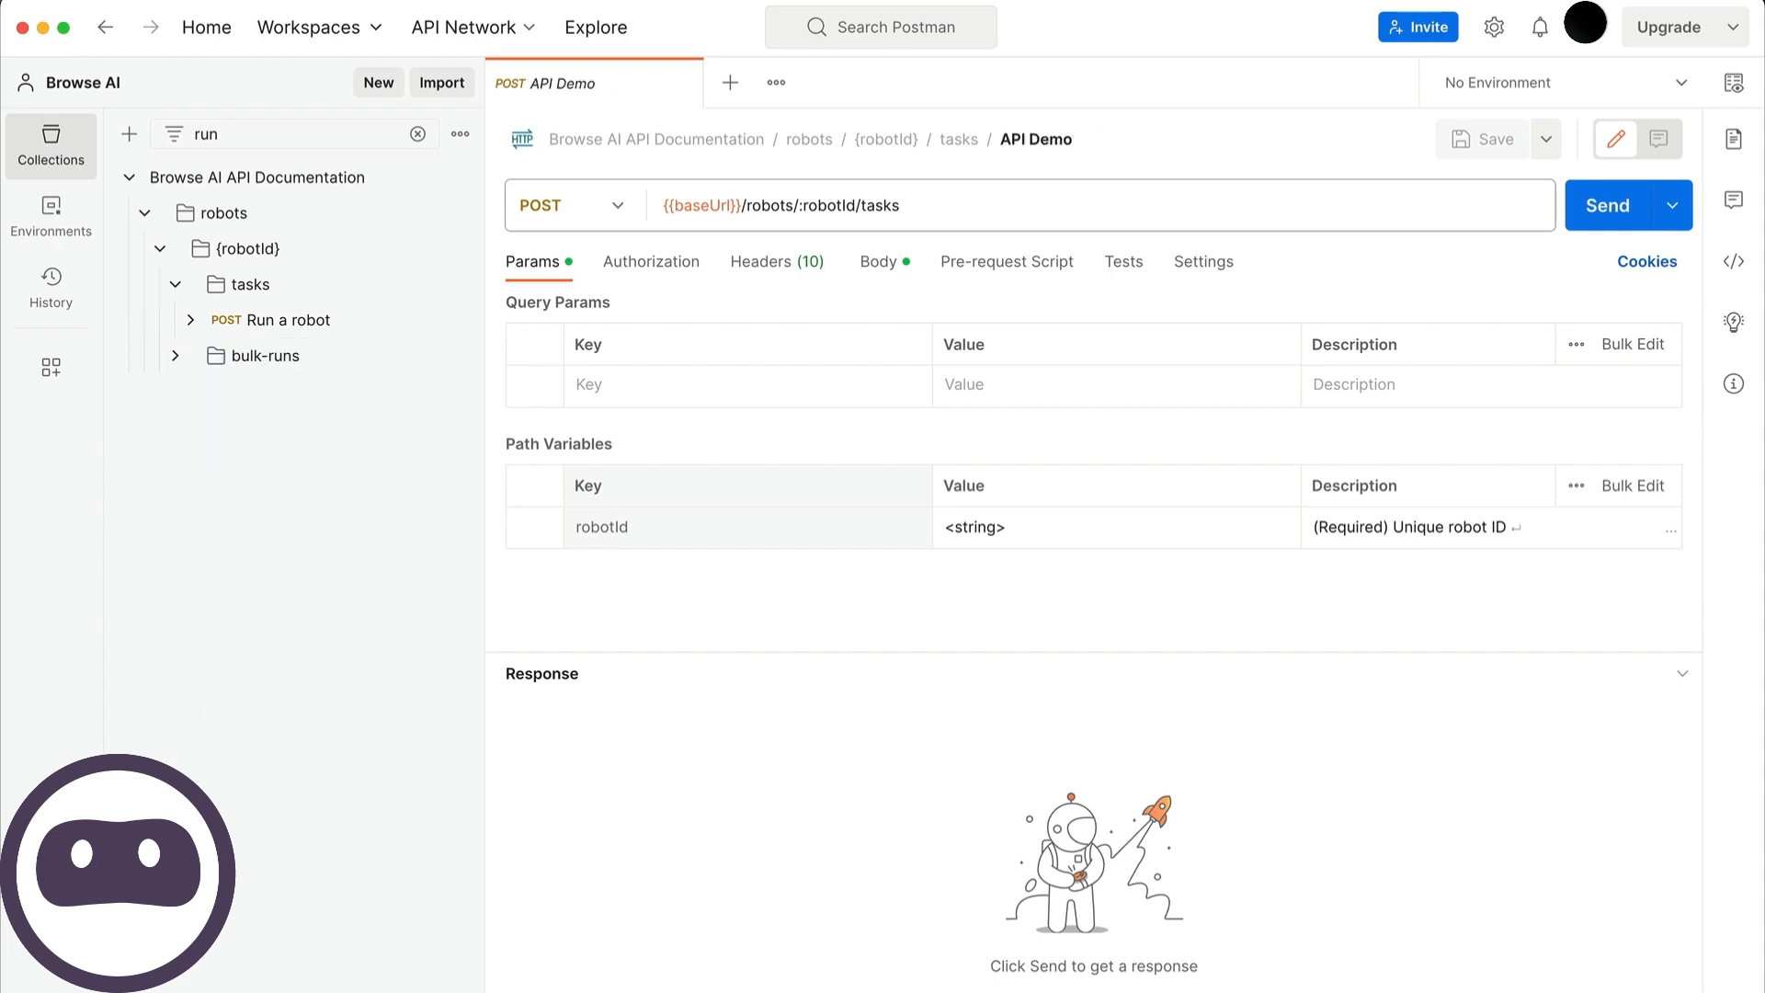
pyautogui.click(417, 134)
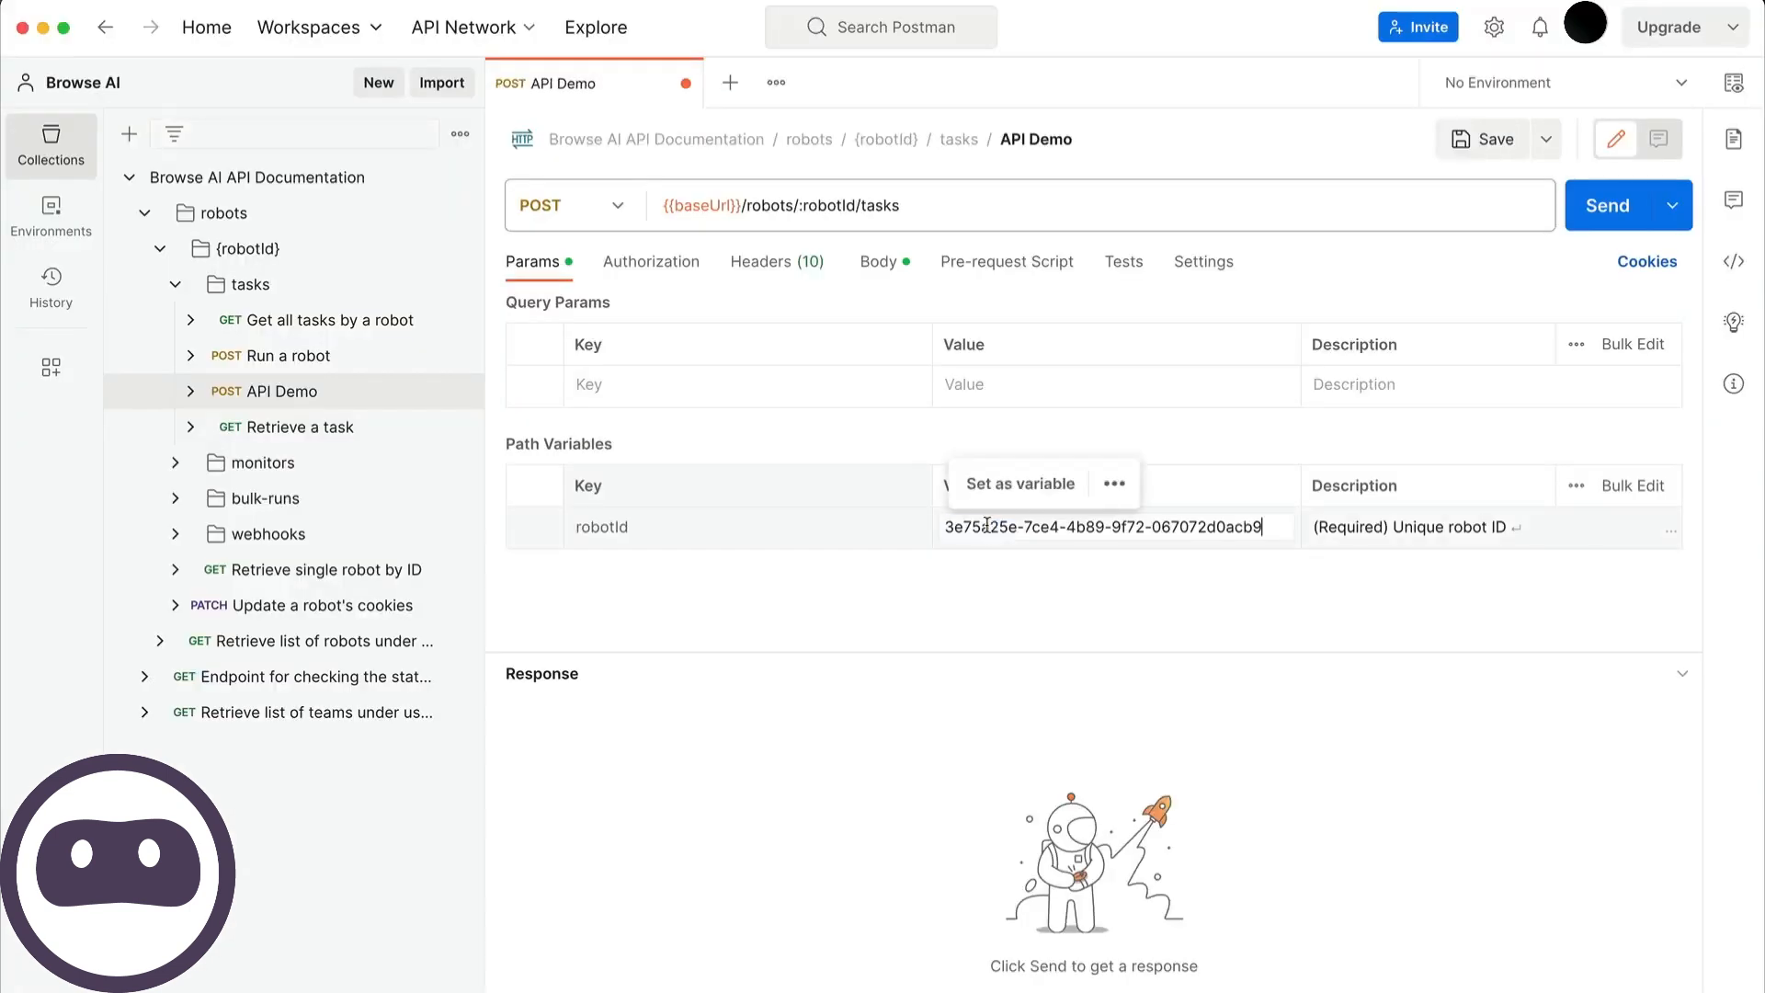
# Describe the robotId path variable as 'Zillow Listings'
pyautogui.write('Zillow')
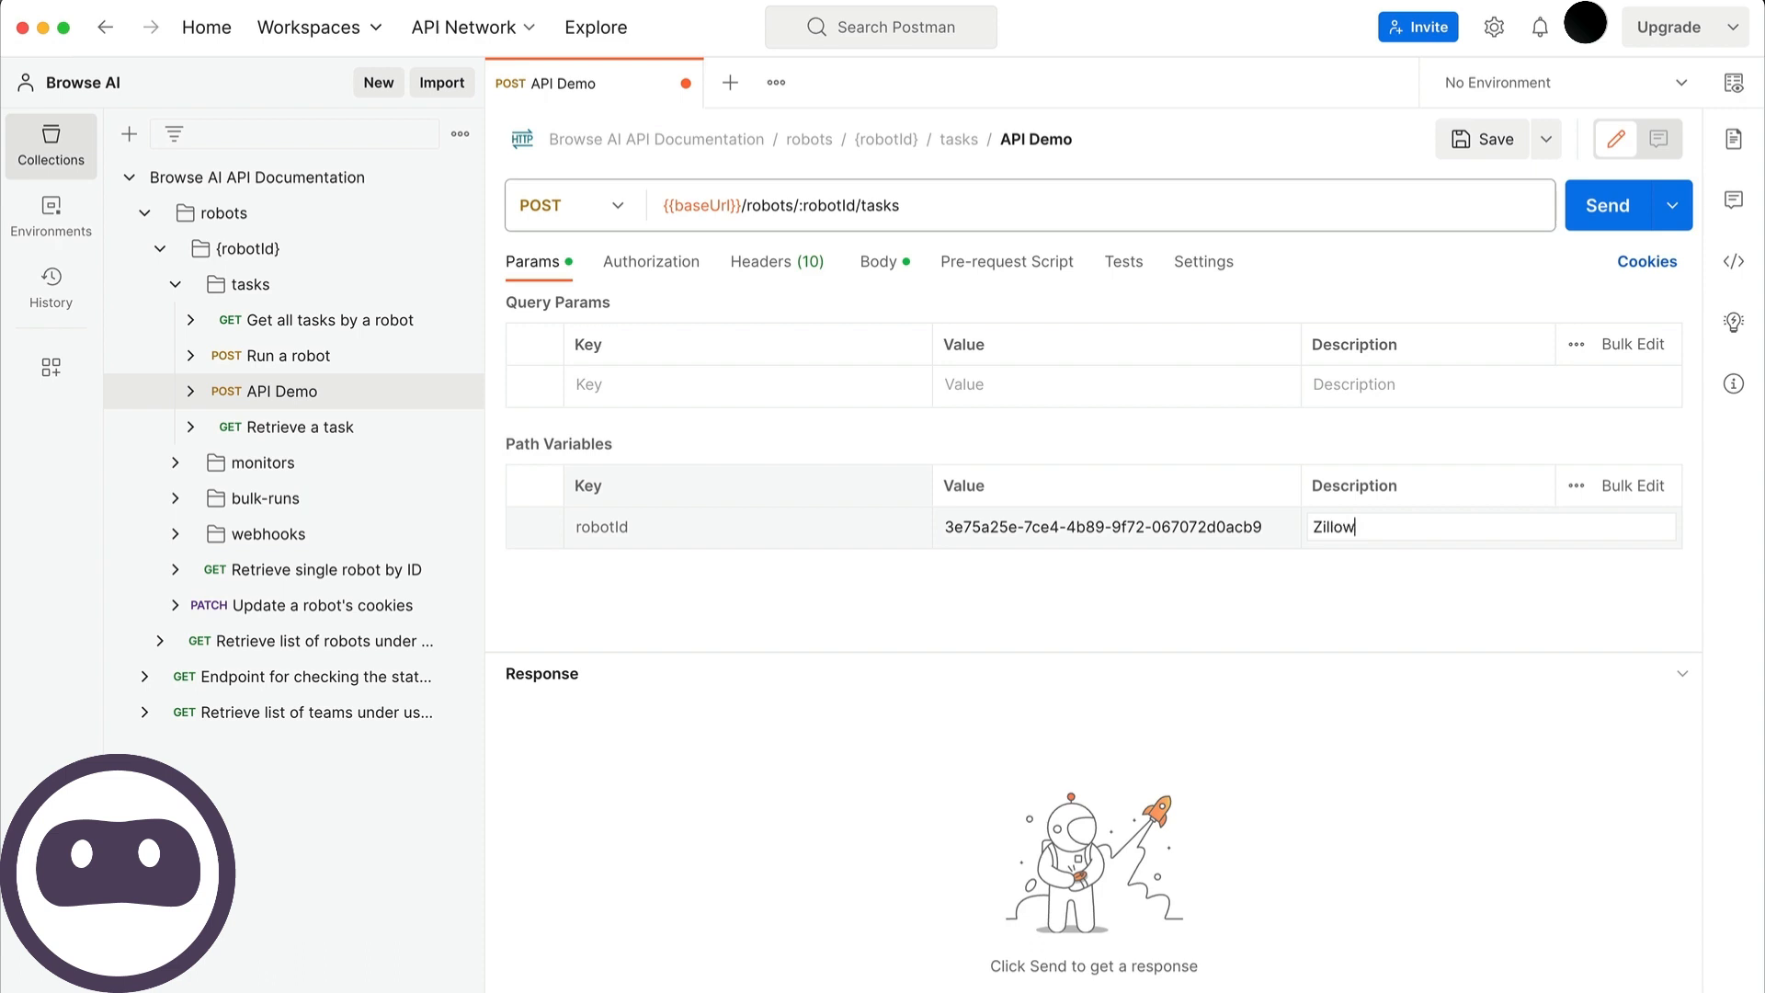
pyautogui.write('Listings')
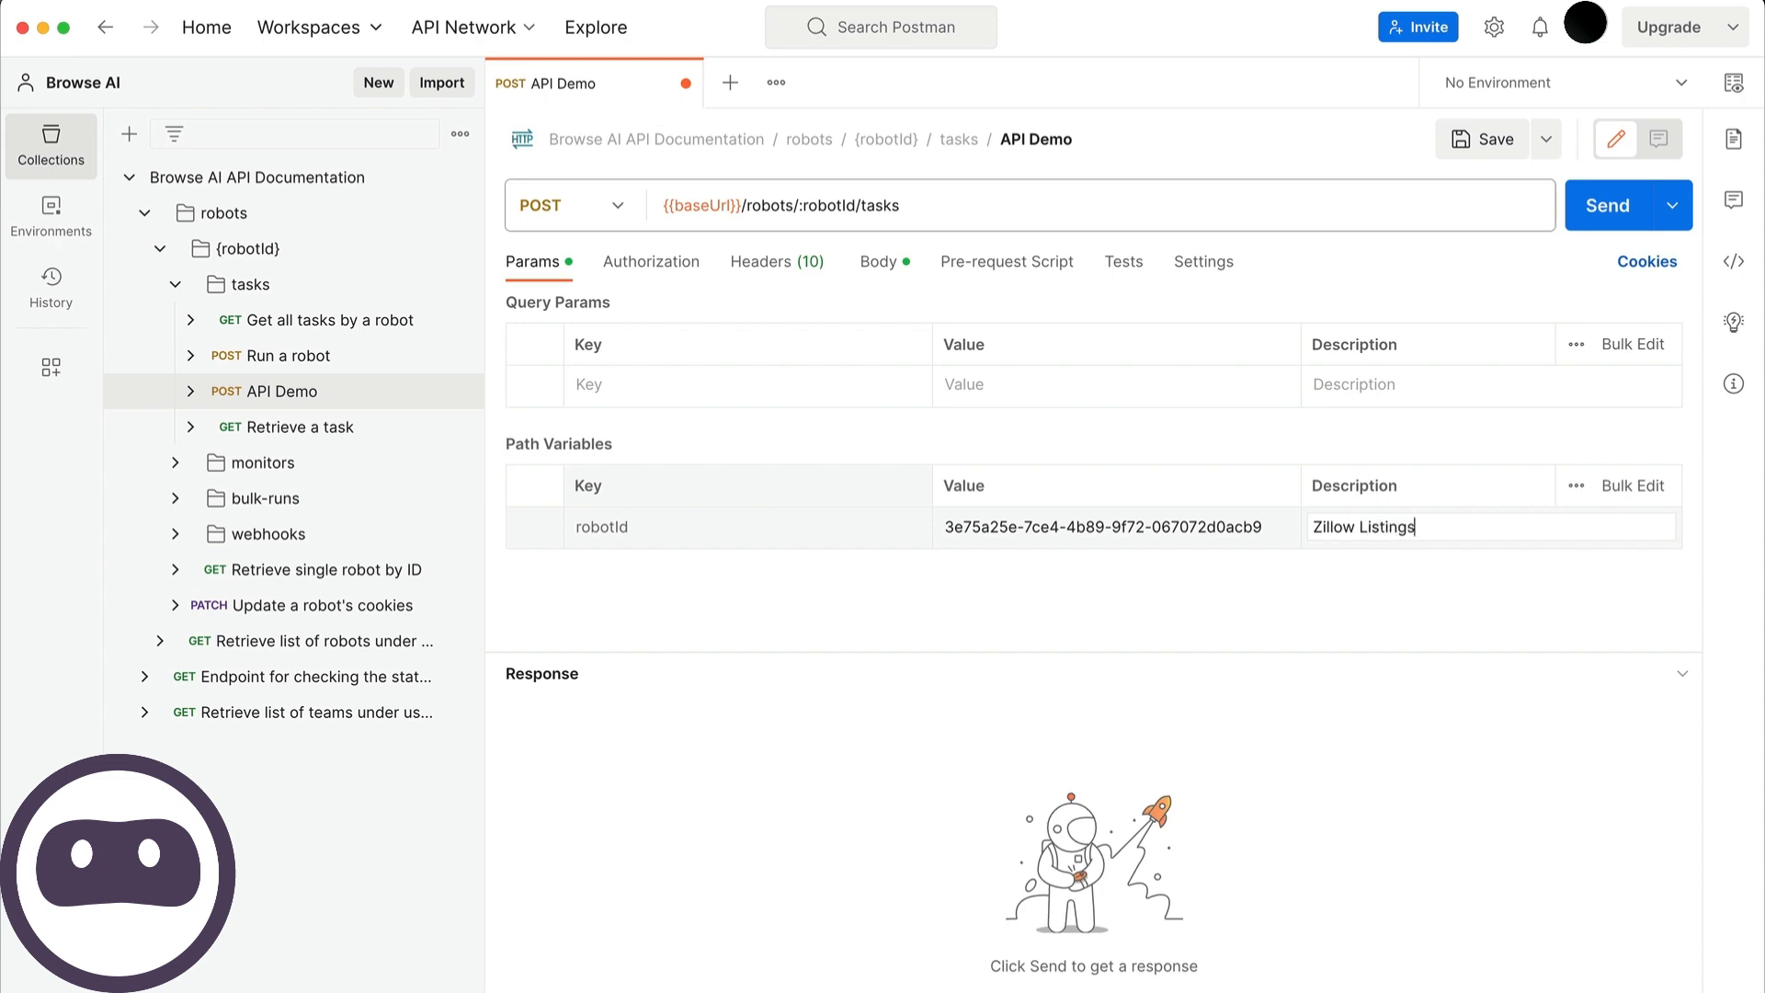
pyautogui.click(651, 261)
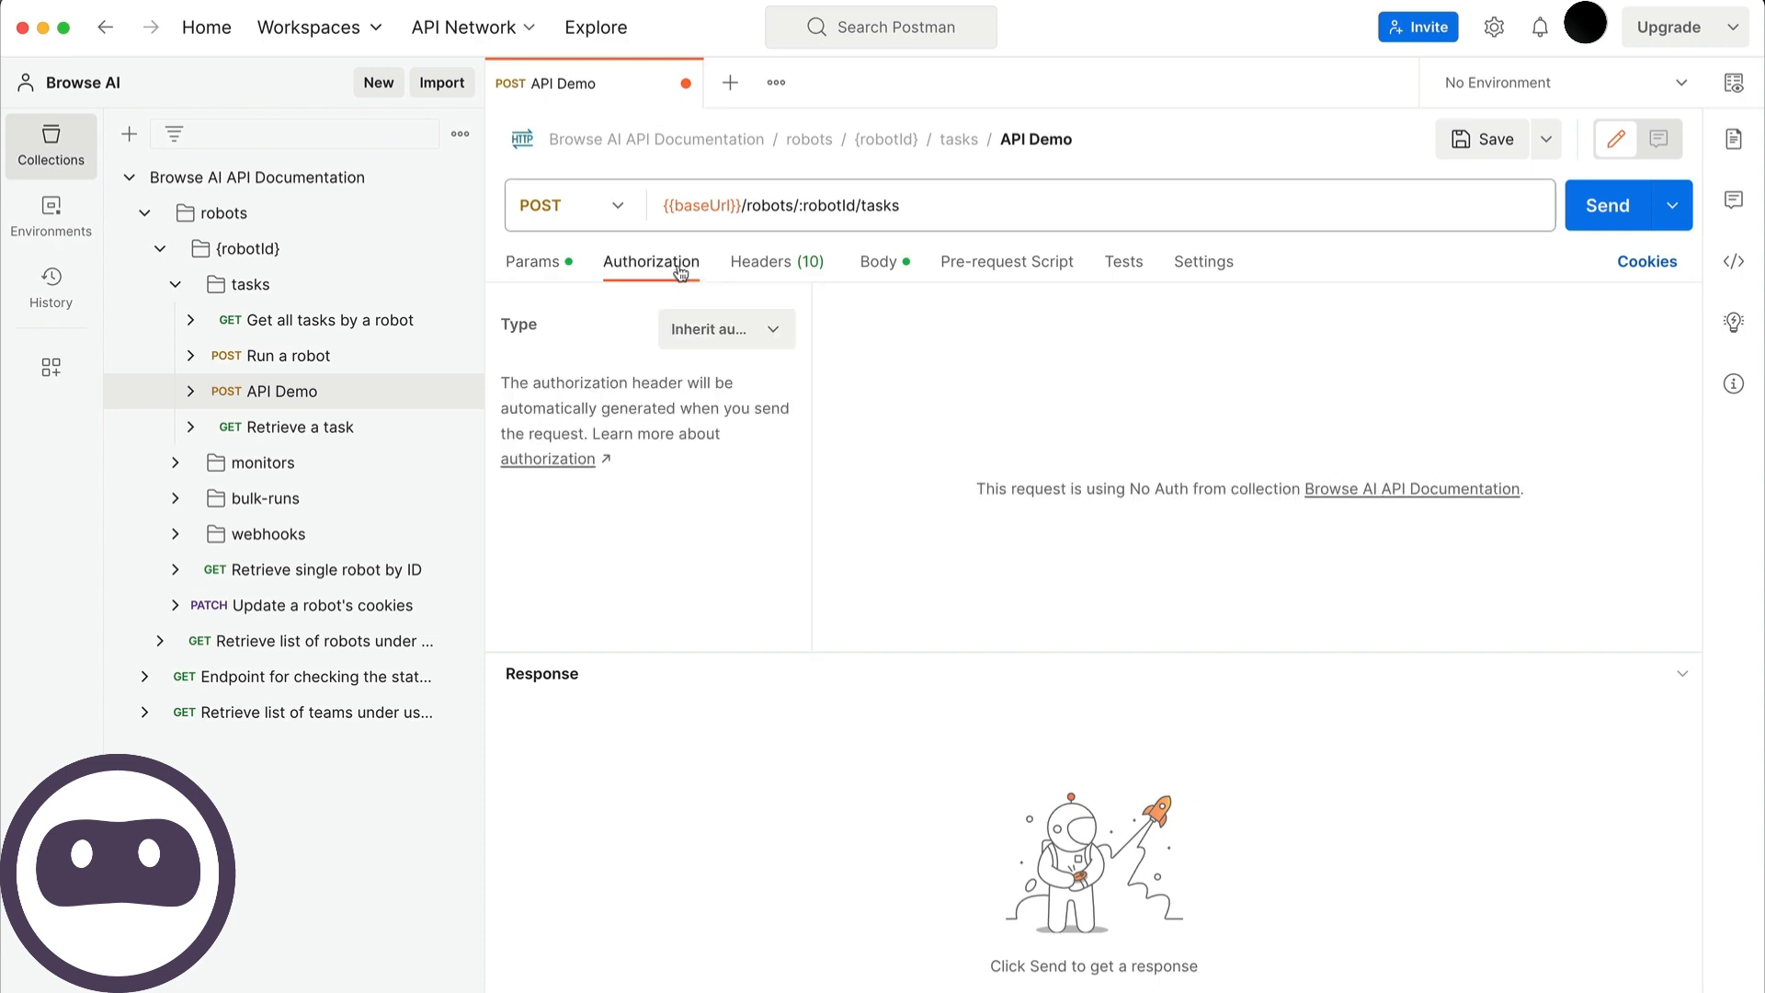
pyautogui.moveTo(727, 329)
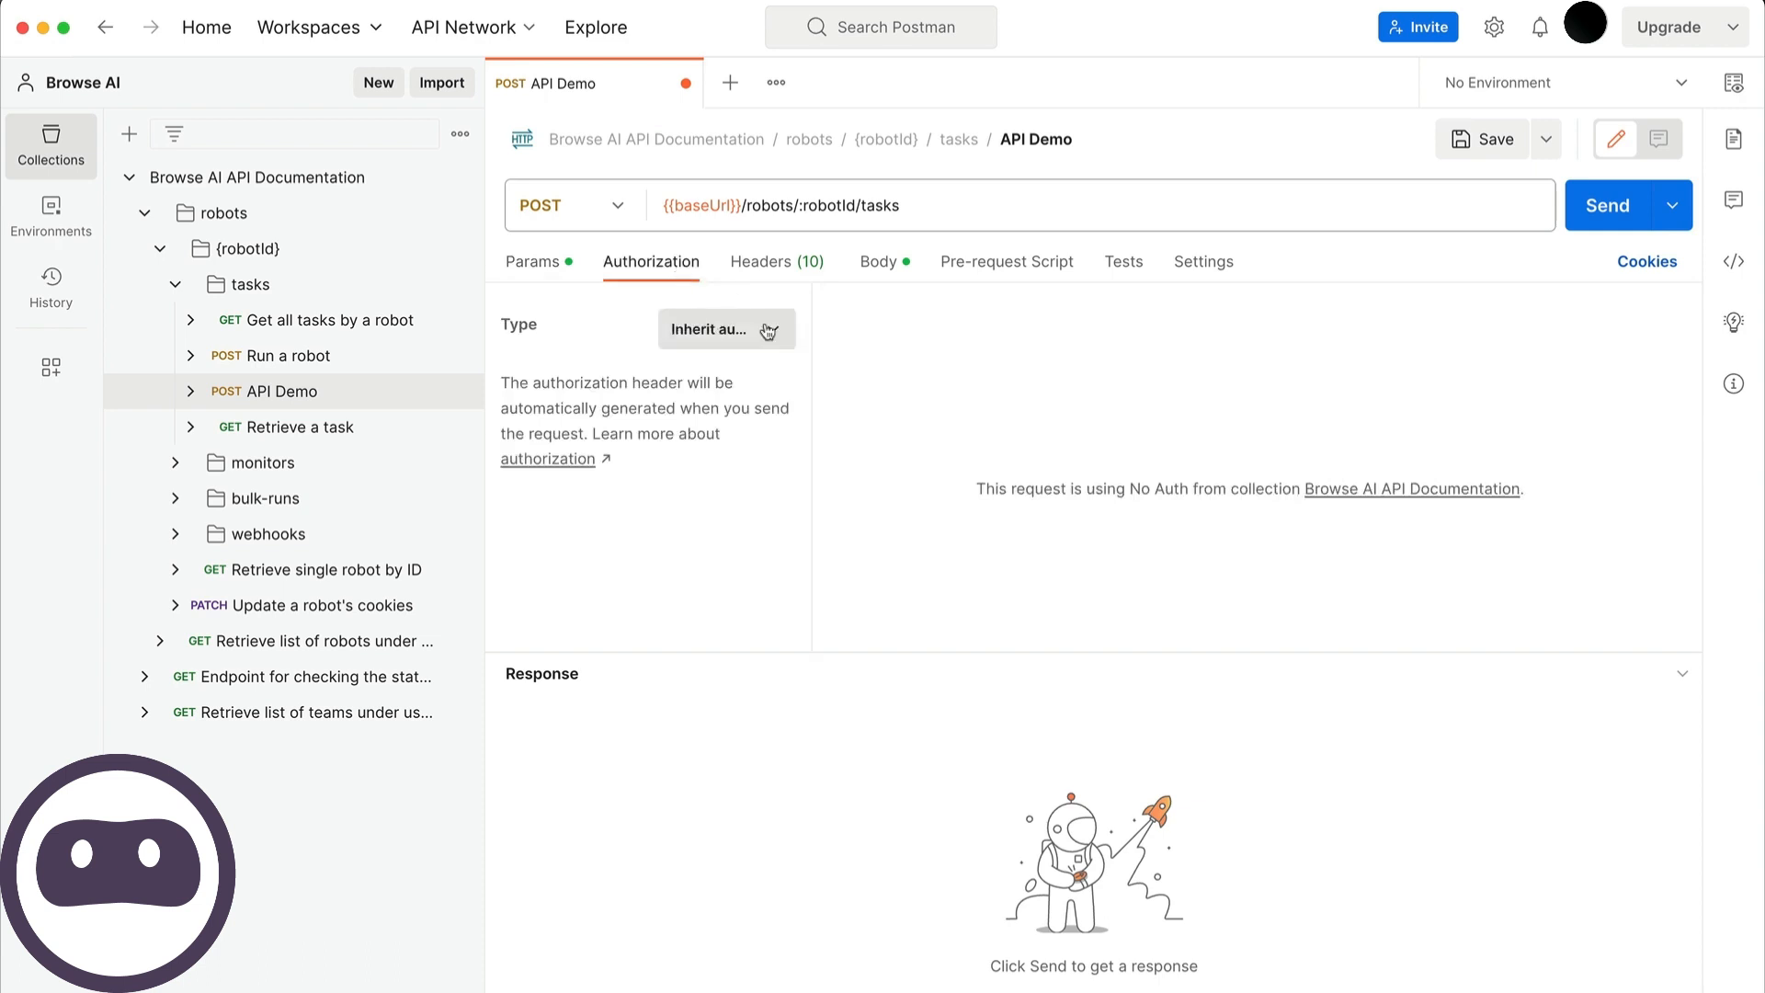
# Switch the request's authorization type from Inherit auth to Bearer Token
pyautogui.click(726, 330)
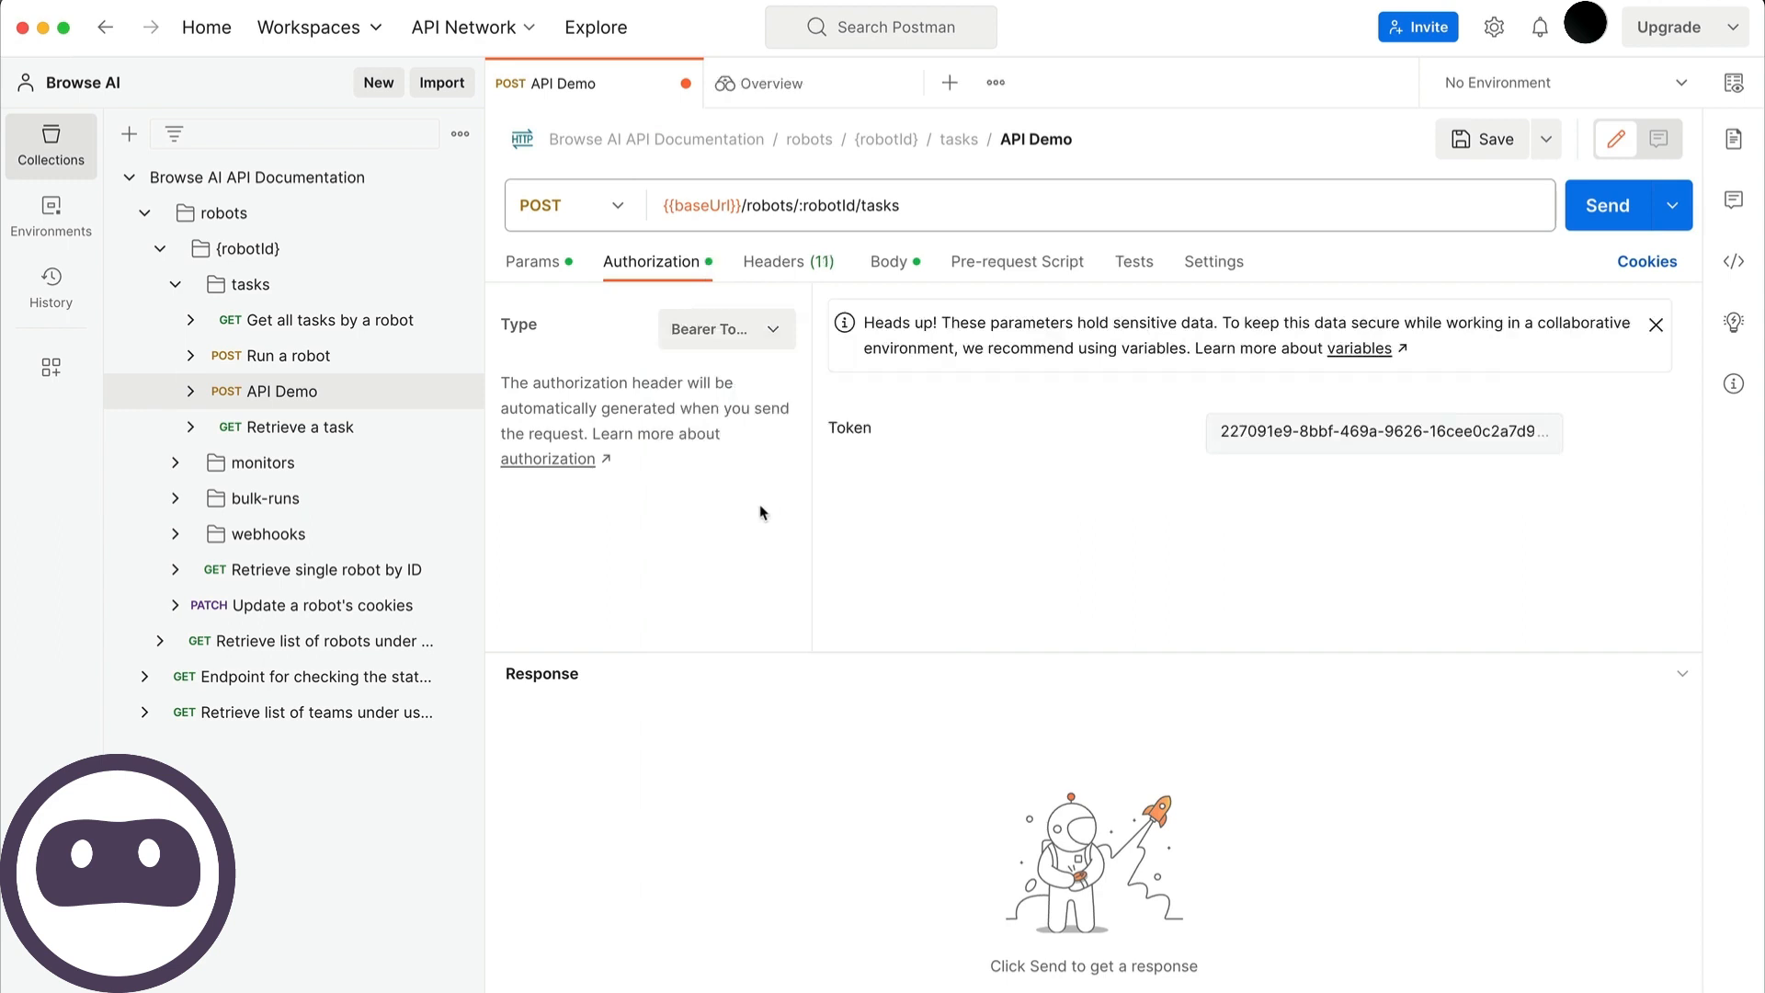
pyautogui.click(888, 261)
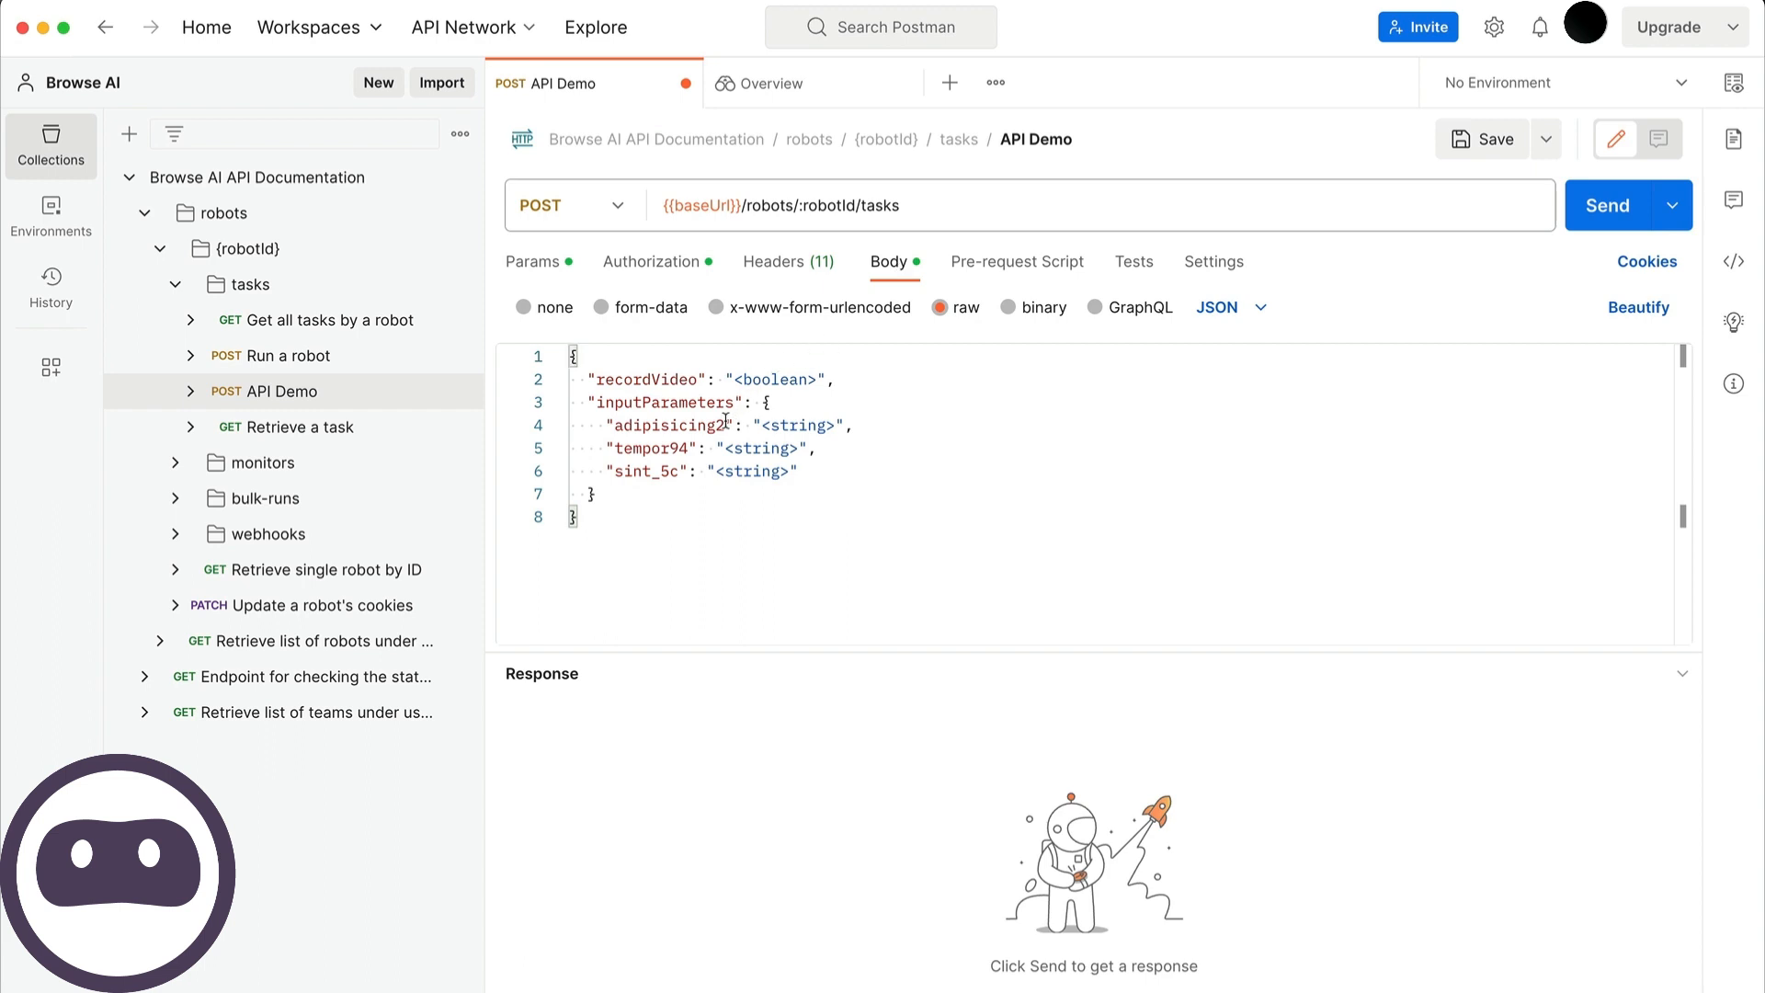
# Set inputParameters to originUrl (Zillow Vancouver rentals URL) and vancouver_rentals_limit 10, then send the request
pyautogui.doubleClick(669, 424)
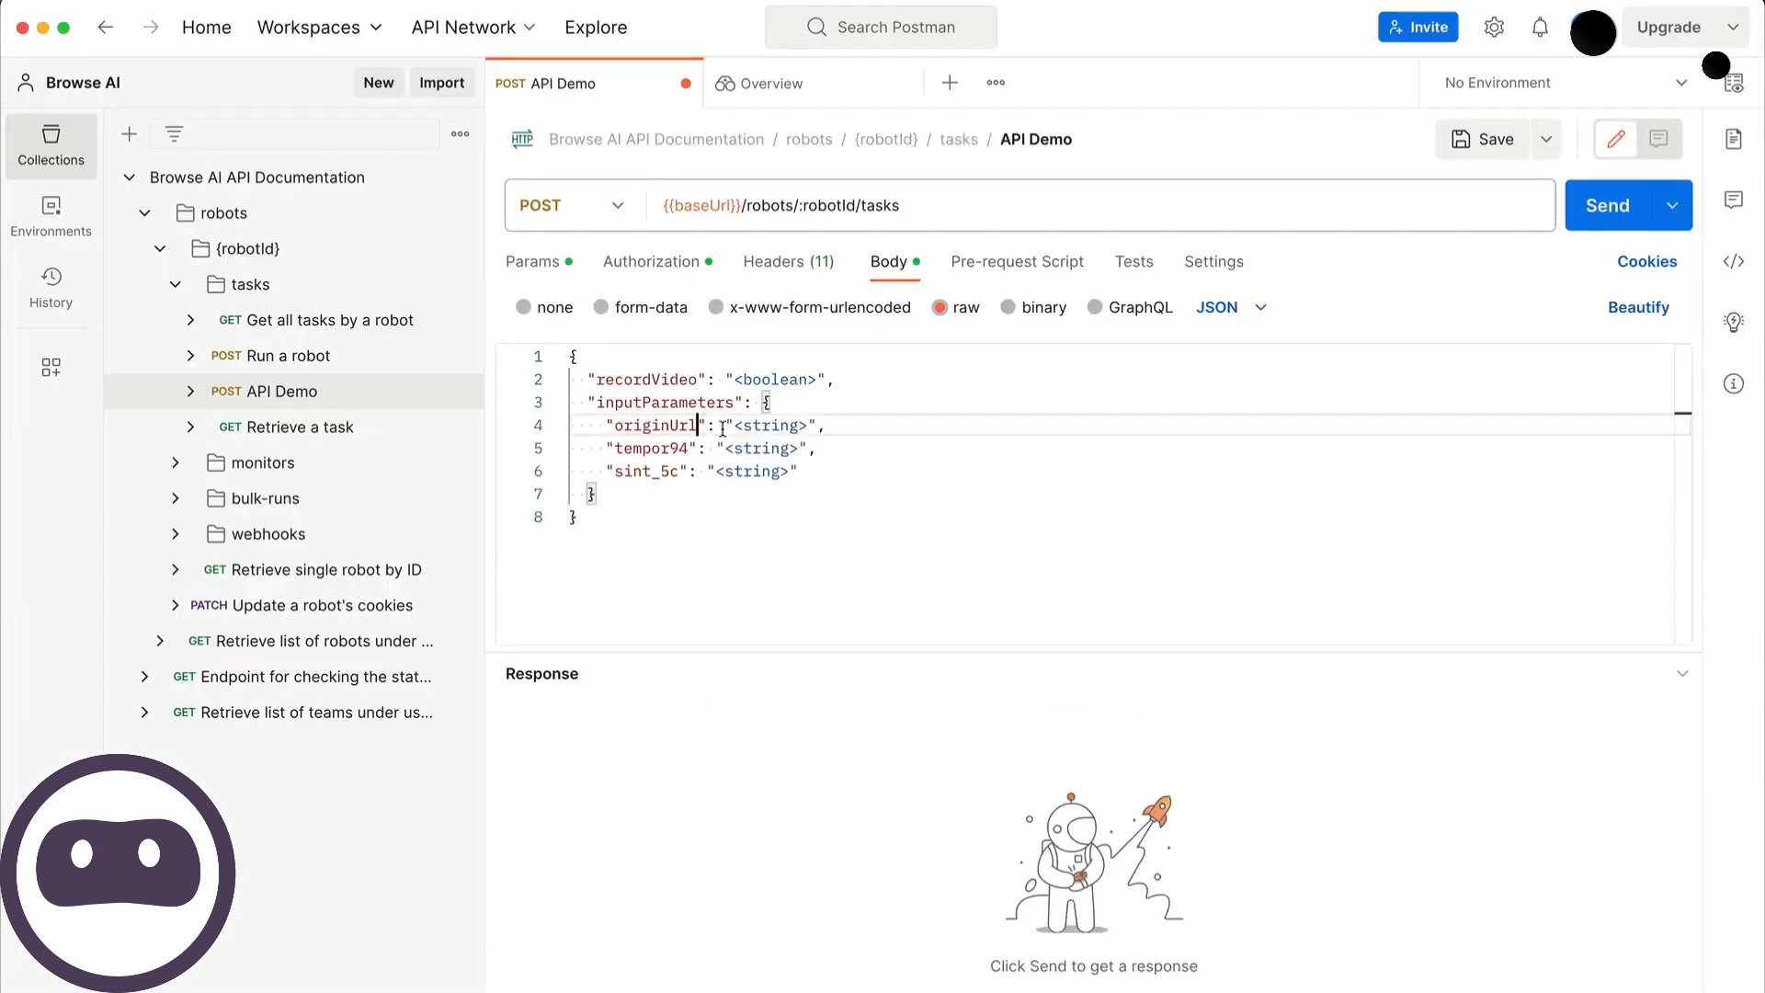
pyautogui.click(428, 22)
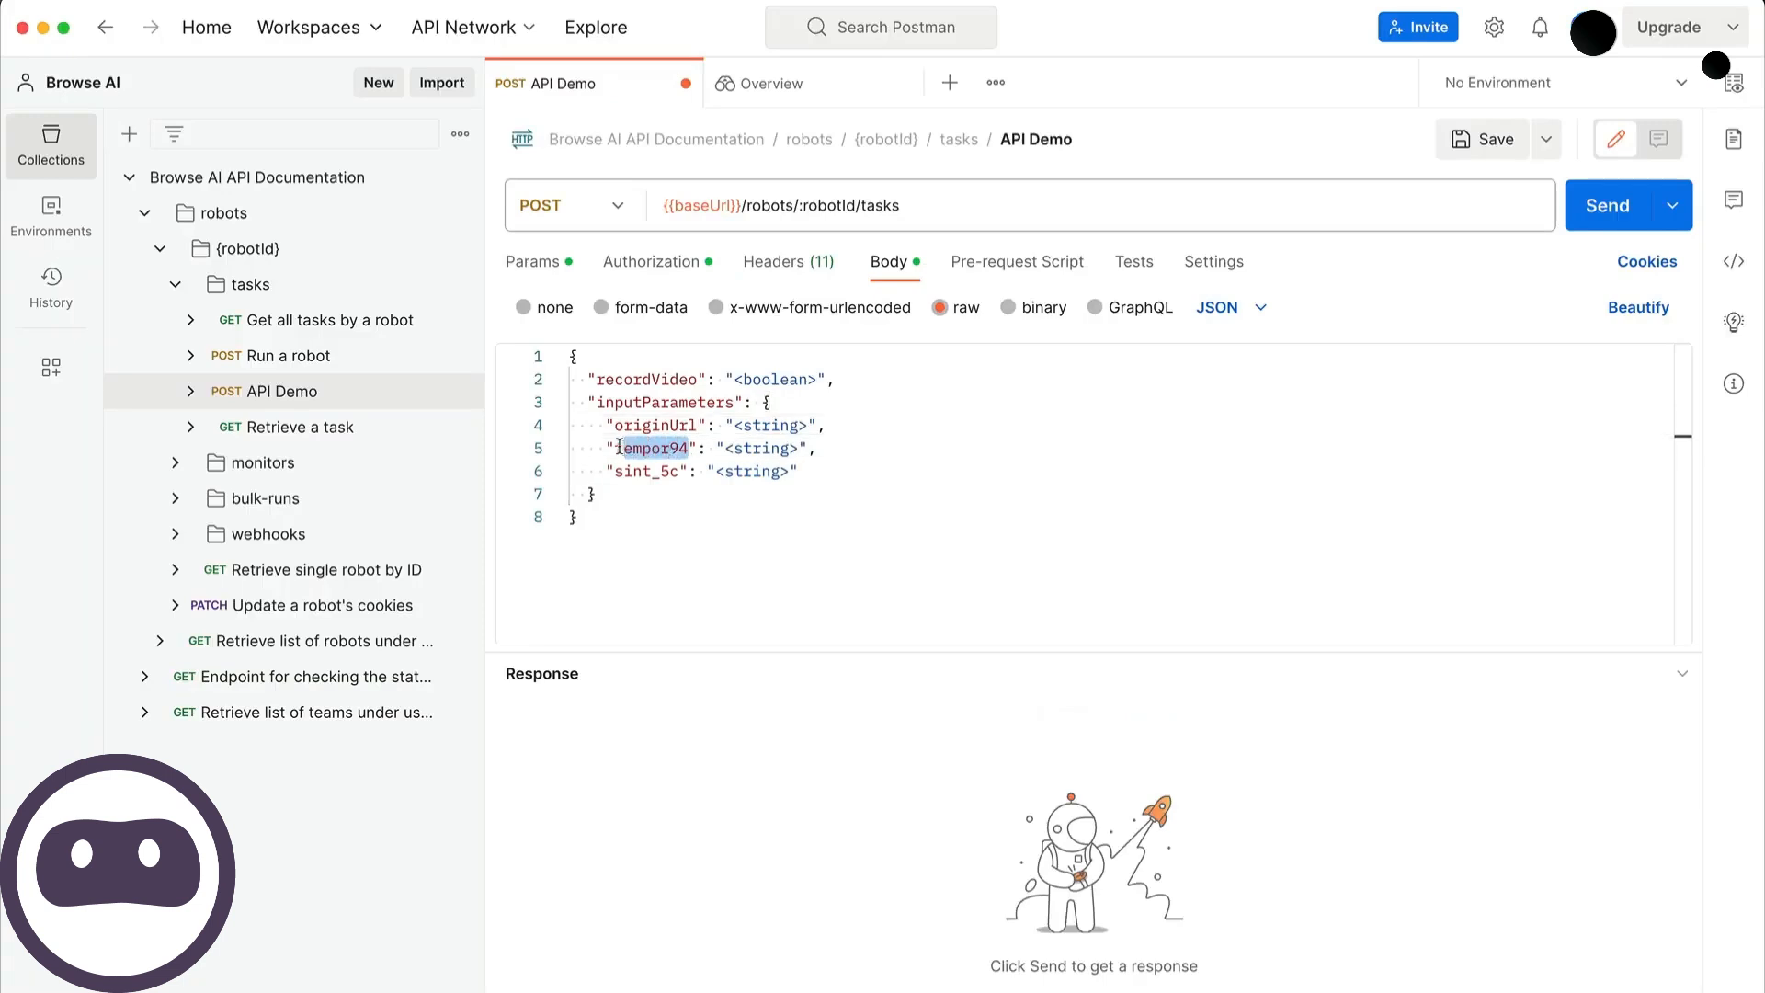
pyautogui.write('vancouver_rentals_limit')
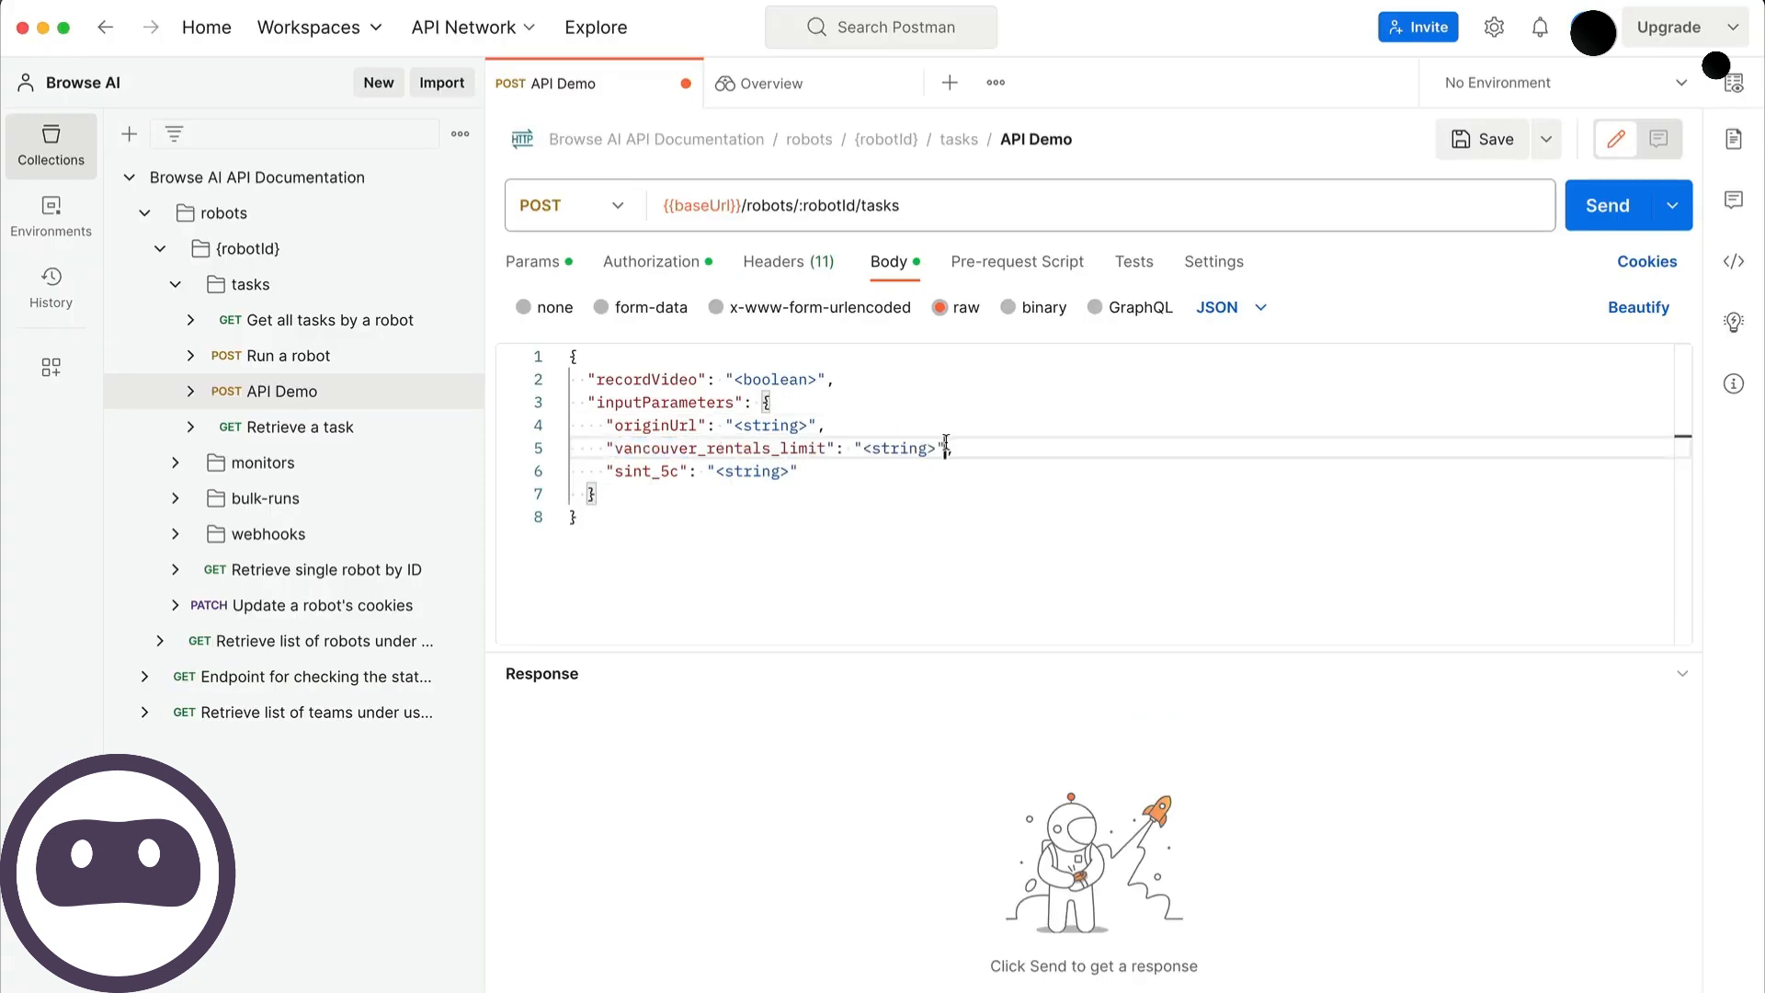
pyautogui.write('10')
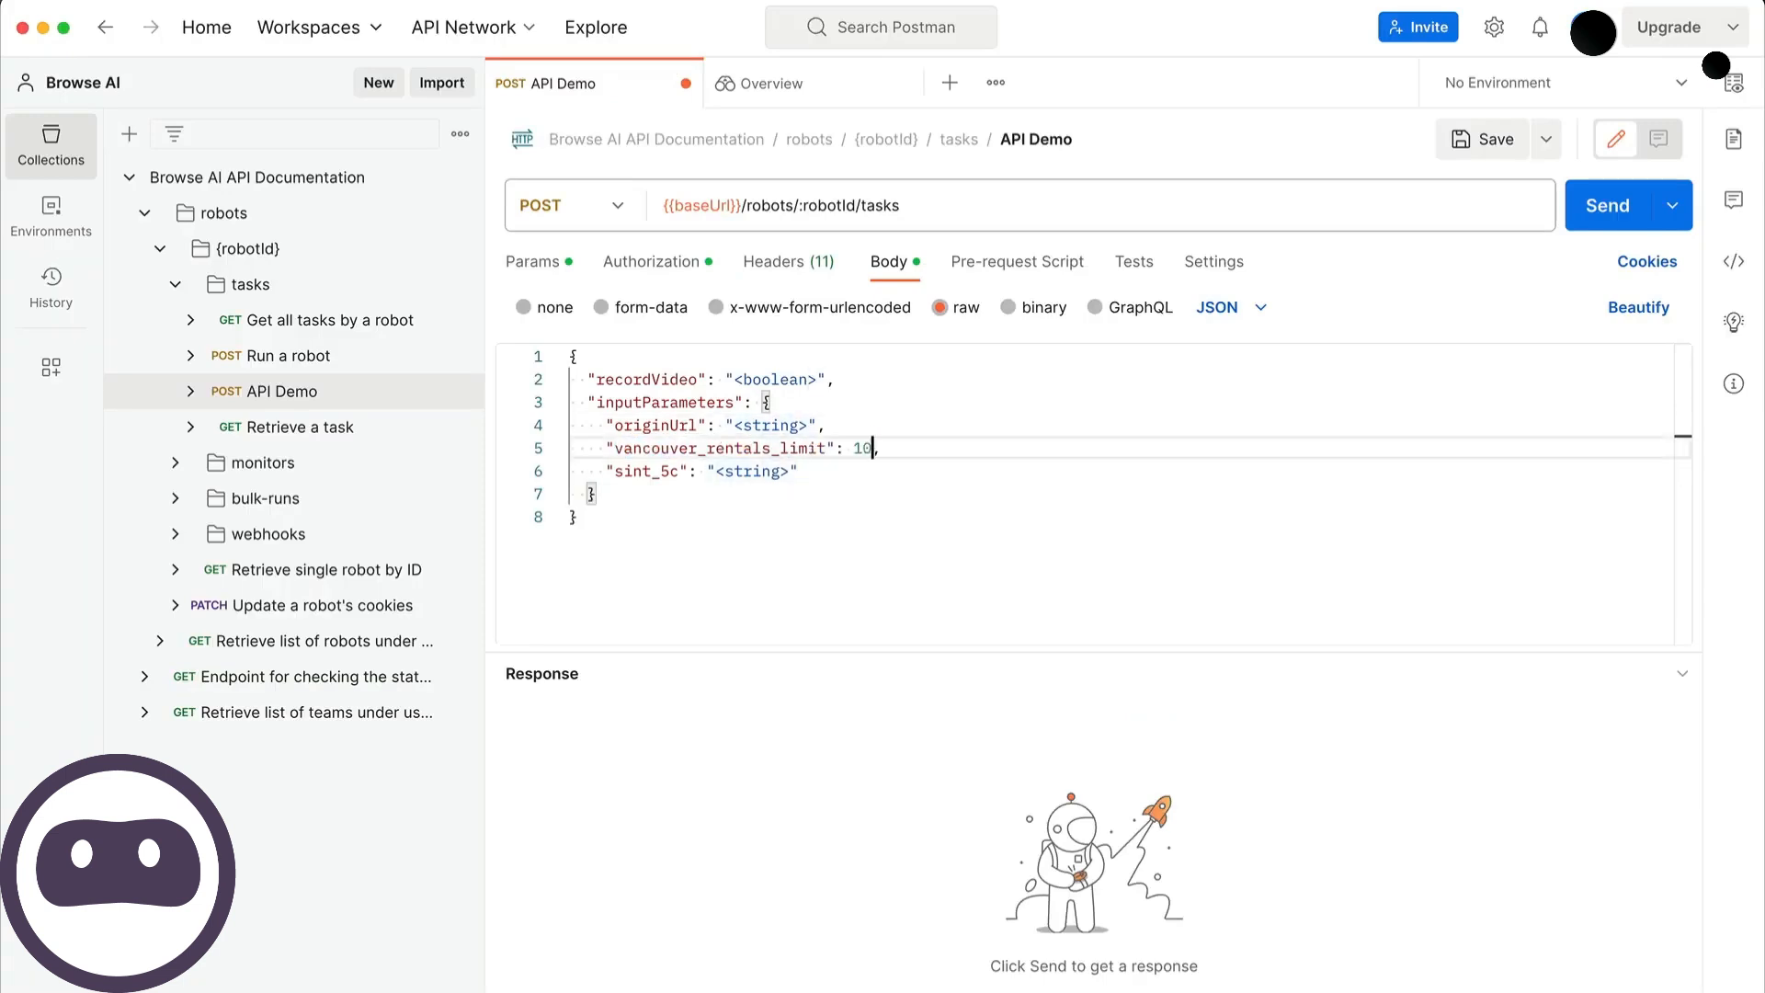
pyautogui.moveTo(847, 446); pyautogui.dragTo(796, 470)
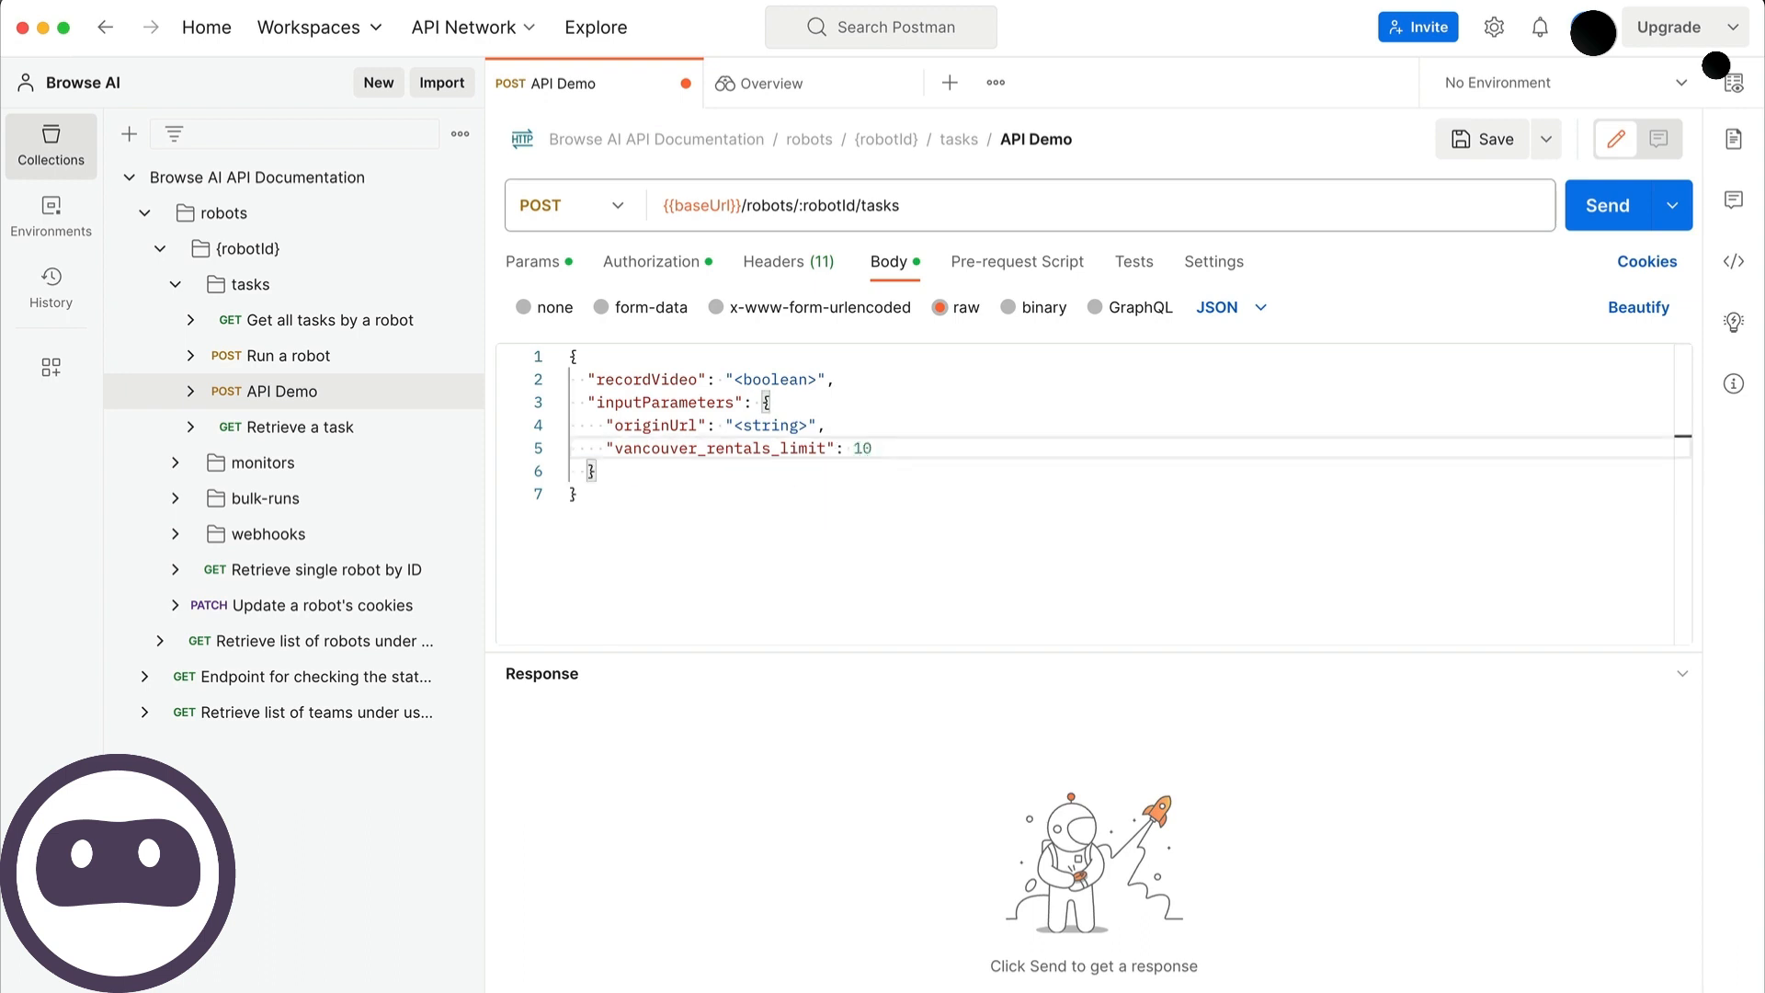
pyautogui.doubleClick(771, 425)
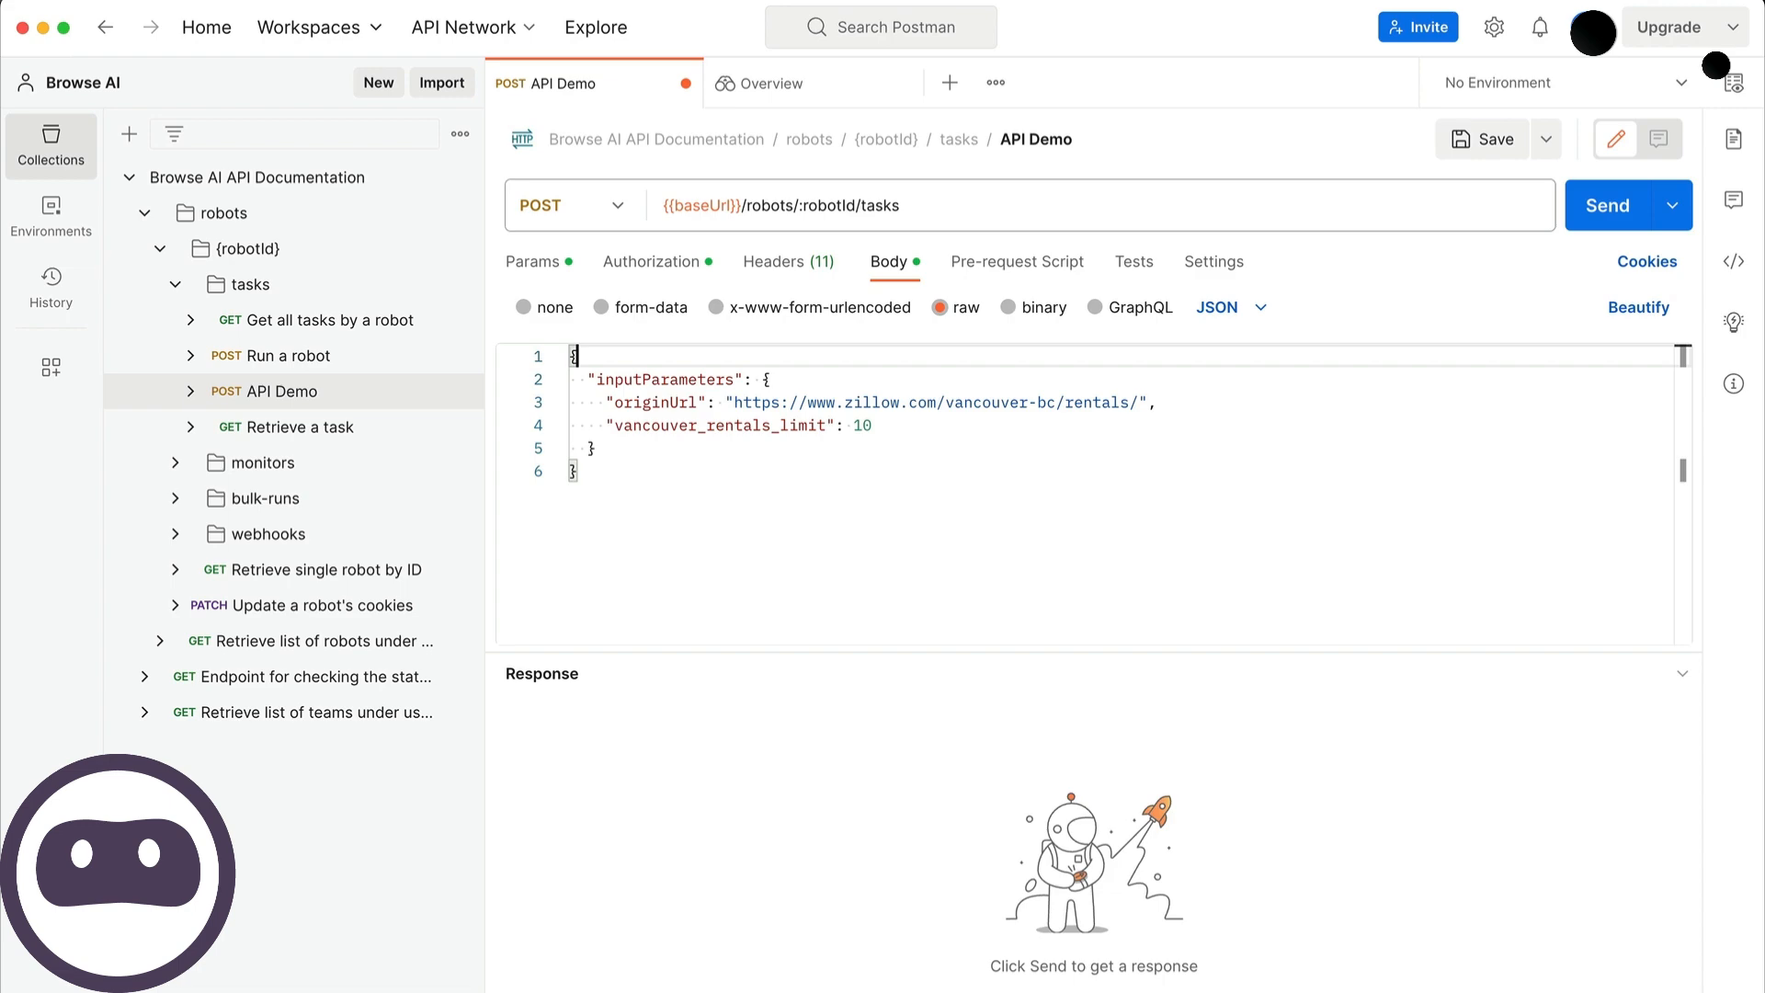
pyautogui.click(1618, 204)
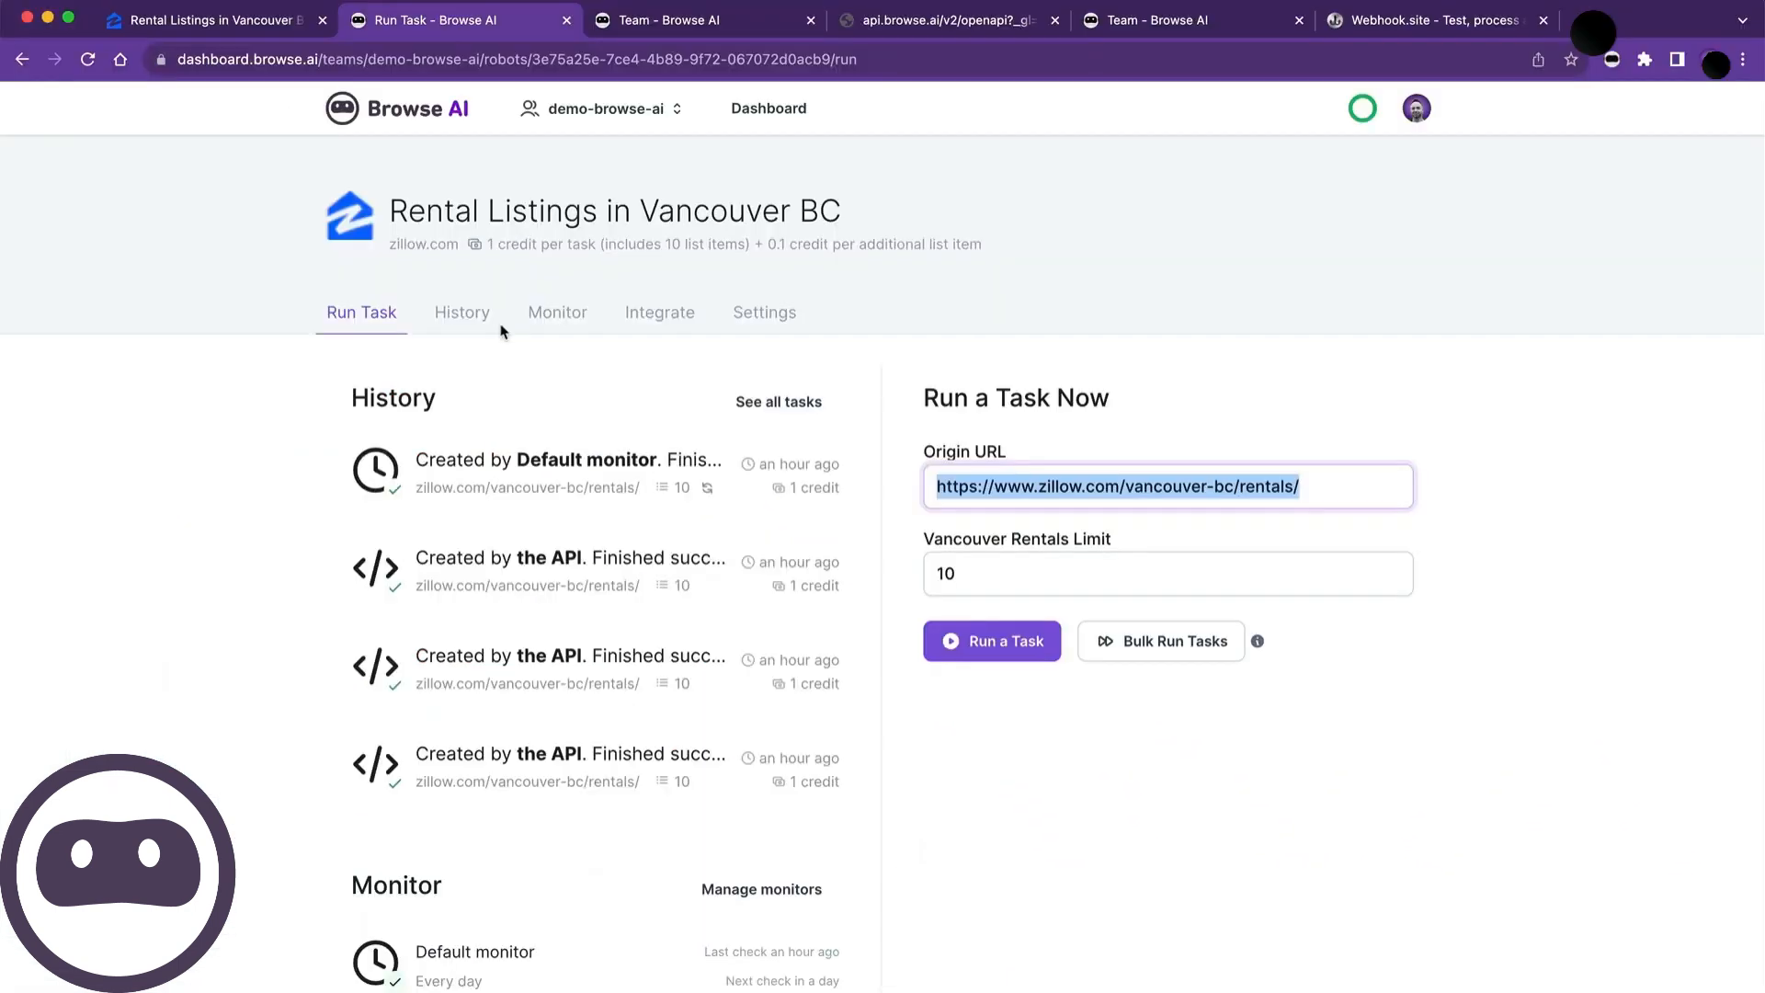
# View the Rental Listings in Vancouver BC robot's History, including API-created tasks
pyautogui.click(462, 313)
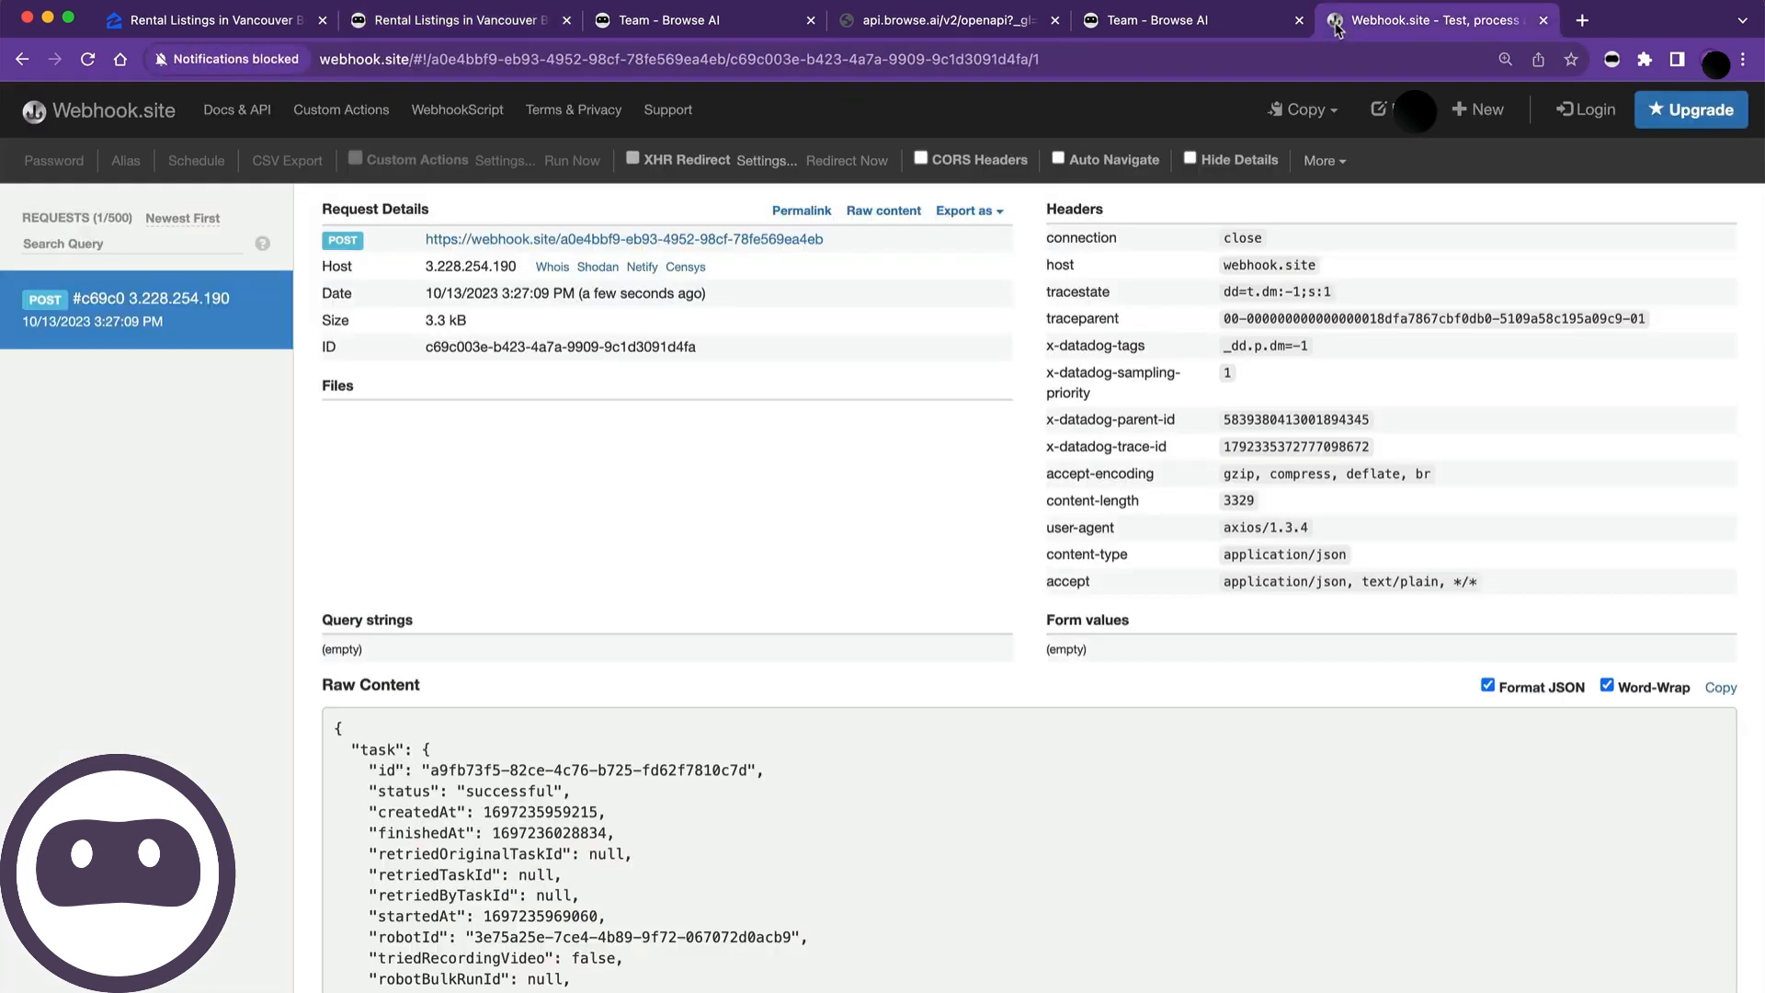
# Scroll through the Webhook.site task JSON with scraped Vancouver rentals, then return to Browse AI
pyautogui.scroll(-3)
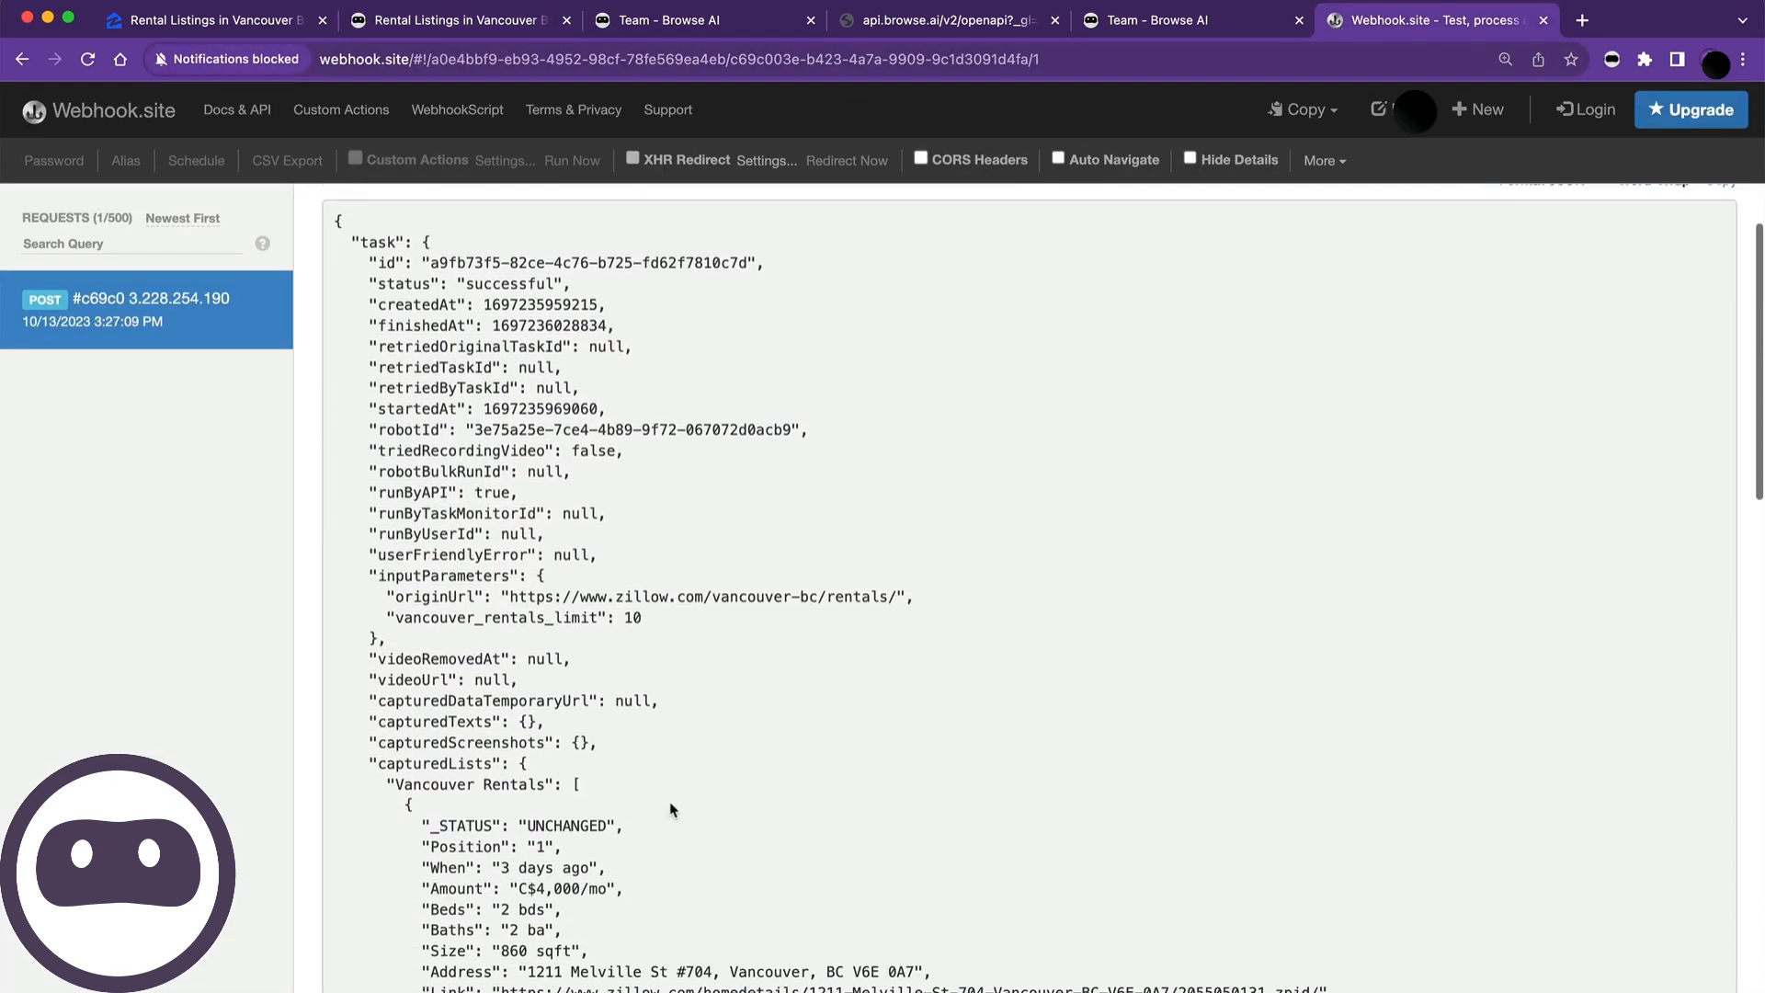
pyautogui.click(451, 20)
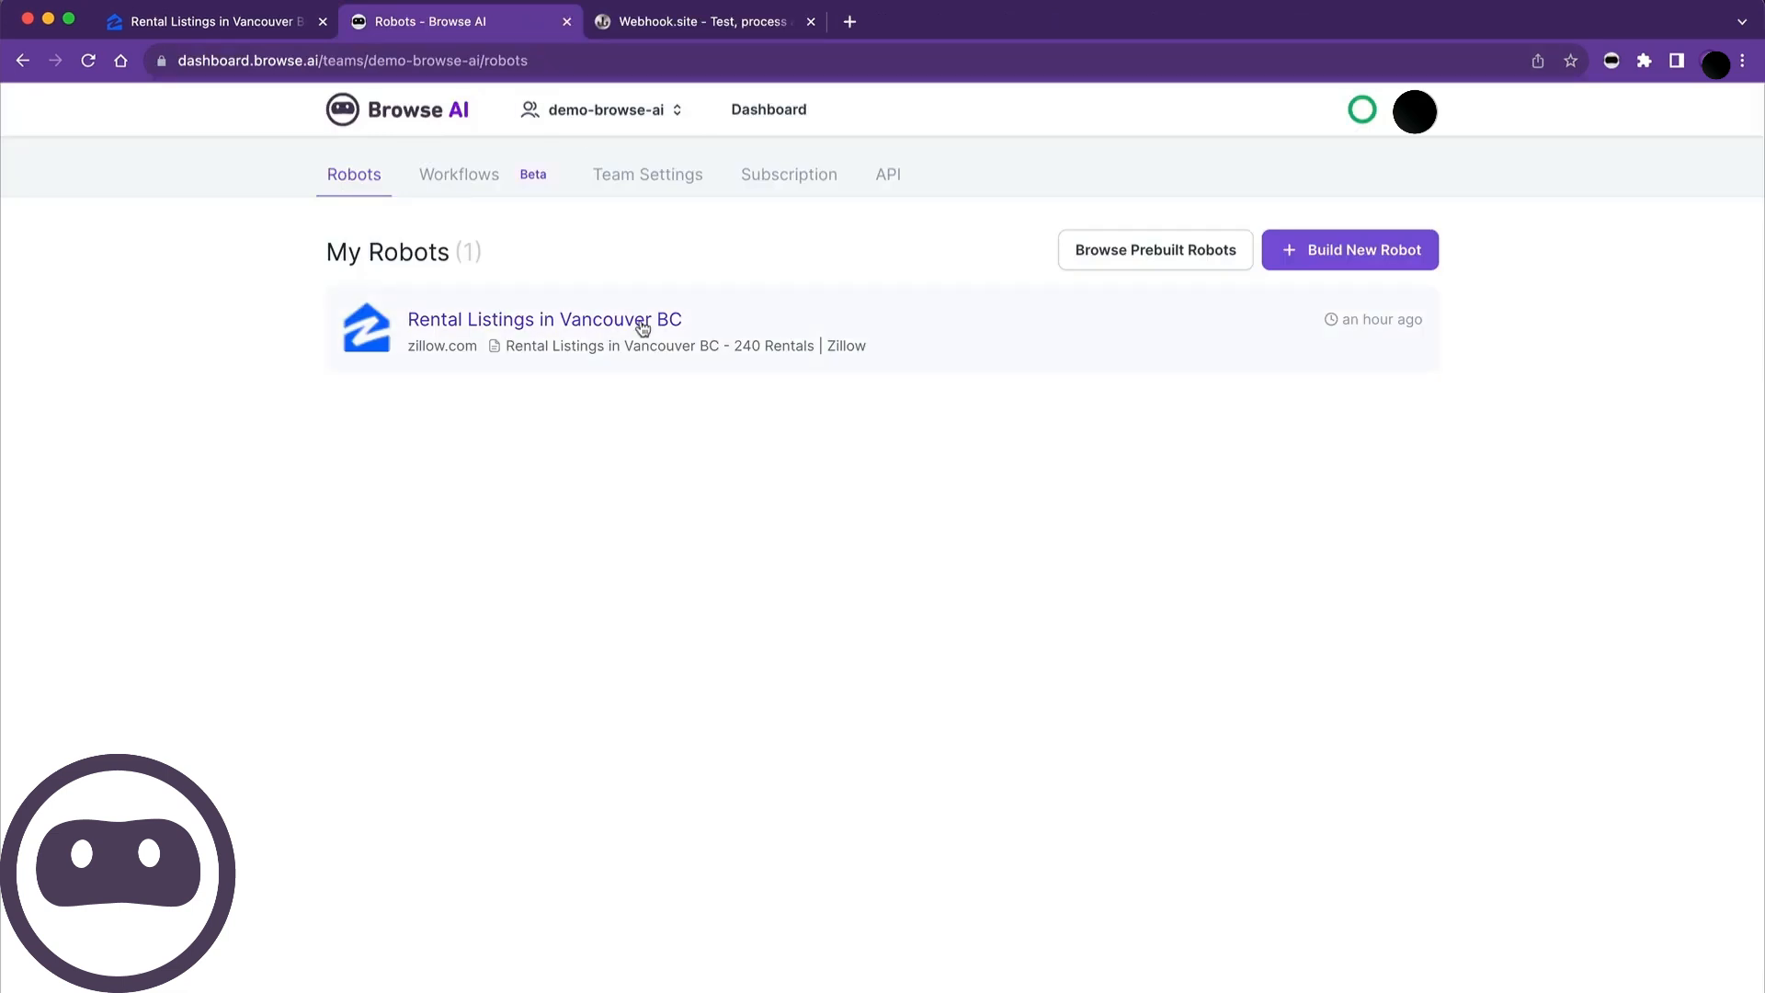